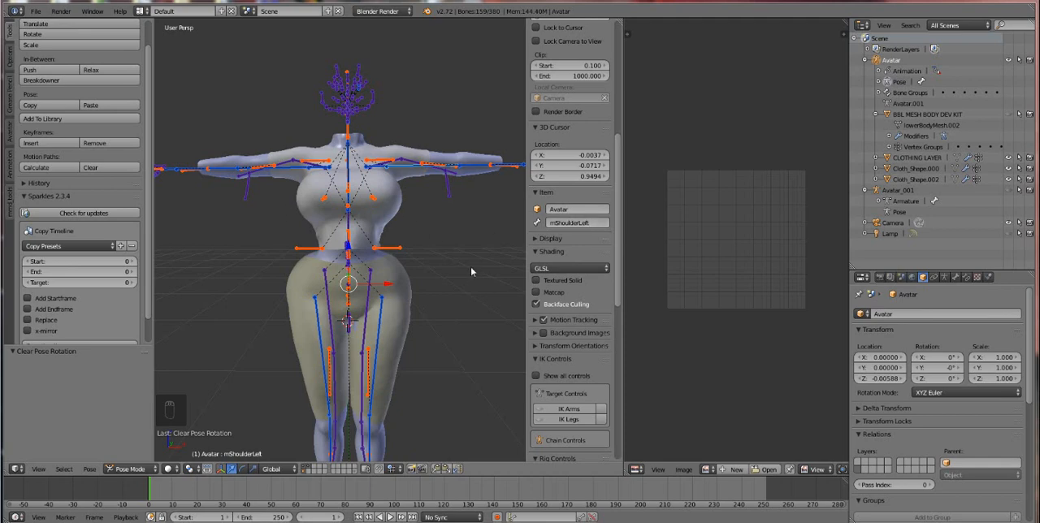
pyautogui.moveTo(402, 220)
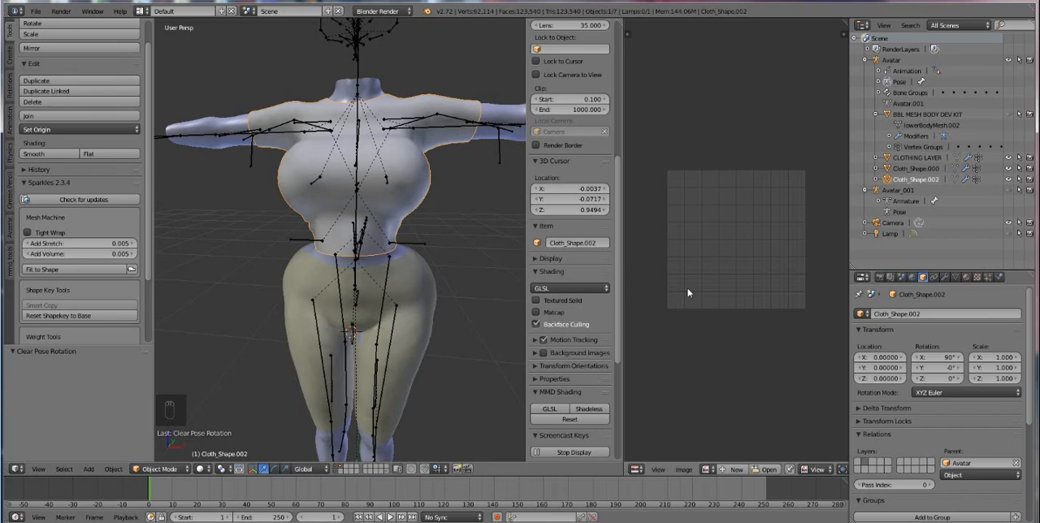
pyautogui.moveTo(327, 231)
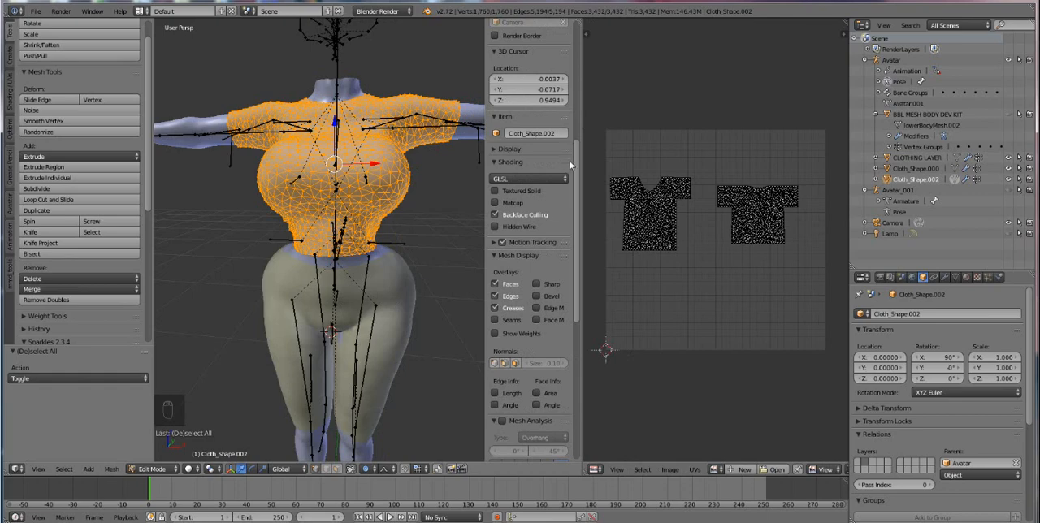
pyautogui.moveTo(572, 166)
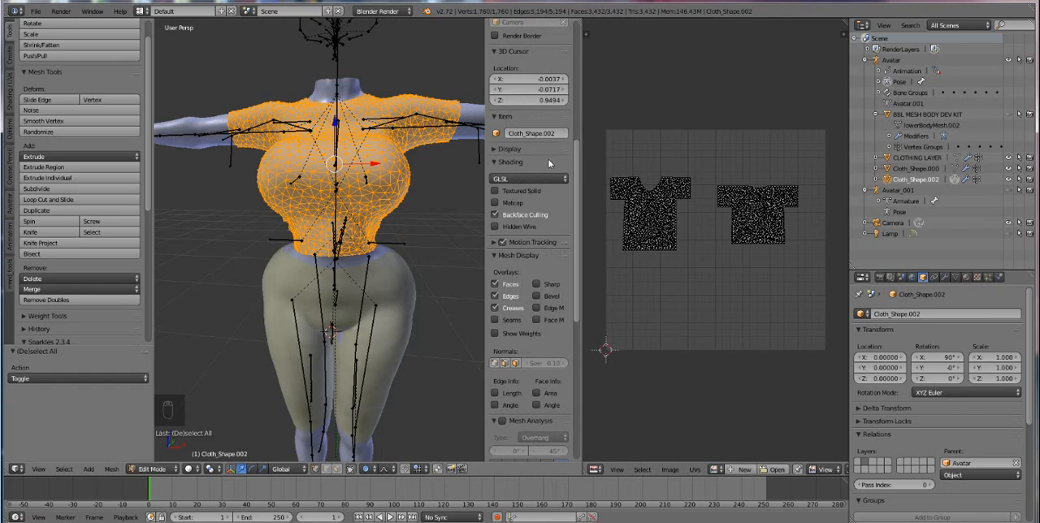
pyautogui.moveTo(390, 271)
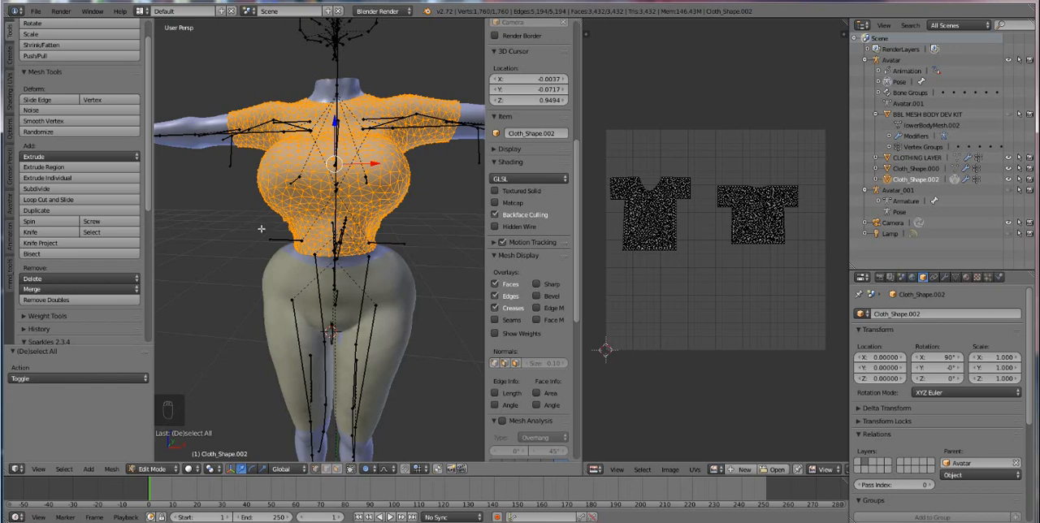
pyautogui.moveTo(399, 242)
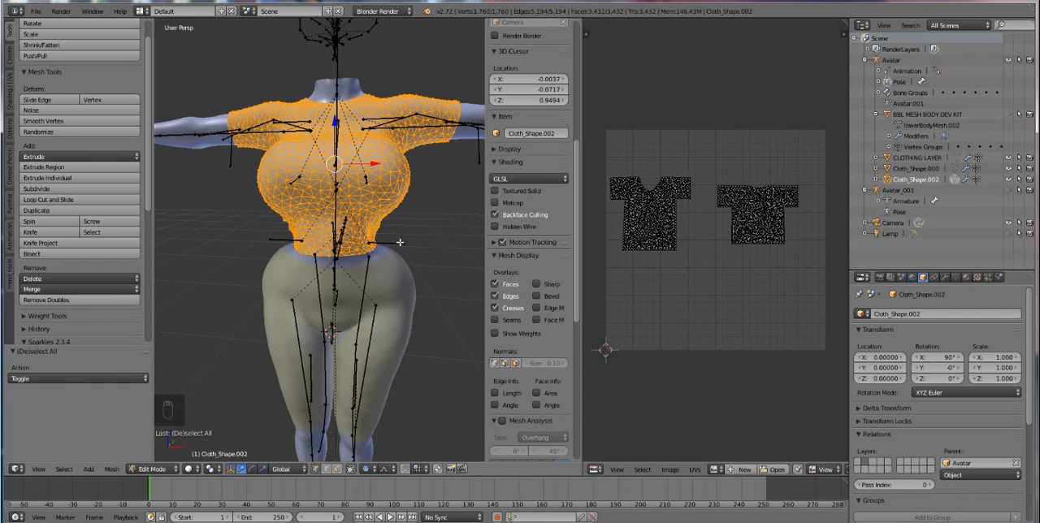
pyautogui.moveTo(384, 248)
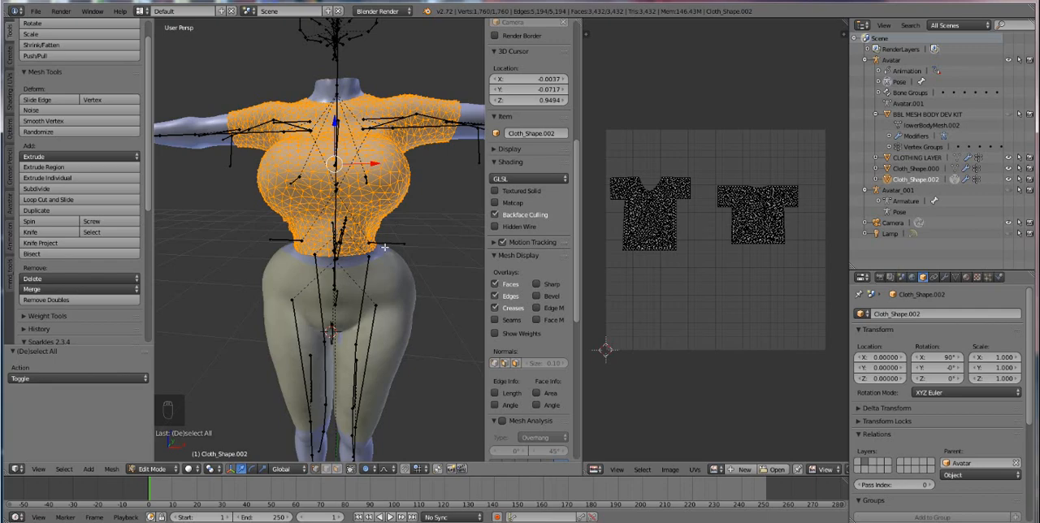
pyautogui.moveTo(388, 311)
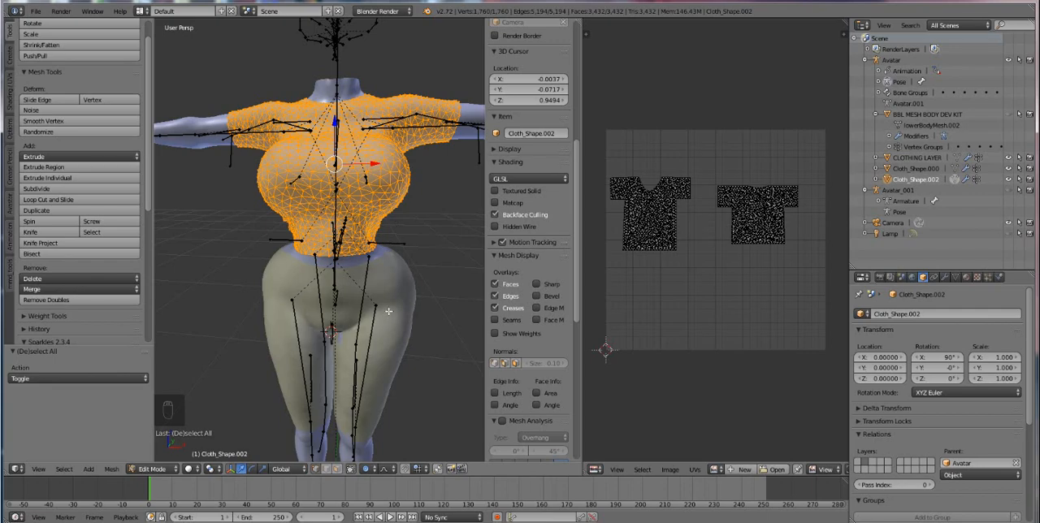
pyautogui.moveTo(379, 263)
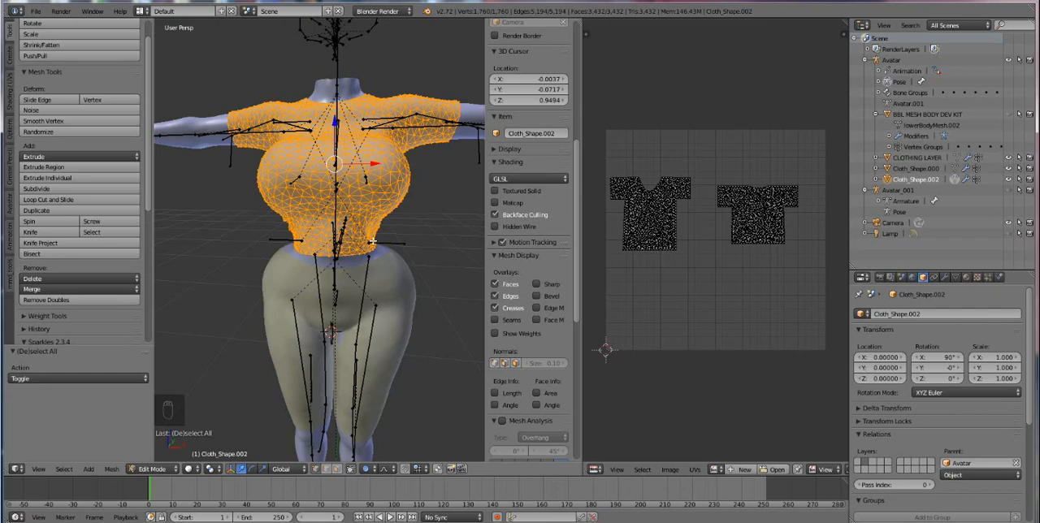
pyautogui.moveTo(414, 157)
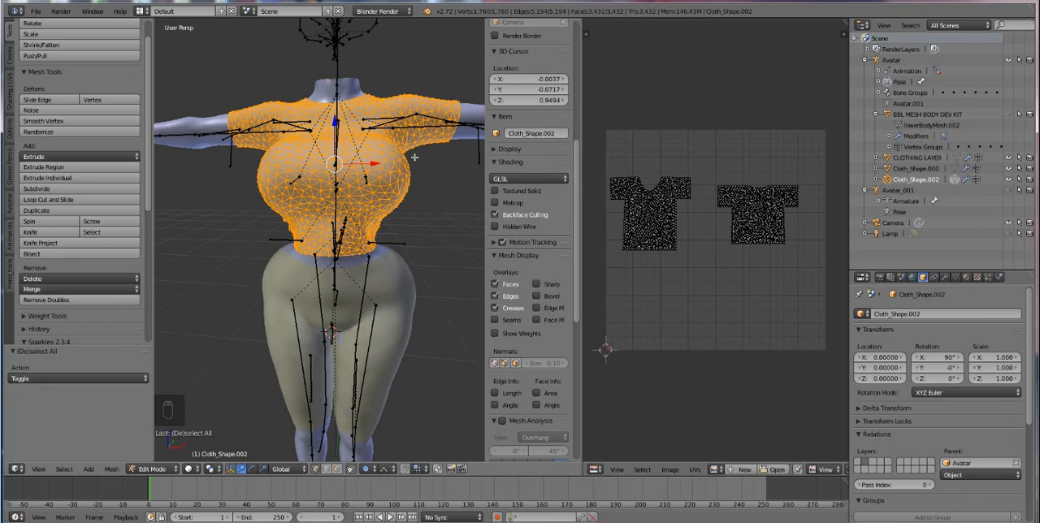
pyautogui.moveTo(588, 309)
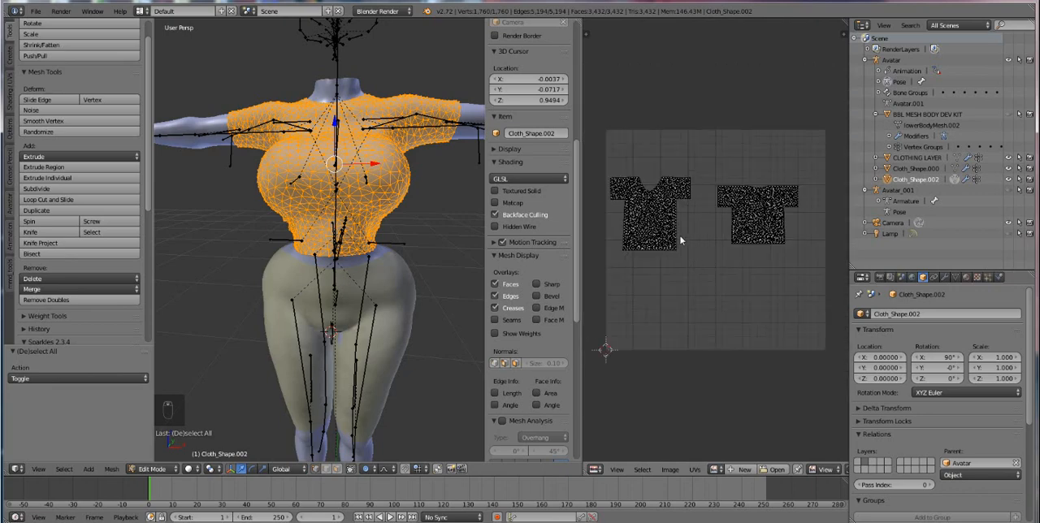
pyautogui.moveTo(674, 286)
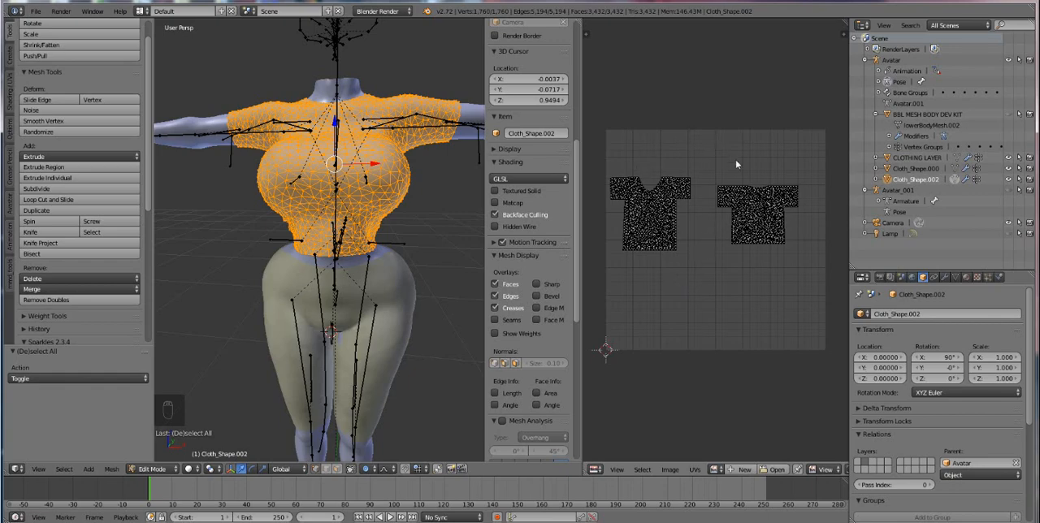
pyautogui.moveTo(687, 257)
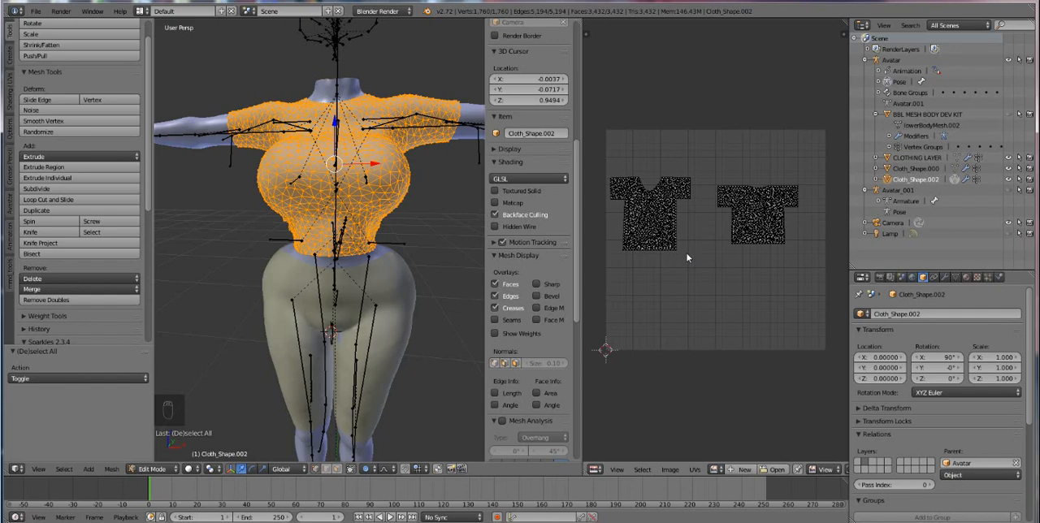
pyautogui.moveTo(387, 280)
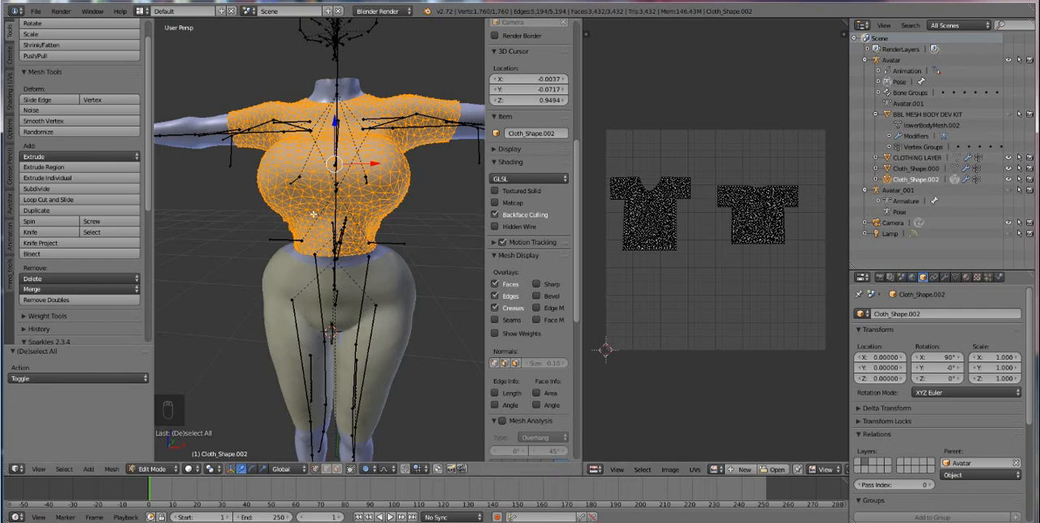
# - Re-enter Edit Mode on the shirt mesh and select all faces to show its UVs
pyautogui.press('Tab')
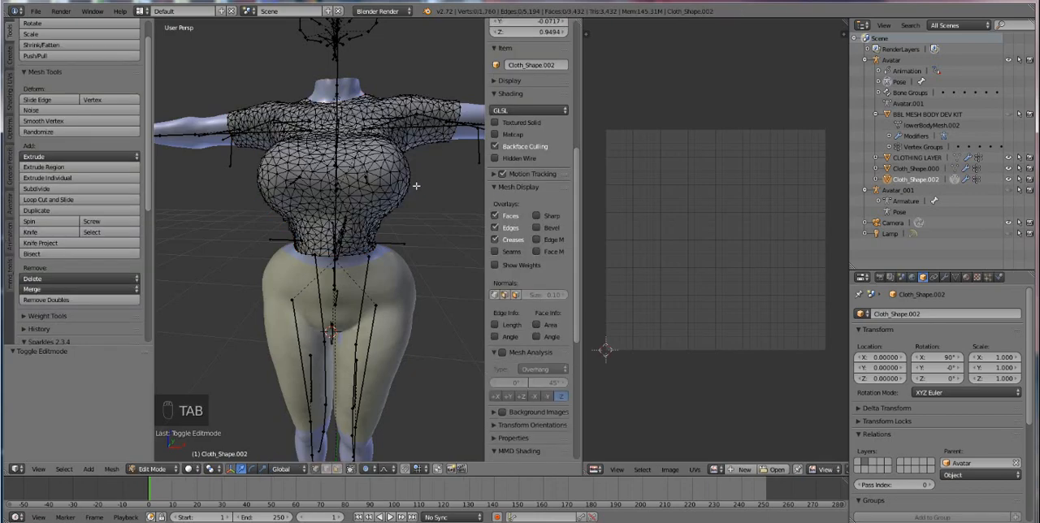
pyautogui.press('a')
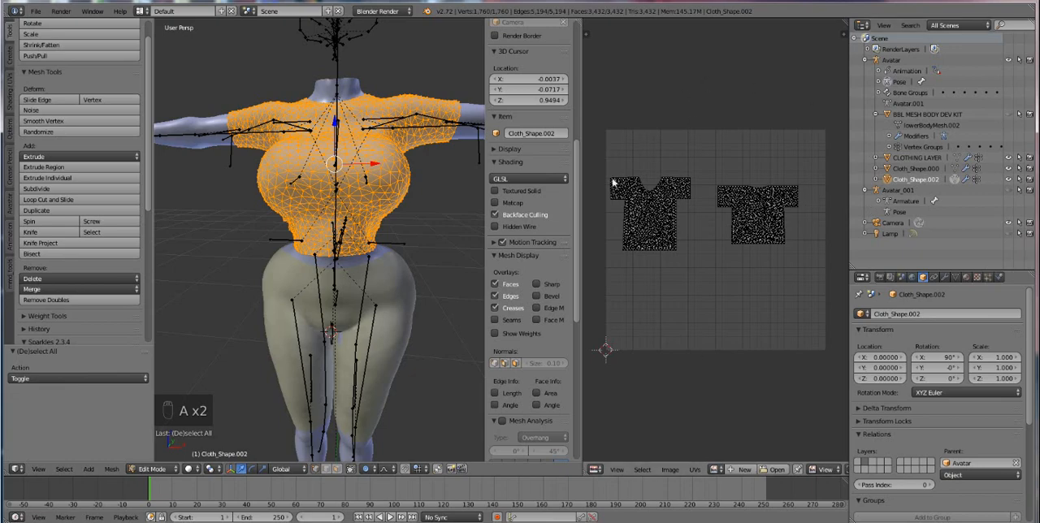
pyautogui.moveTo(747, 279)
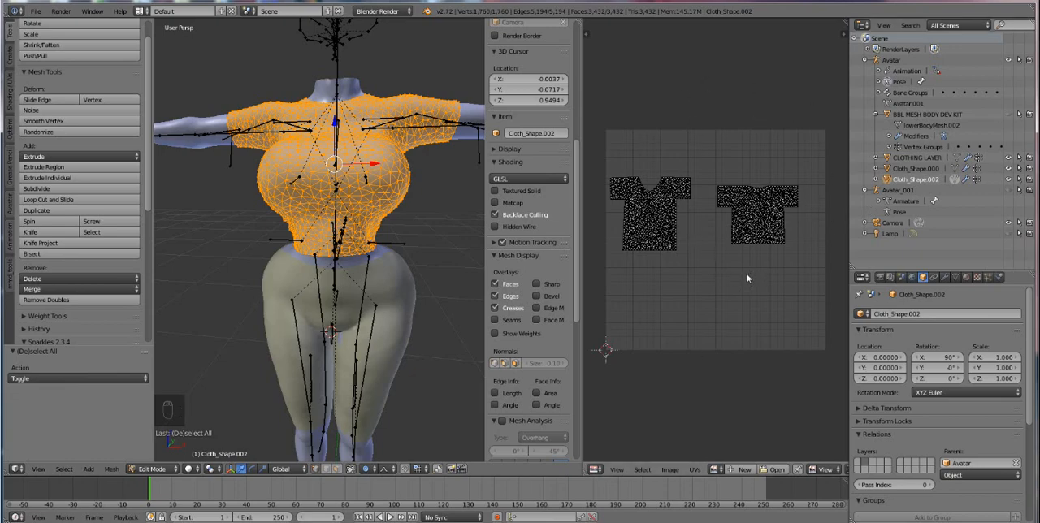
pyautogui.moveTo(692, 229)
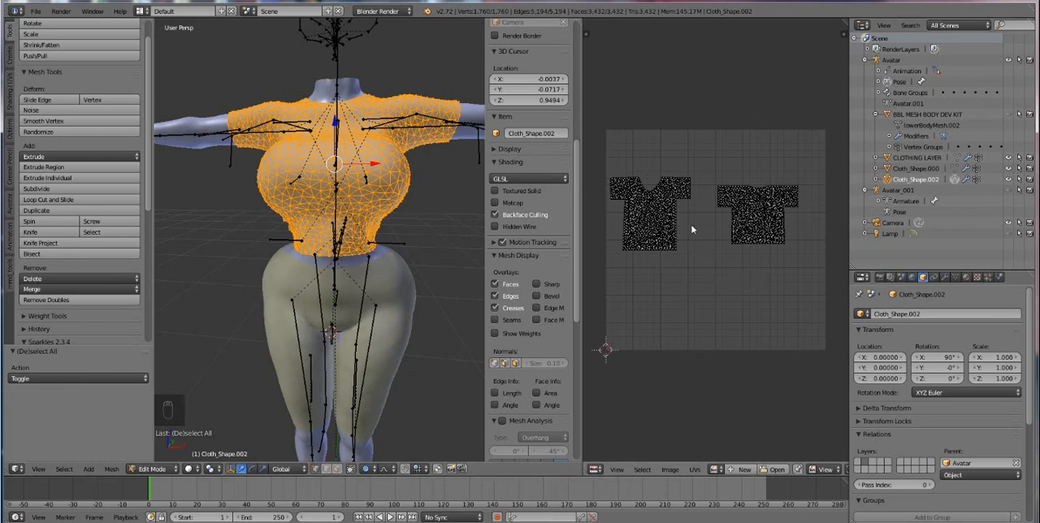
pyautogui.moveTo(714, 273)
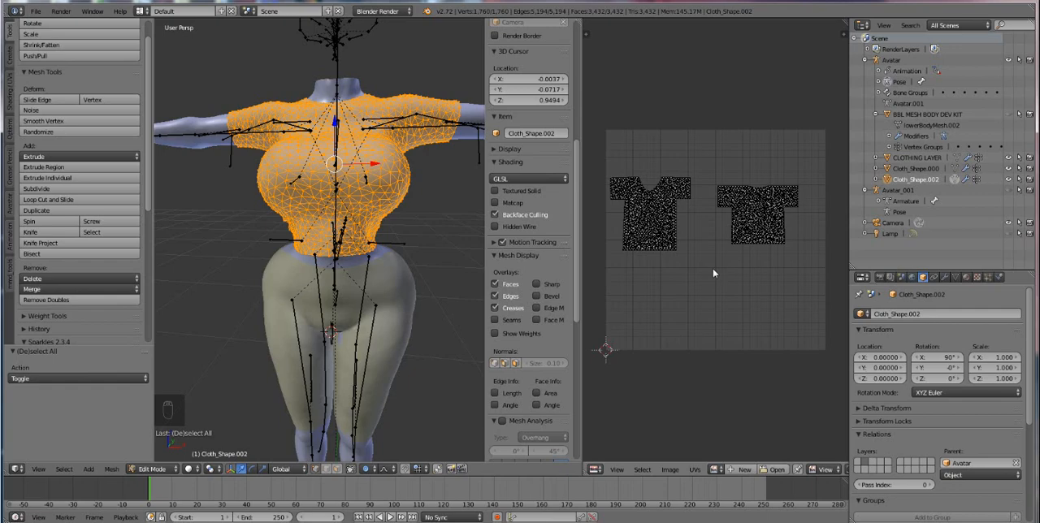
# - Select all the shirt's UV islands and run Pack Islands to fill the texture
pyautogui.press('a')
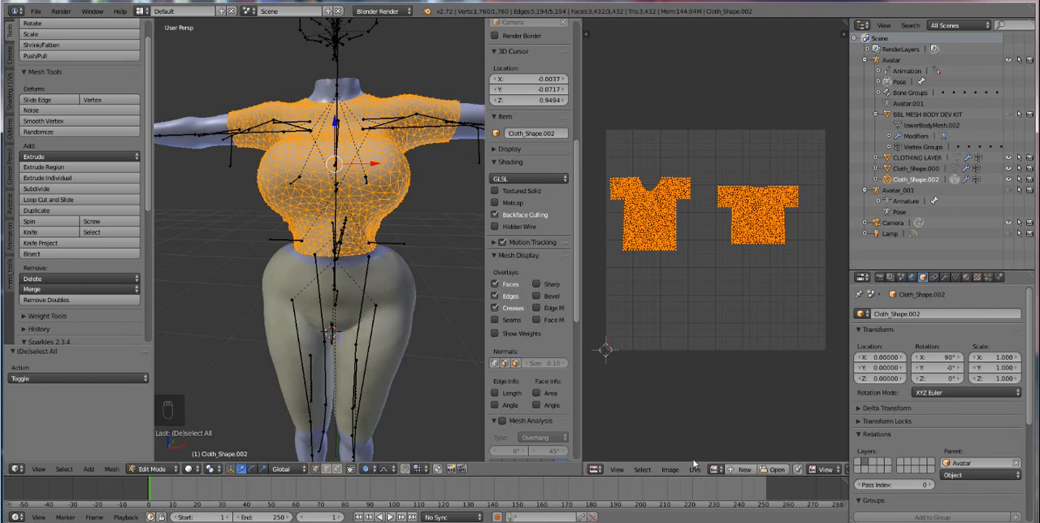
pyautogui.click(692, 470)
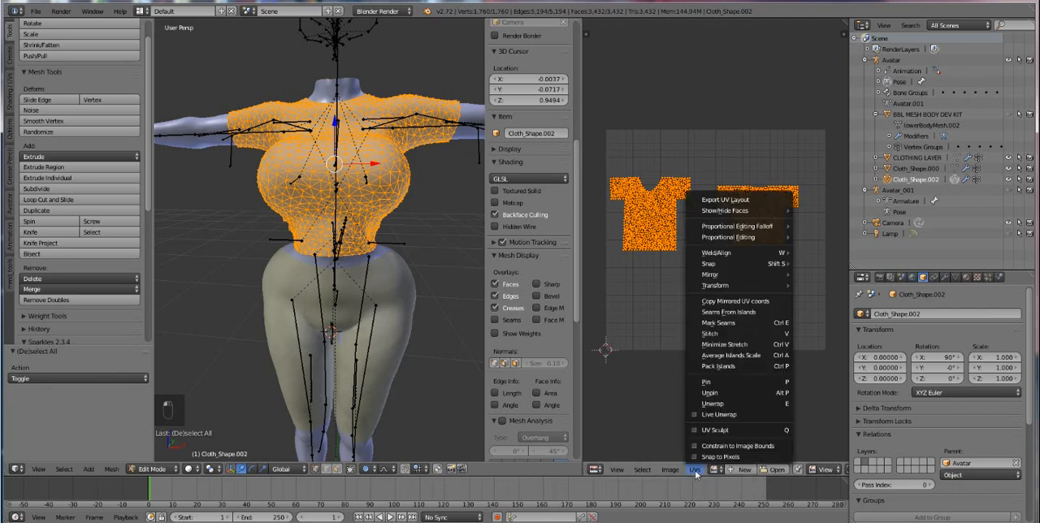
pyautogui.moveTo(729, 366)
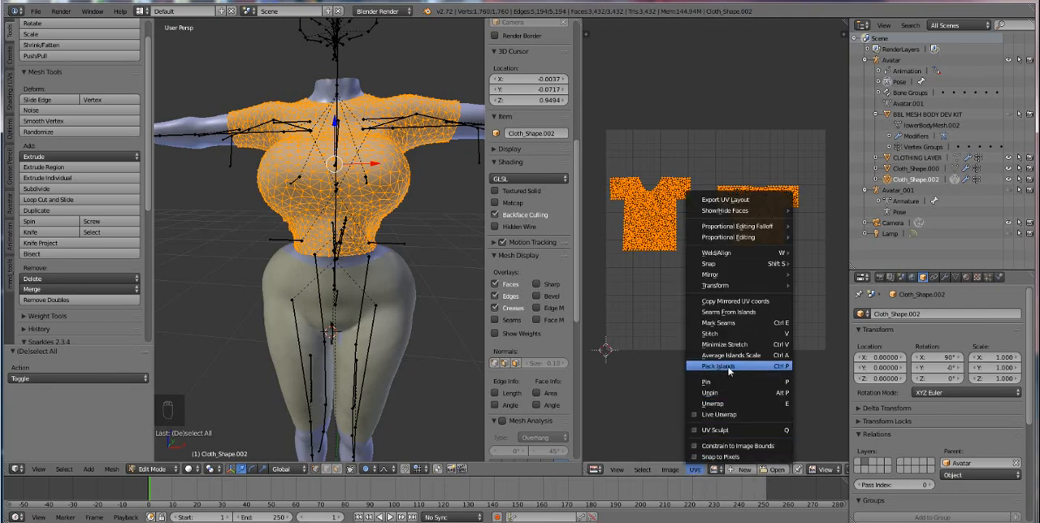
pyautogui.click(719, 366)
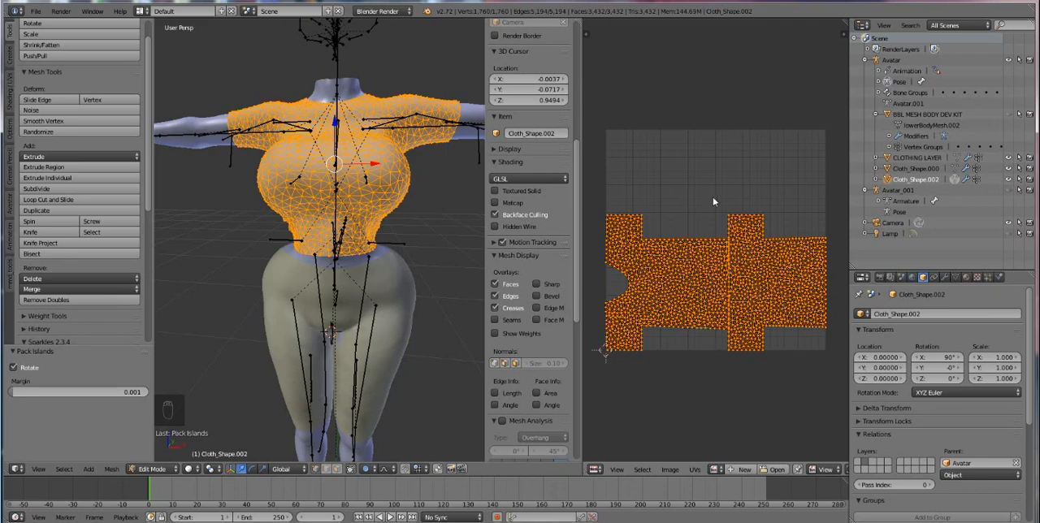
pyautogui.moveTo(712, 176)
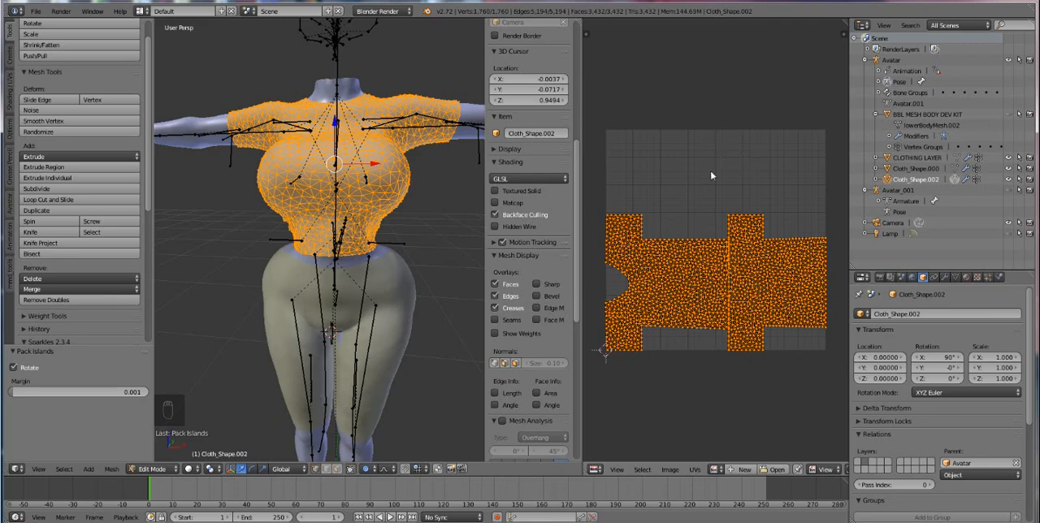
pyautogui.moveTo(626, 175)
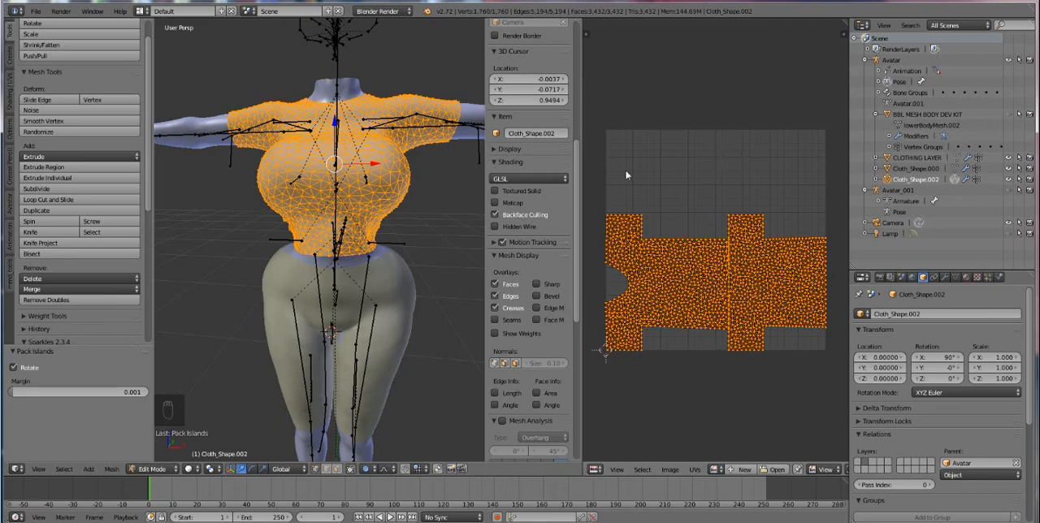
pyautogui.moveTo(28, 368)
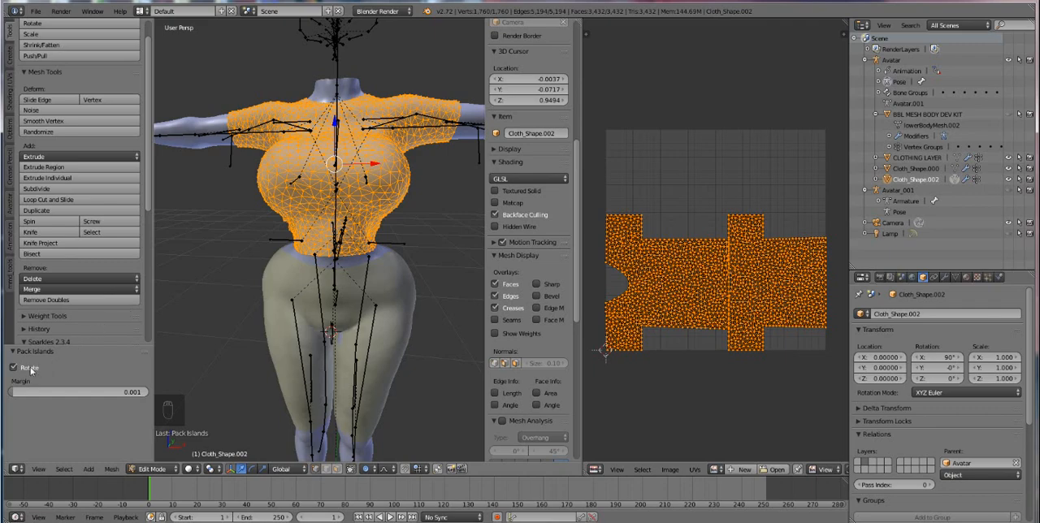
pyautogui.moveTo(30, 367)
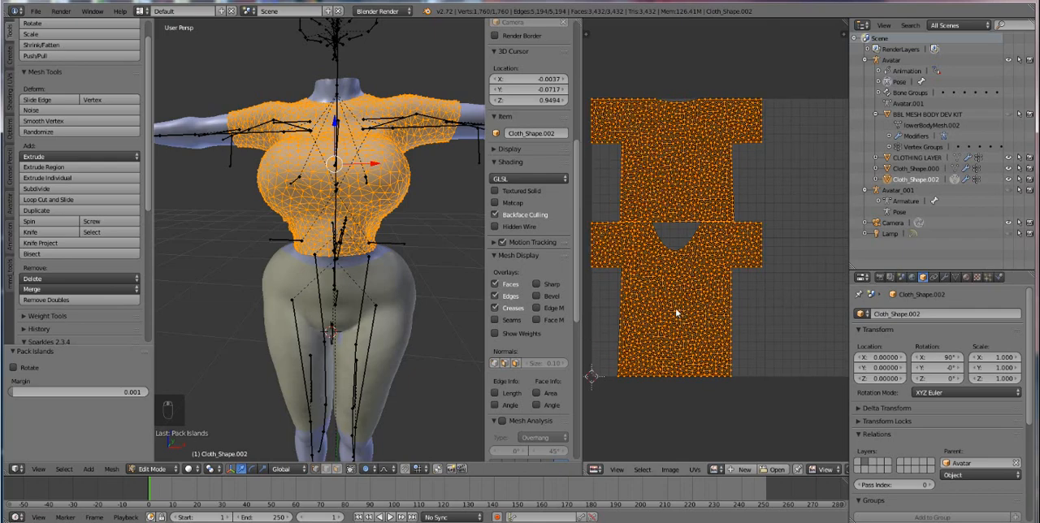
pyautogui.moveTo(593, 233)
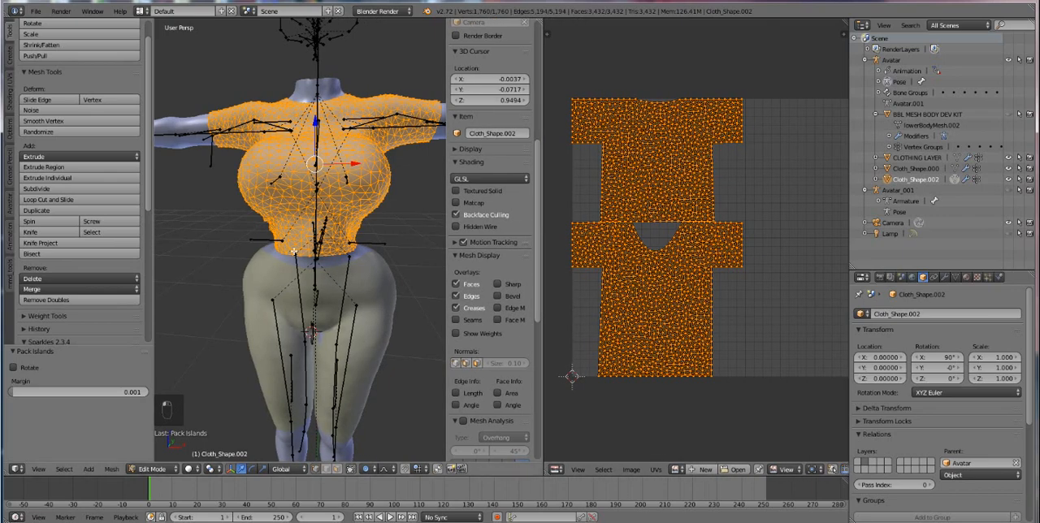
# - Create a new 1024×1024 blank image named 'Tshirt bake' in the image editor
pyautogui.press('Tab')
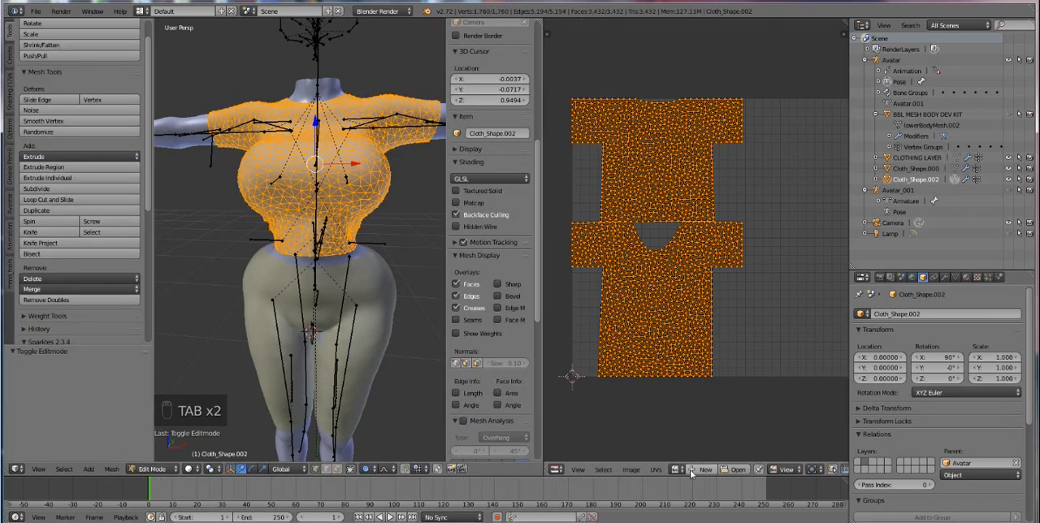
pyautogui.click(704, 469)
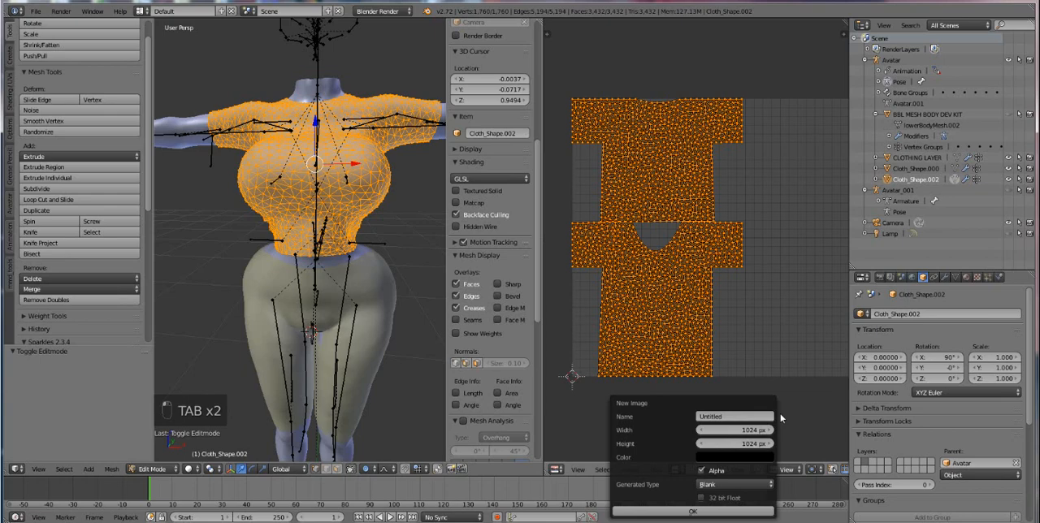
pyautogui.click(732, 416)
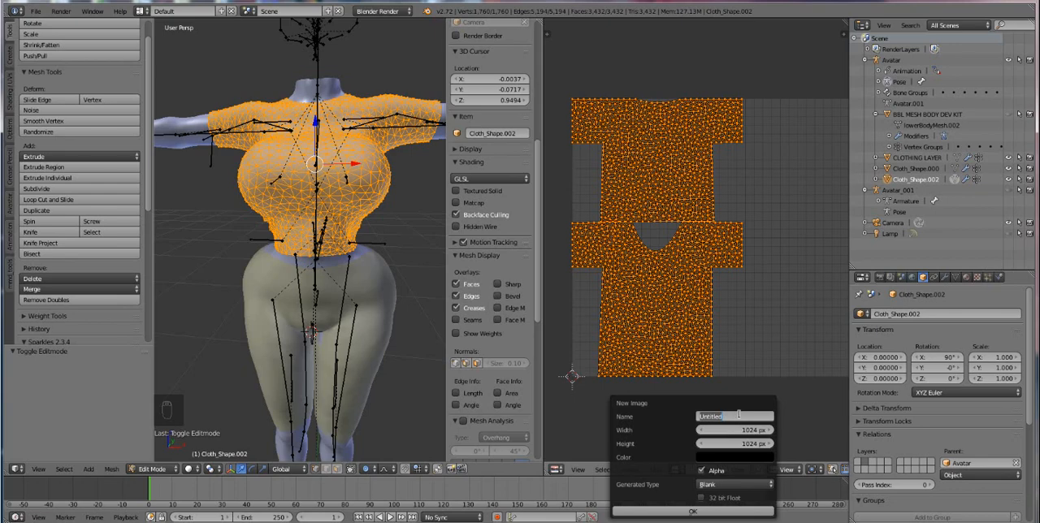
pyautogui.write('Tshirt')
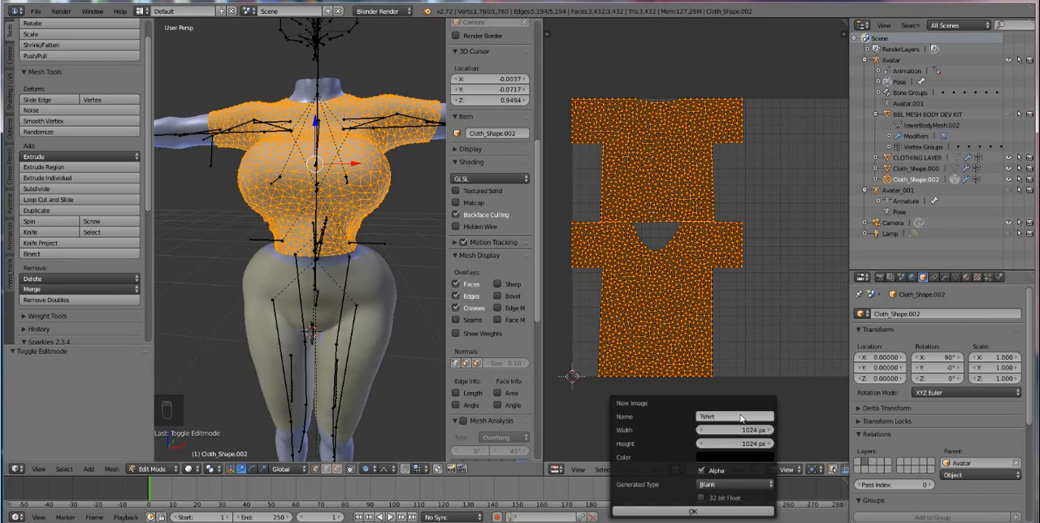
pyautogui.click(731, 417)
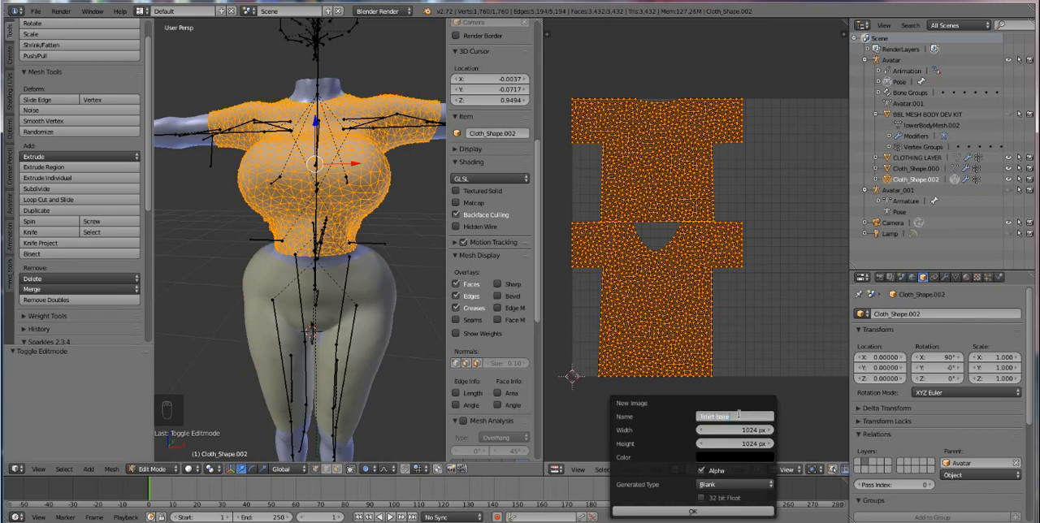
pyautogui.click(692, 512)
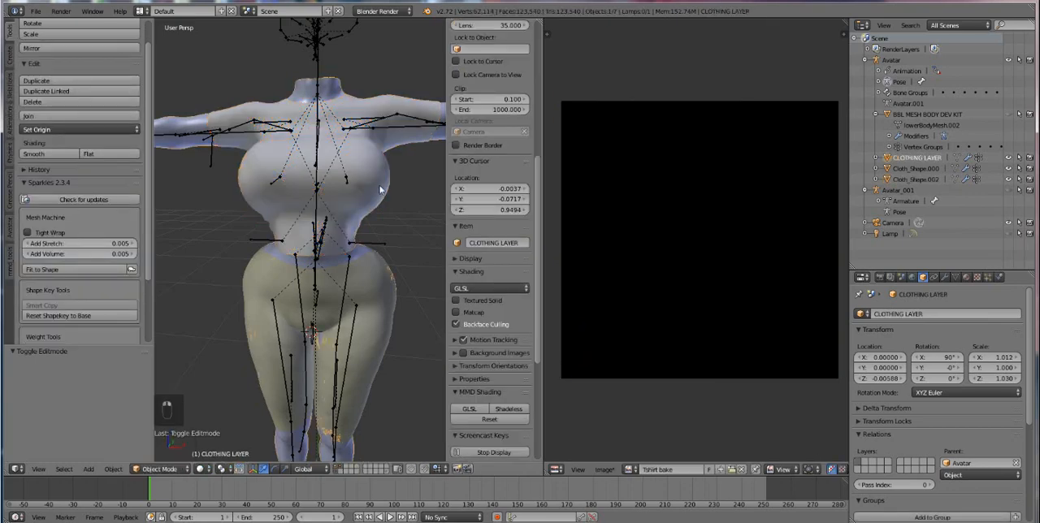
# - Select the Cloth_Shape.002 shirt mesh in the Outliner
pyautogui.click(913, 180)
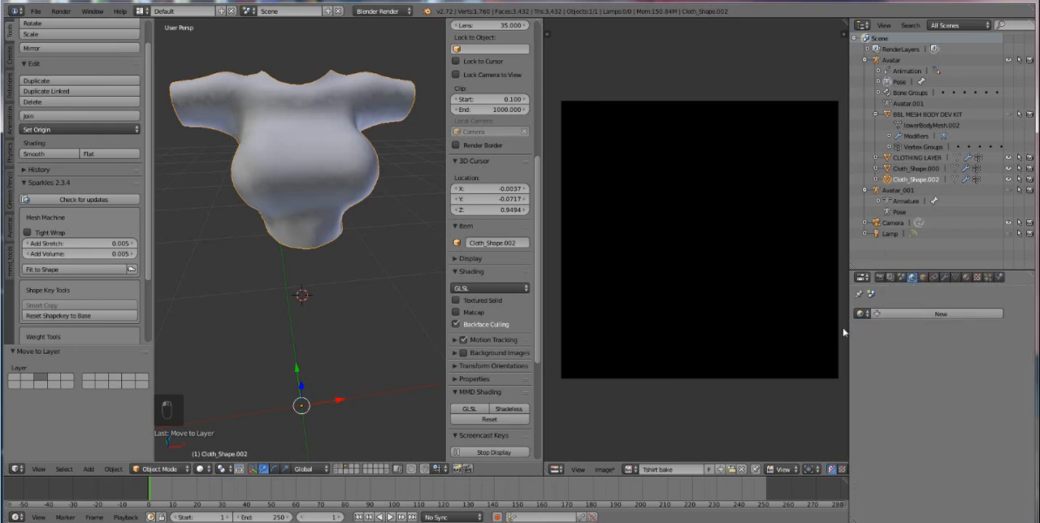
pyautogui.moveTo(991, 352)
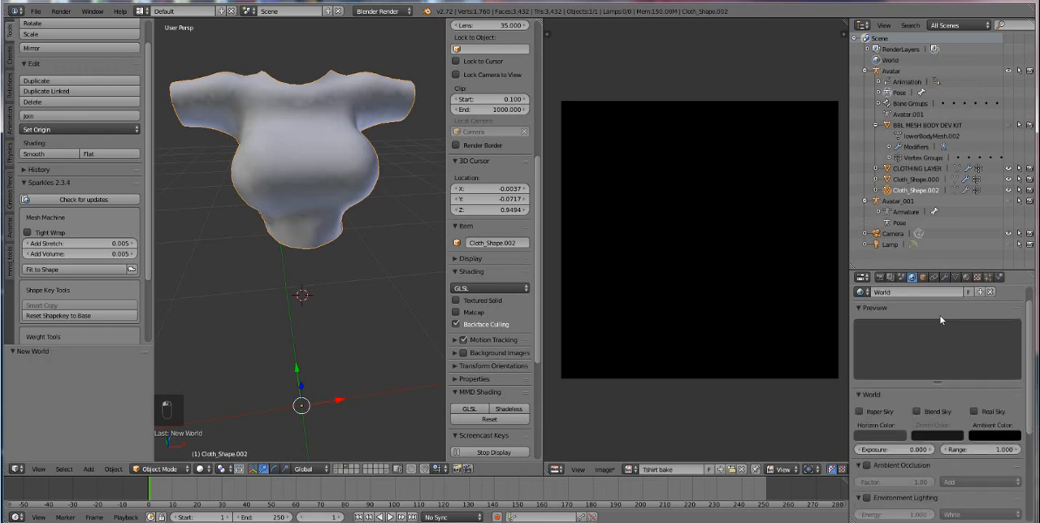
pyautogui.moveTo(935, 339)
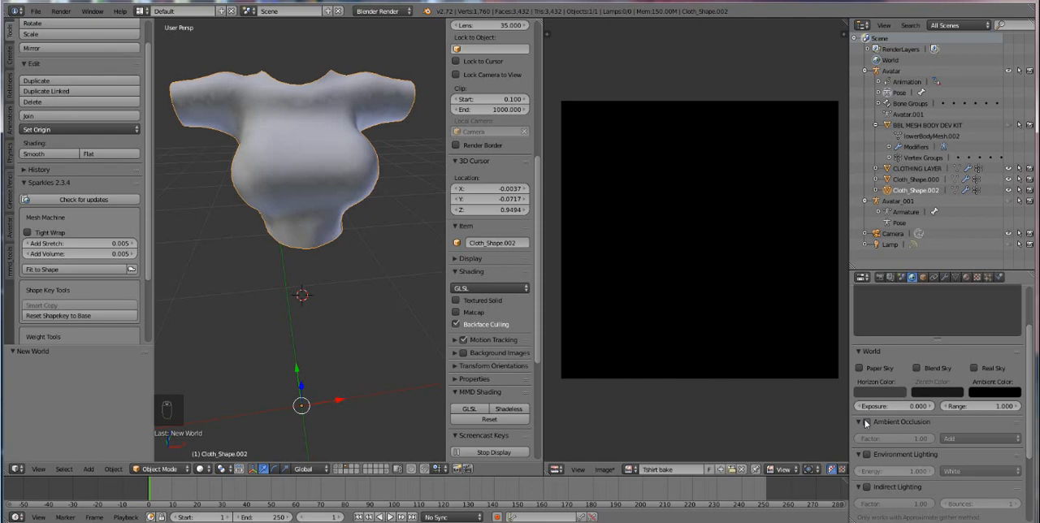
pyautogui.moveTo(864, 422)
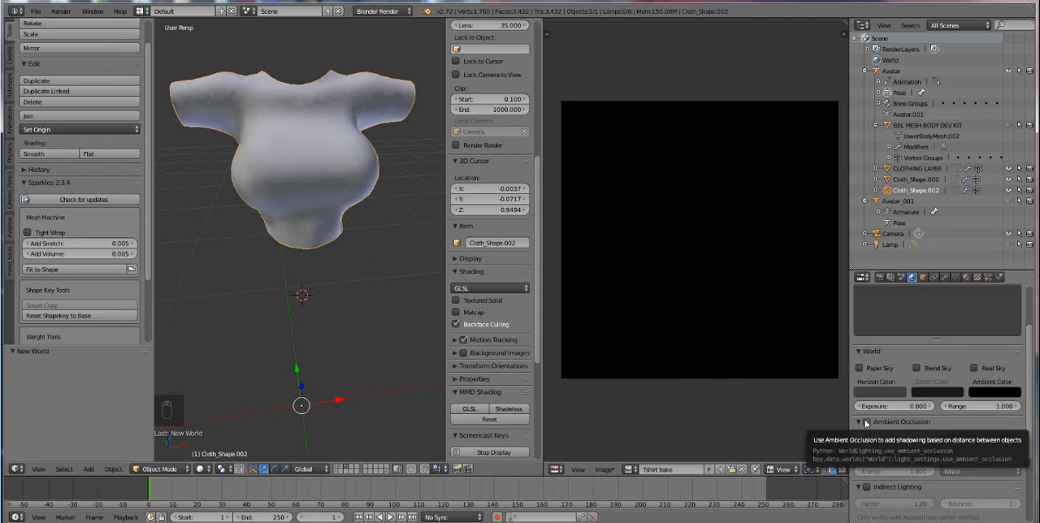
# - Tick Ambient Occlusion on the new World and scroll to its gather settings
pyautogui.click(860, 422)
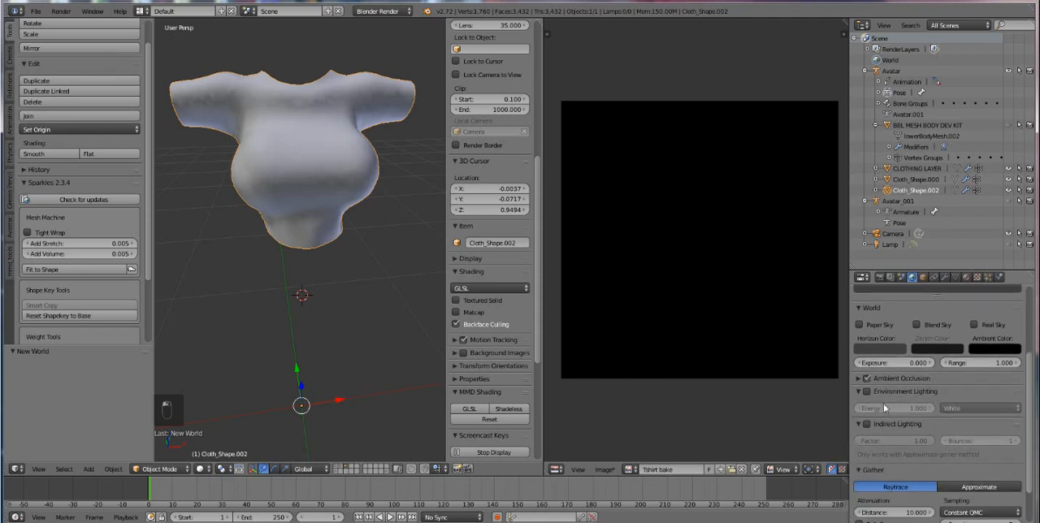
pyautogui.click(867, 379)
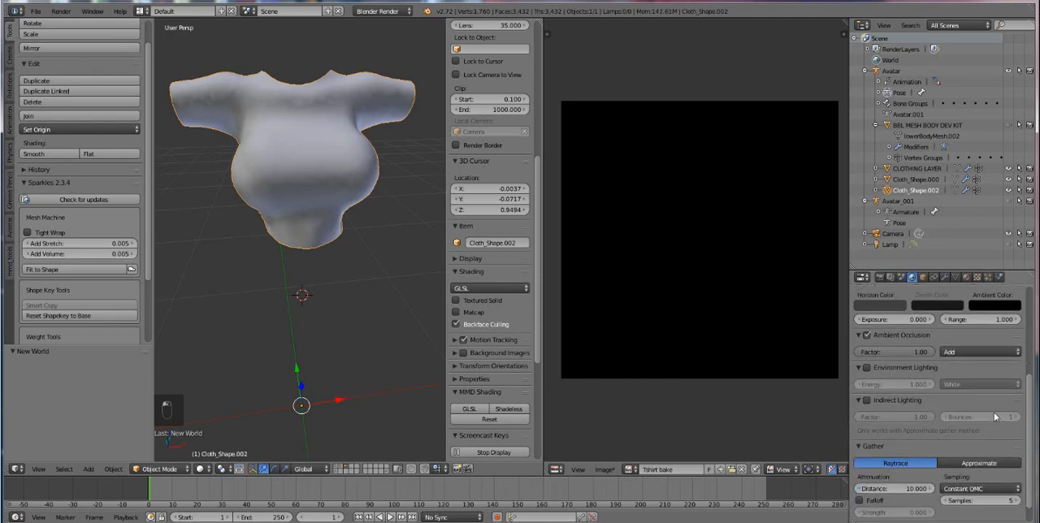
pyautogui.scroll(-3)
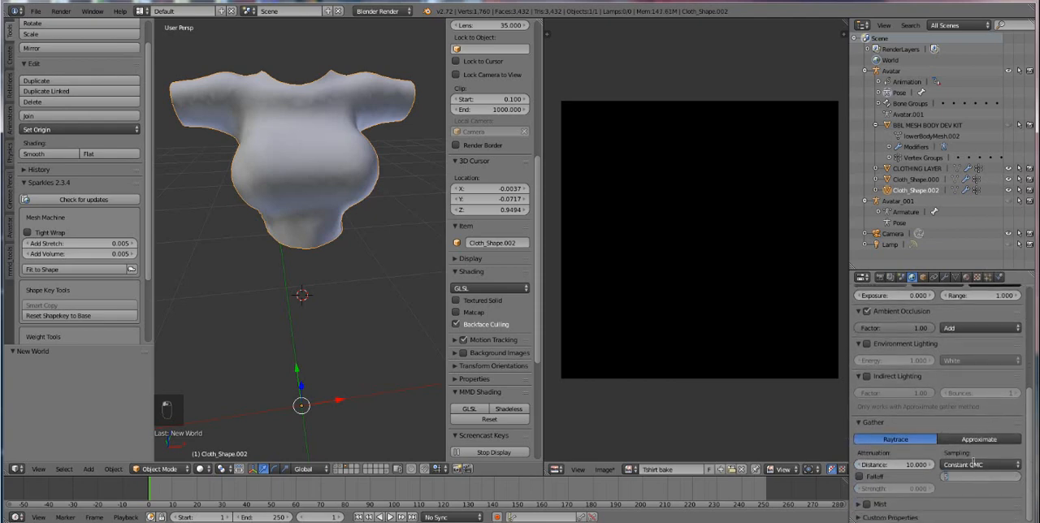
pyautogui.moveTo(718, 259)
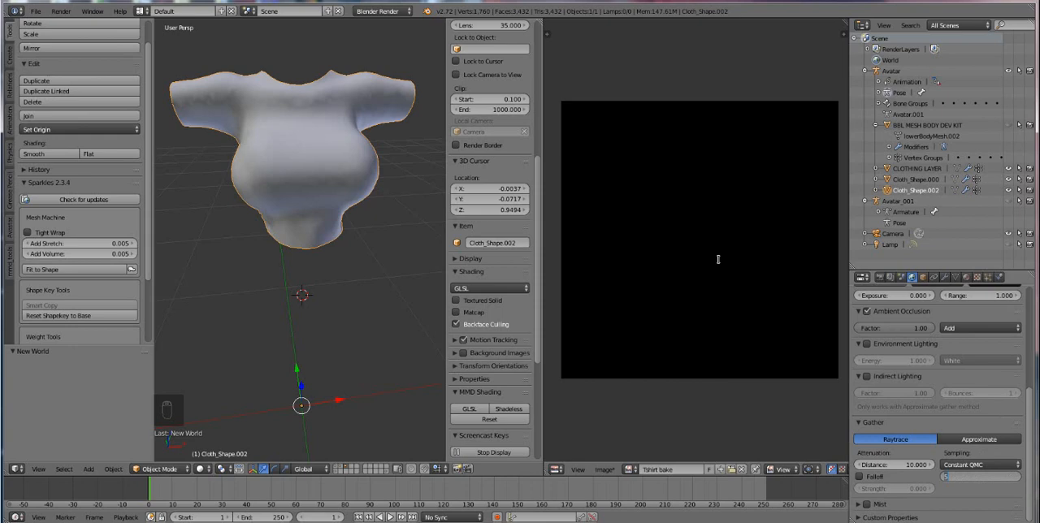
pyautogui.moveTo(628, 234)
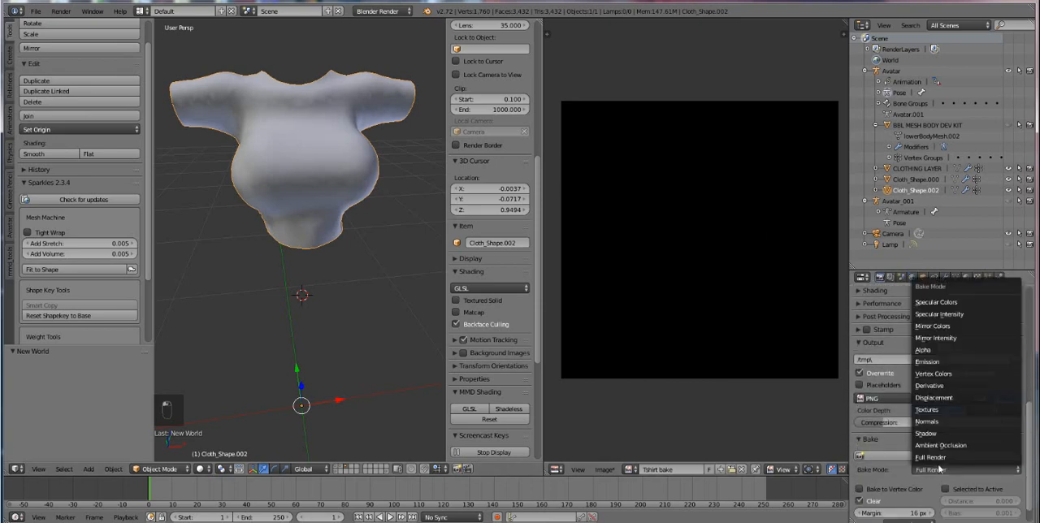
pyautogui.moveTo(941, 445)
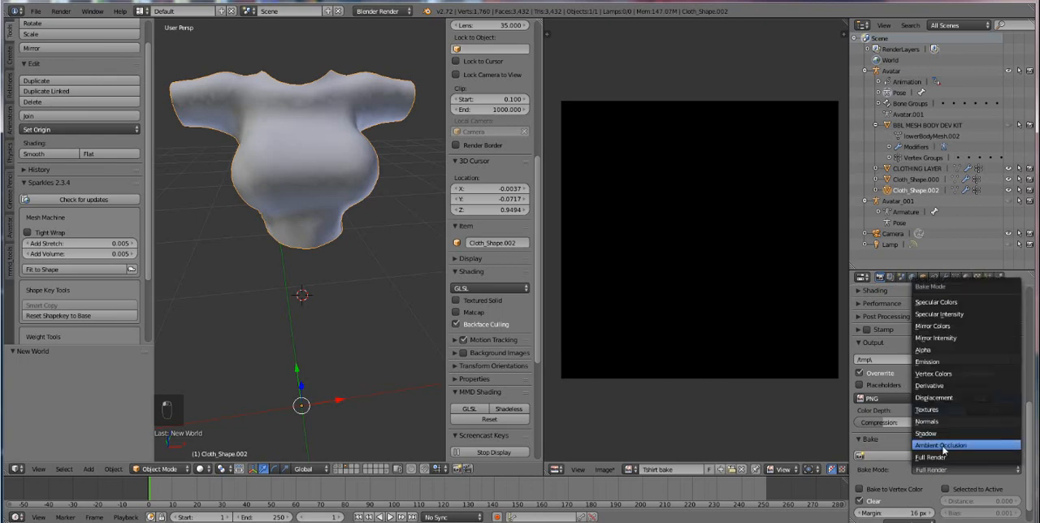
# - Set Bake Mode to Ambient Occlusion, check the shirt material, and rebake into Tshirt bake
pyautogui.click(942, 446)
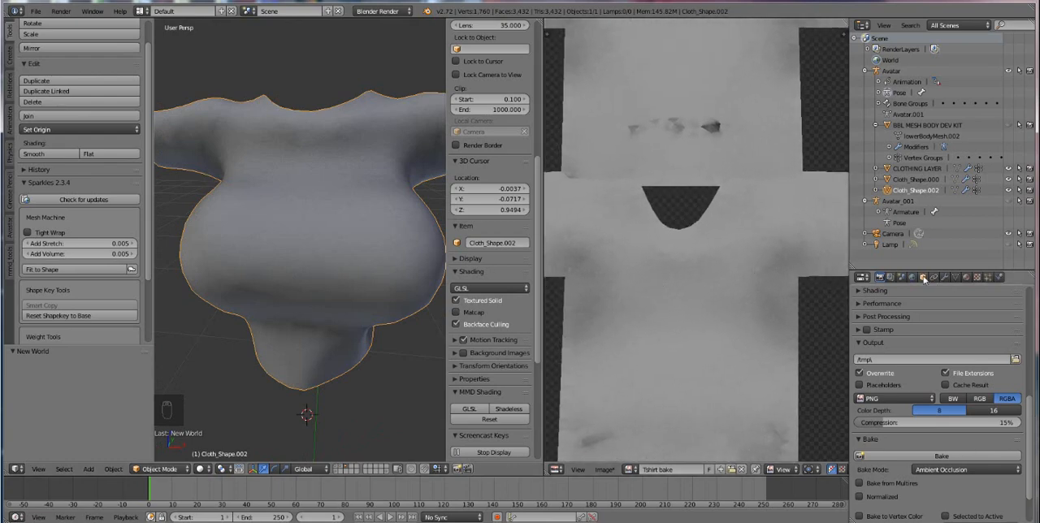
pyautogui.click(913, 277)
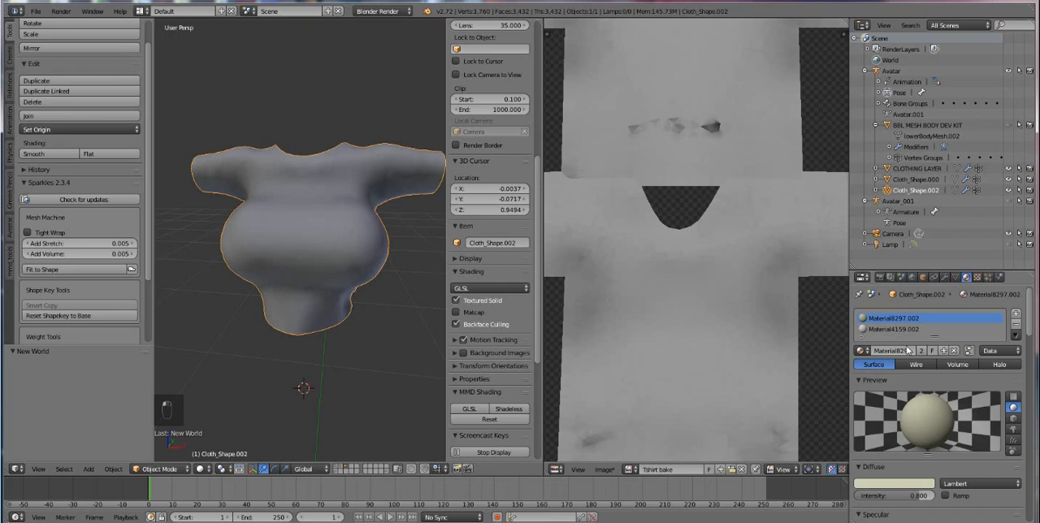
pyautogui.click(894, 329)
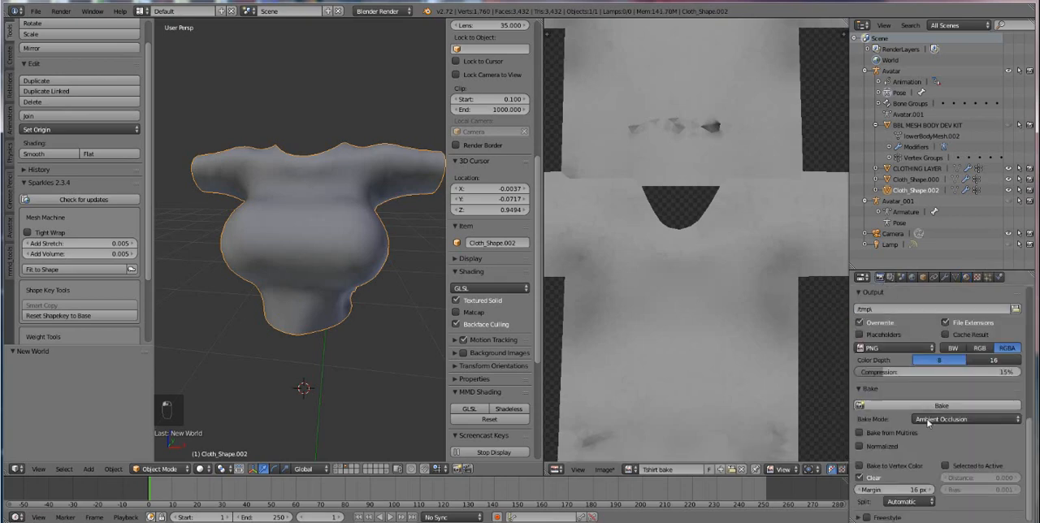
pyautogui.click(942, 405)
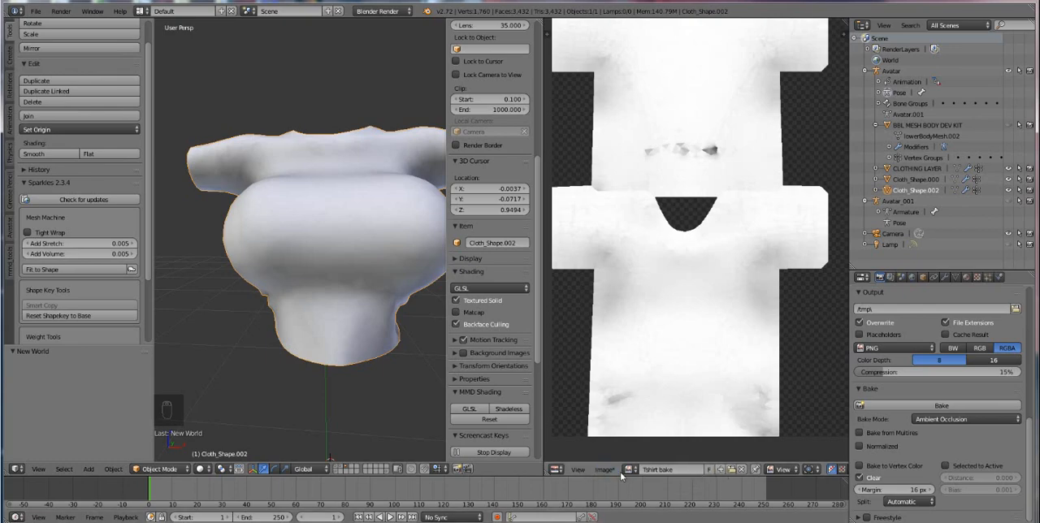
# - Save the baked image as 'Tshirt bake.png' in the BBl body 2 folder
pyautogui.click(604, 470)
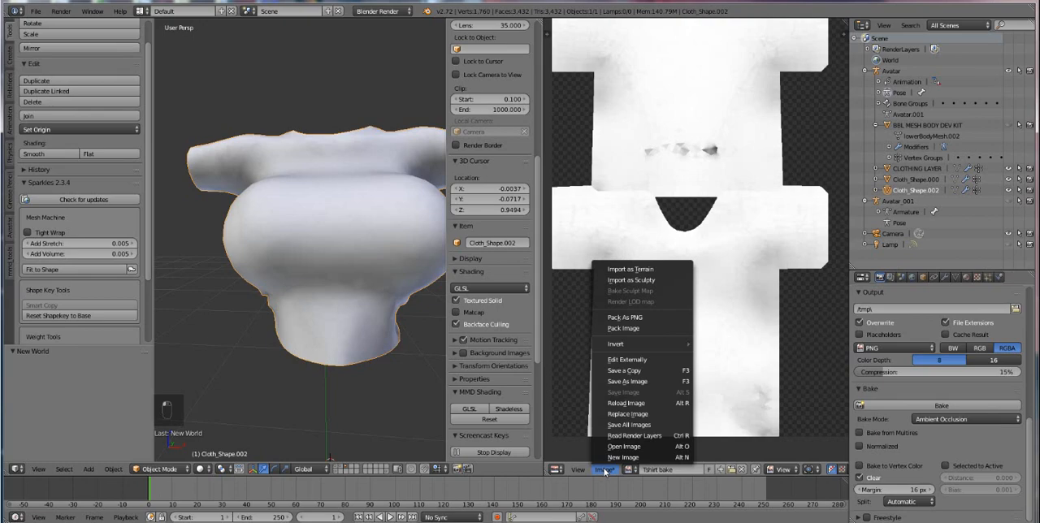
pyautogui.moveTo(627, 414)
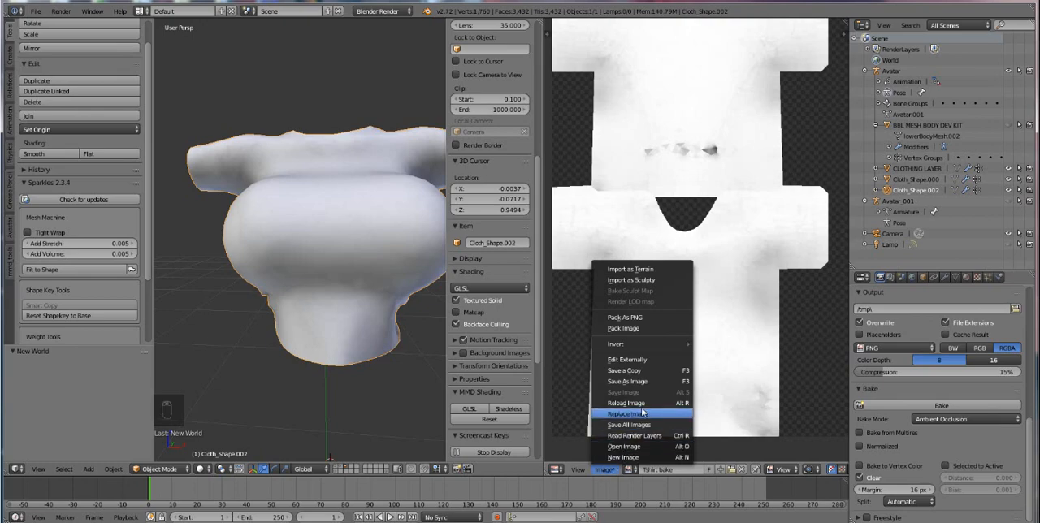
pyautogui.click(626, 413)
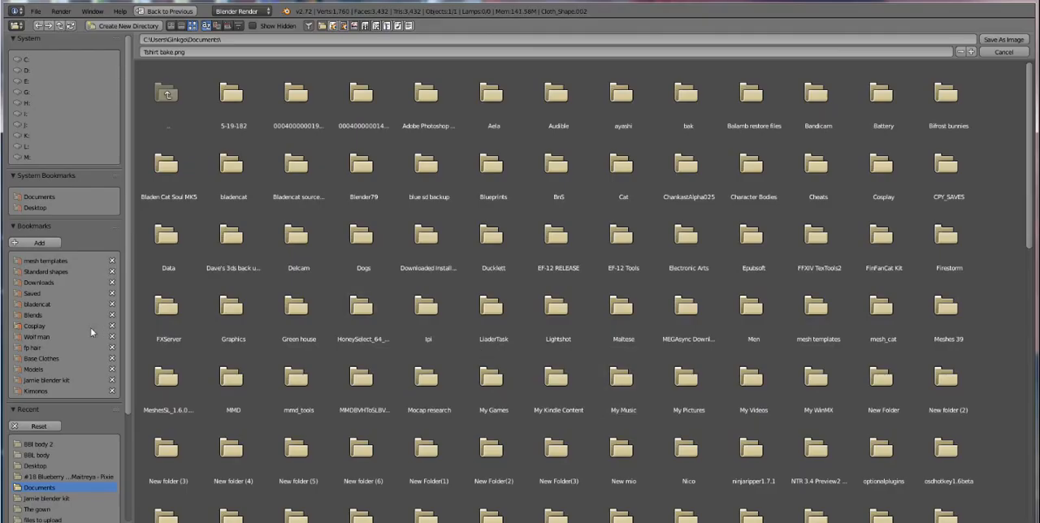
pyautogui.click(39, 444)
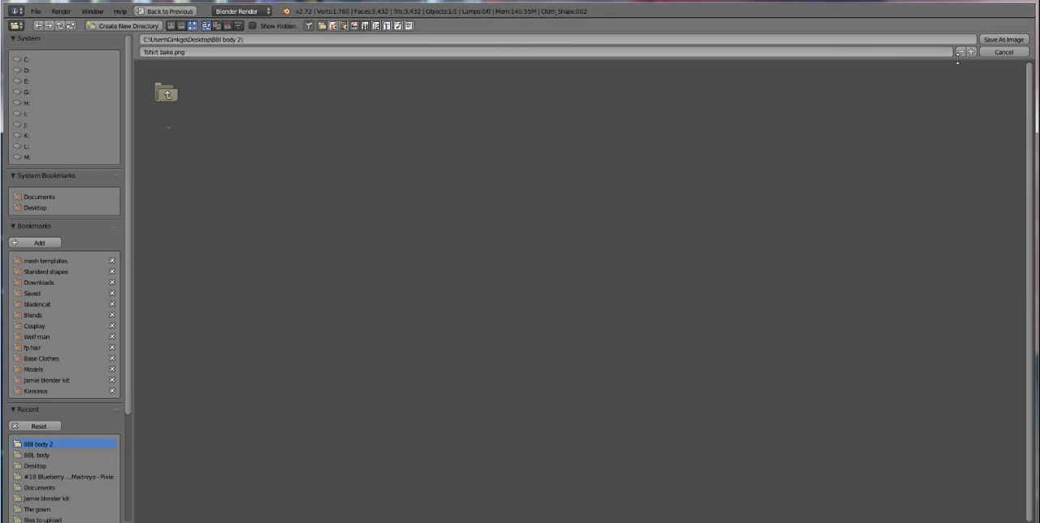
pyautogui.click(970, 52)
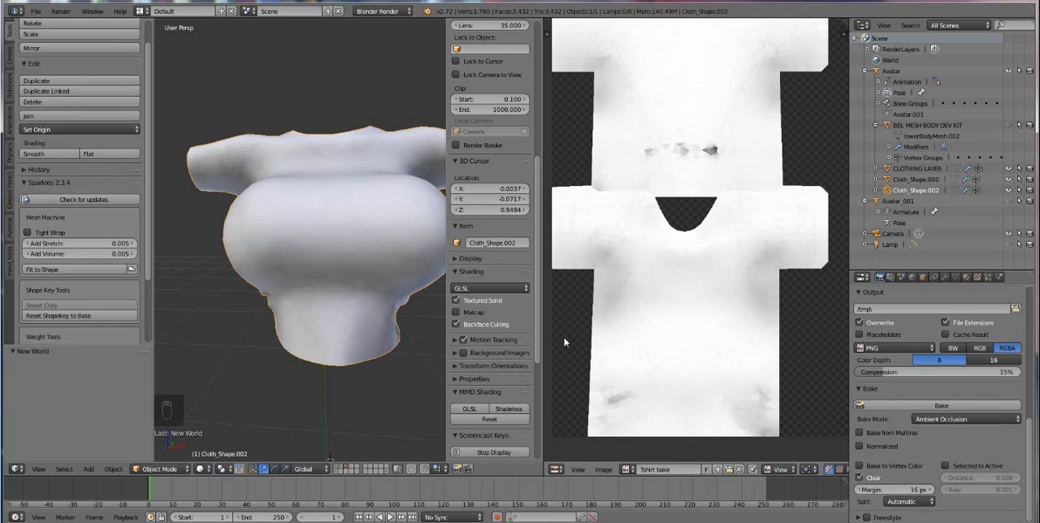
pyautogui.moveTo(598, 440)
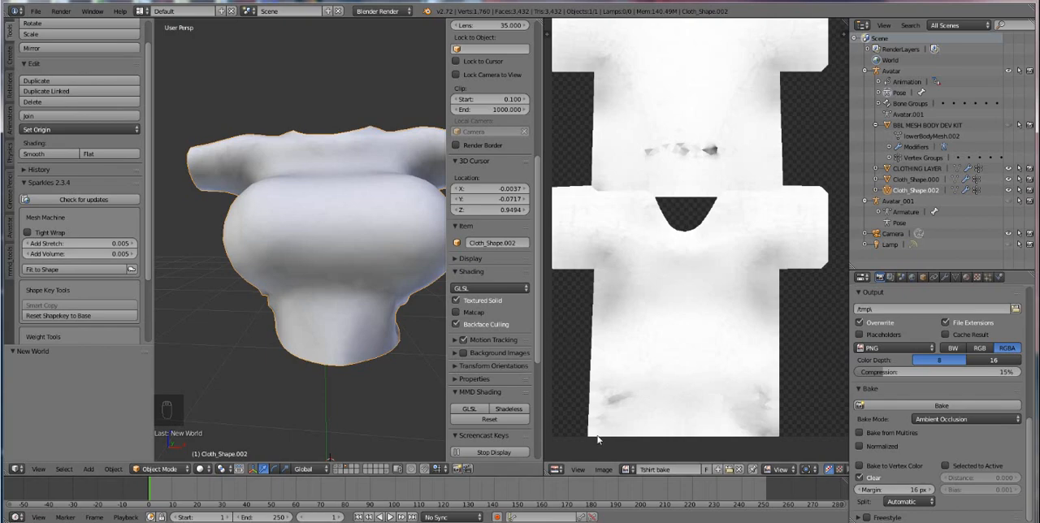
pyautogui.moveTo(616, 272)
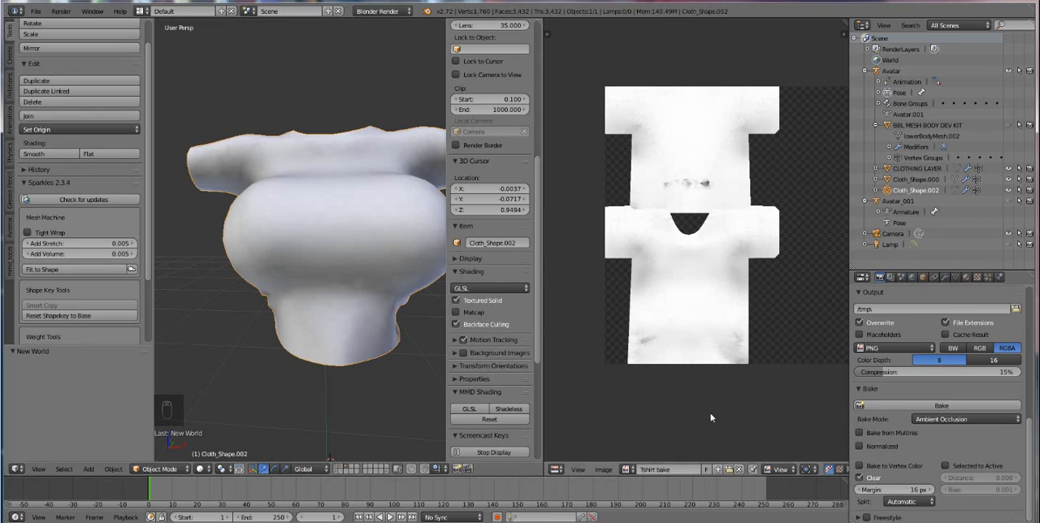
# - Put the shirt back in Edit Mode so its UVs overlay the Tshirt bake image
pyautogui.click(603, 470)
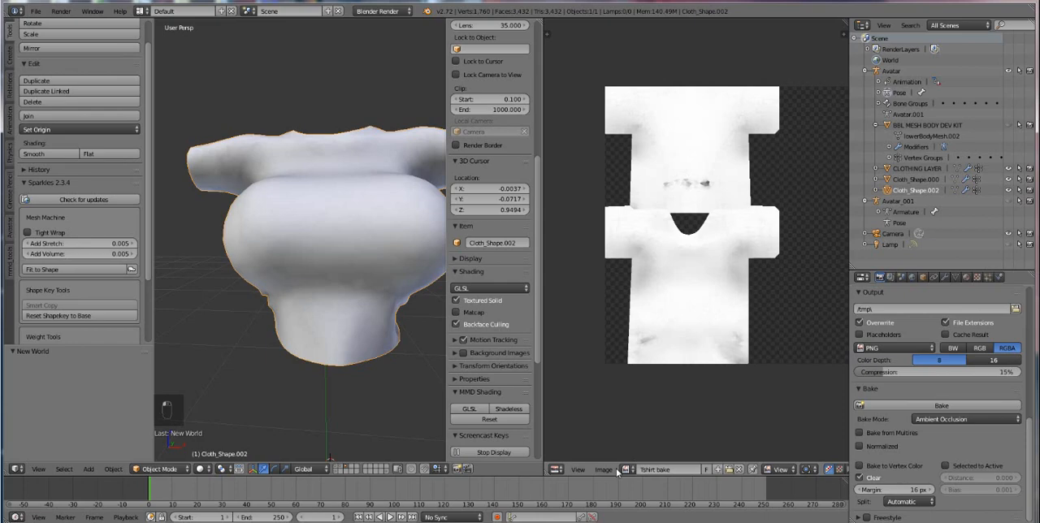
pyautogui.click(603, 470)
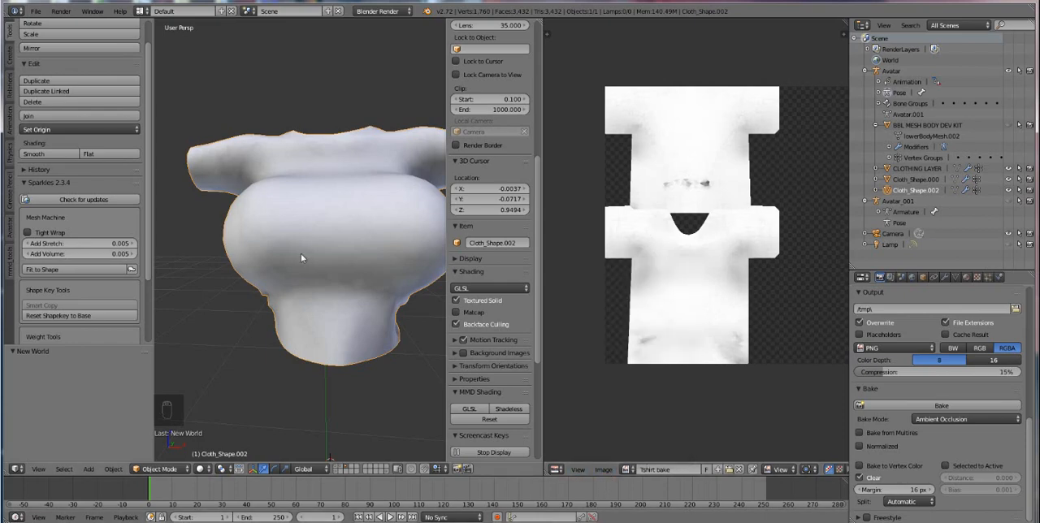
pyautogui.press('Tab')
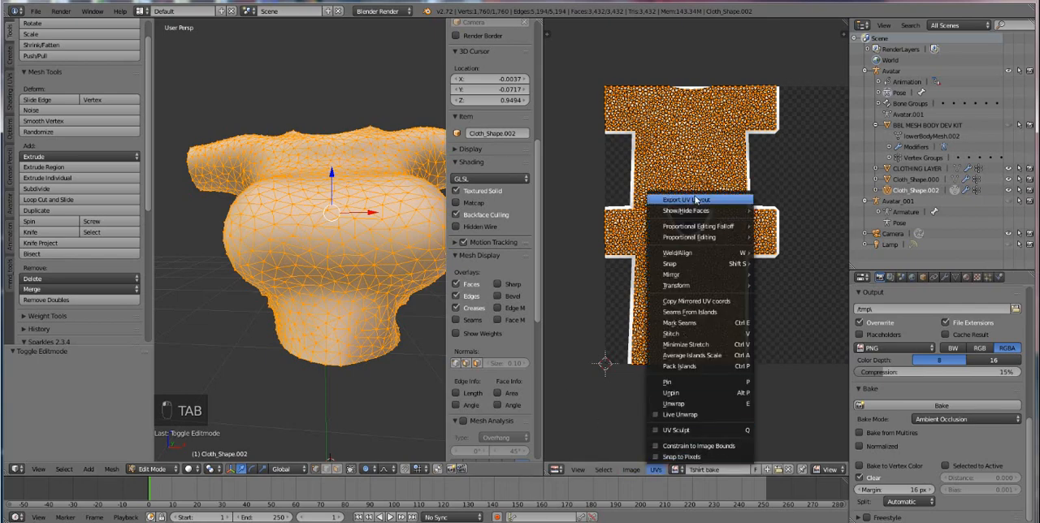
# - Export the shirt's UV layout as a PNG into the BBl body 2 folder
pyautogui.click(690, 199)
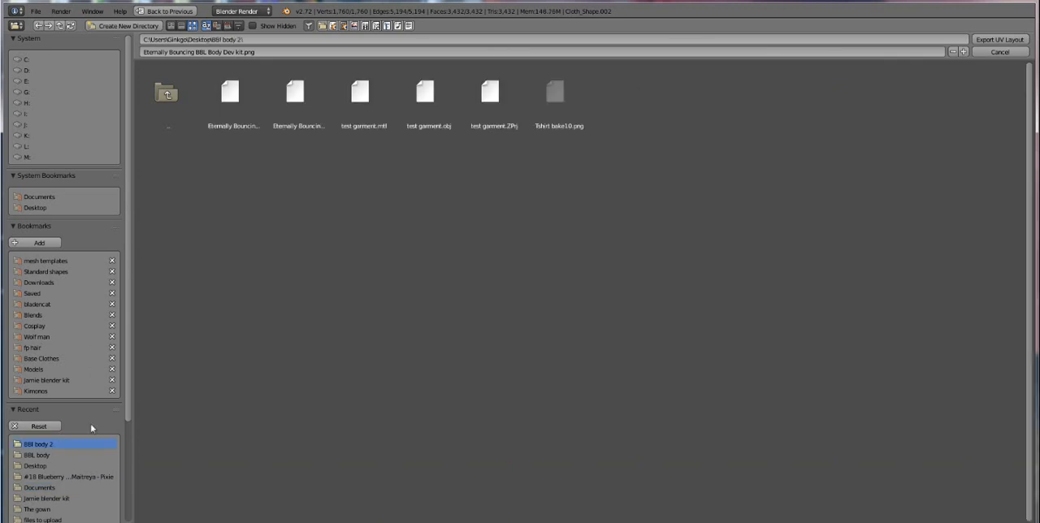
pyautogui.click(556, 92)
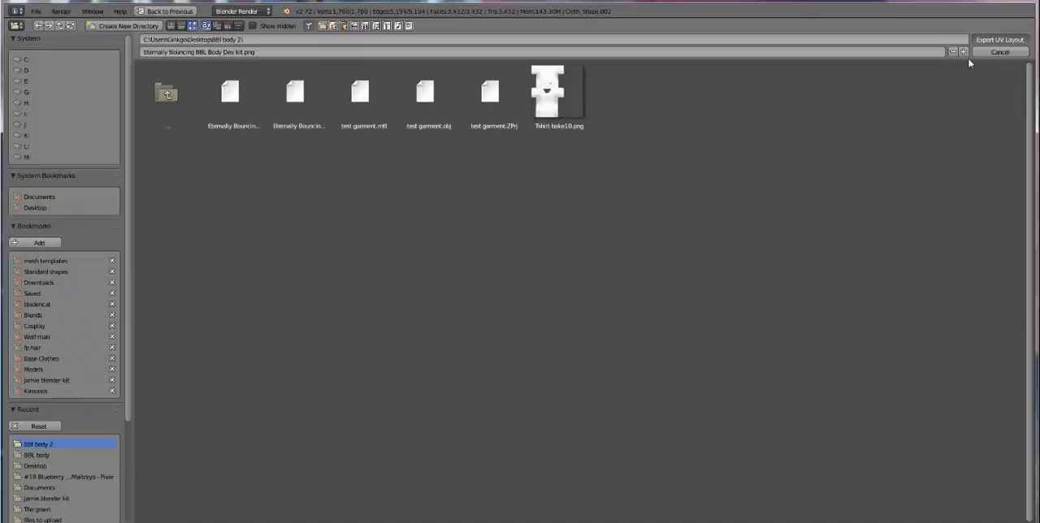
pyautogui.click(1000, 51)
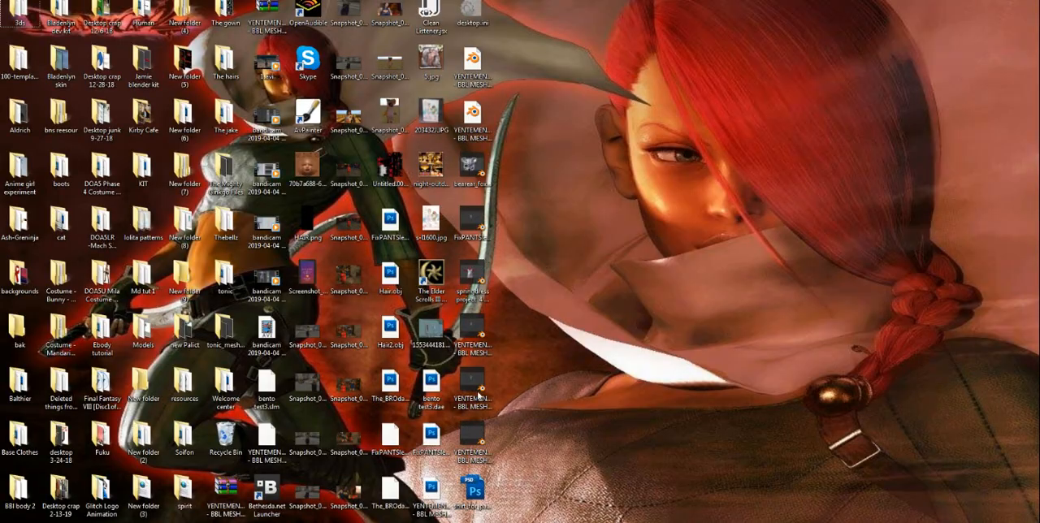
# - Open the BBl body 2 folder from the desktop and switch it to Large icons view
pyautogui.click(18, 386)
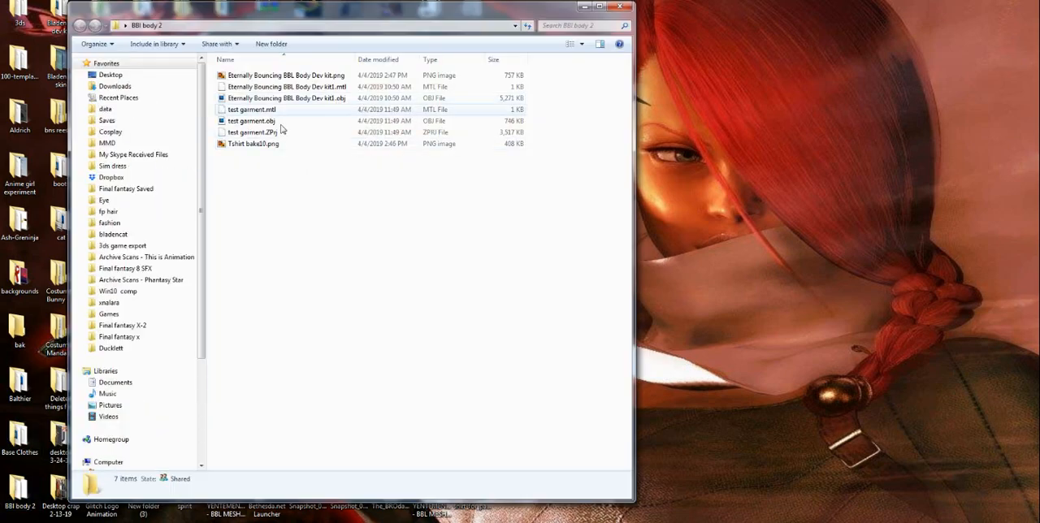
pyautogui.rightClick(285, 130)
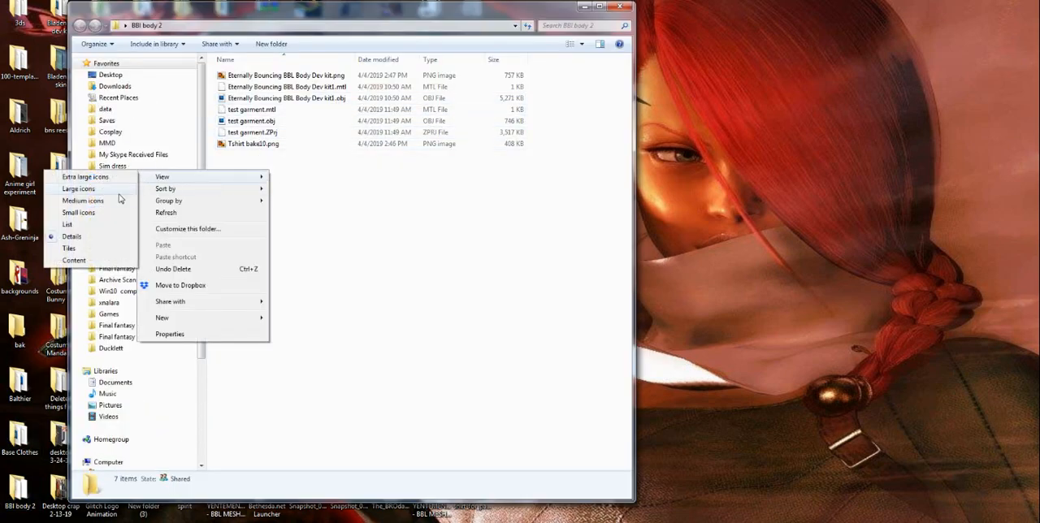
pyautogui.click(77, 188)
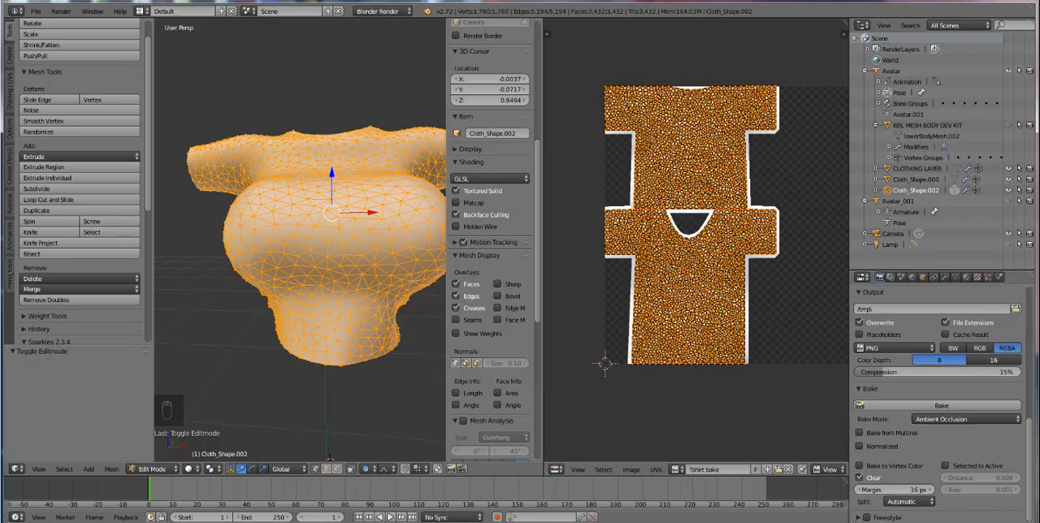
# - Take the T-shirt mesh out of Edit Mode and open Blender's File menu
pyautogui.press('Tab')
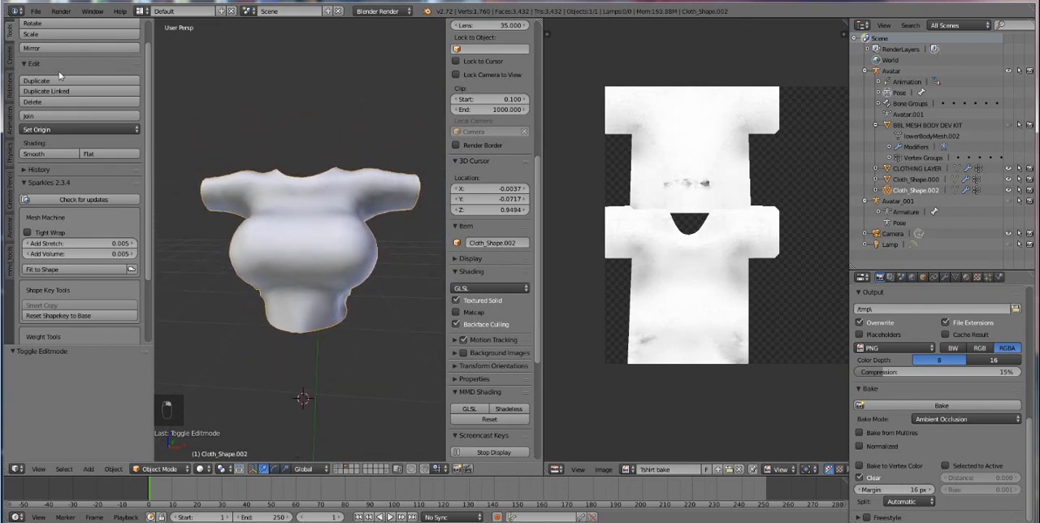
pyautogui.click(36, 11)
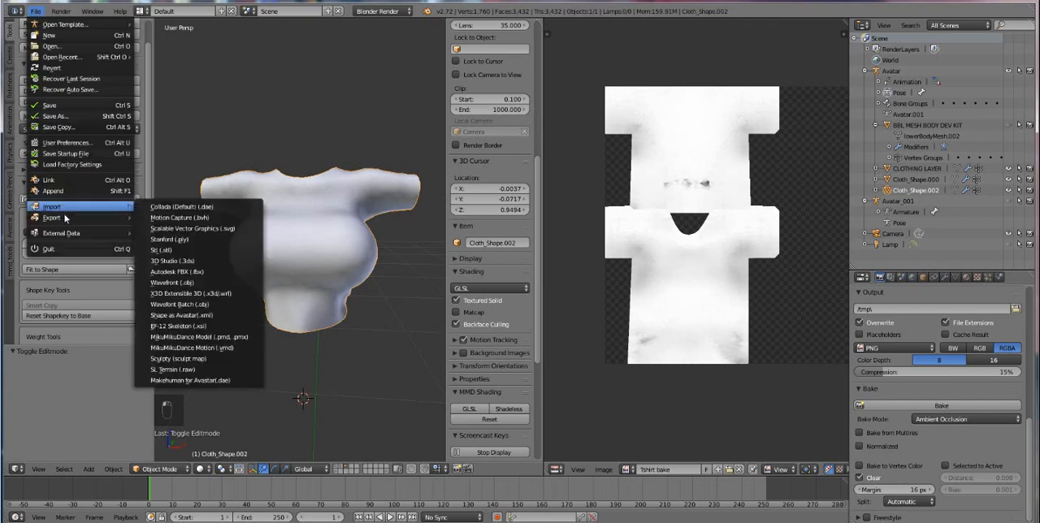
# - Export the shirt as a Wavefront OBJ named 'tshirt for painting.obj'
pyautogui.click(171, 282)
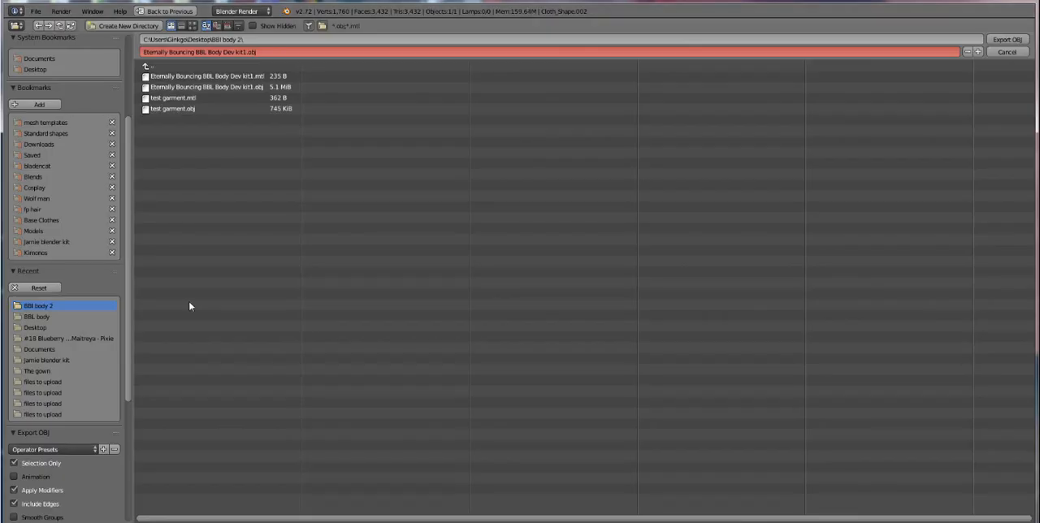
pyautogui.moveTo(120, 379)
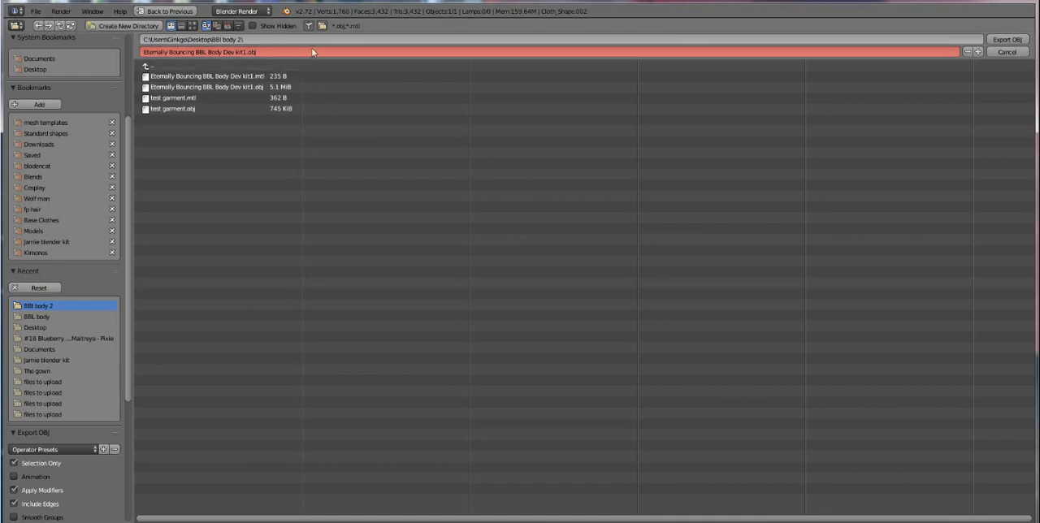
pyautogui.write('tshirt for painting.obj')
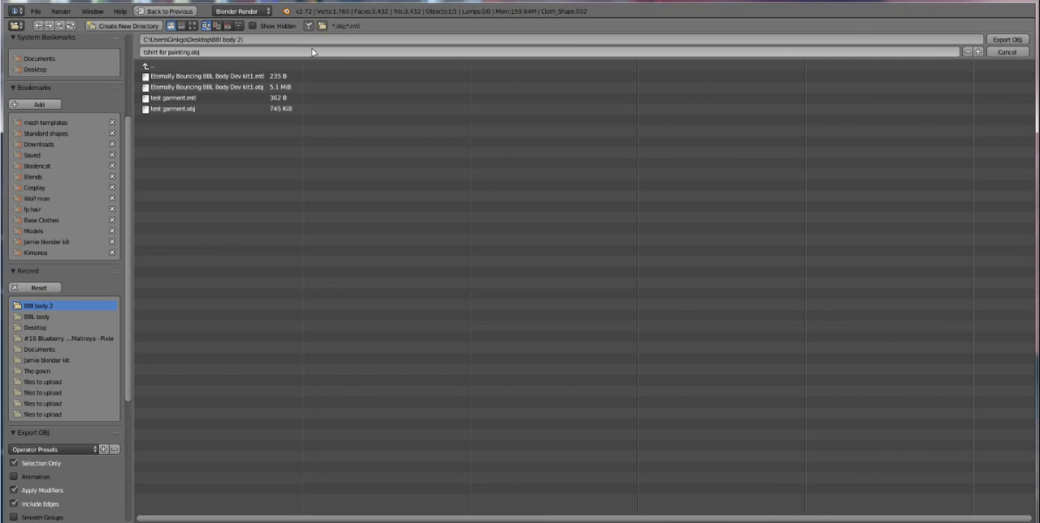
pyautogui.moveTo(376, 453)
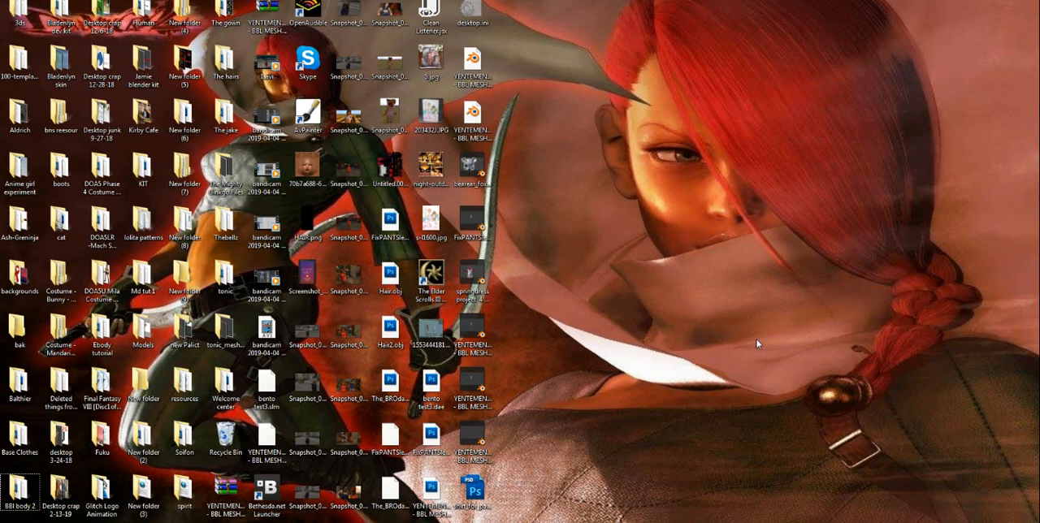
pyautogui.moveTo(652, 237)
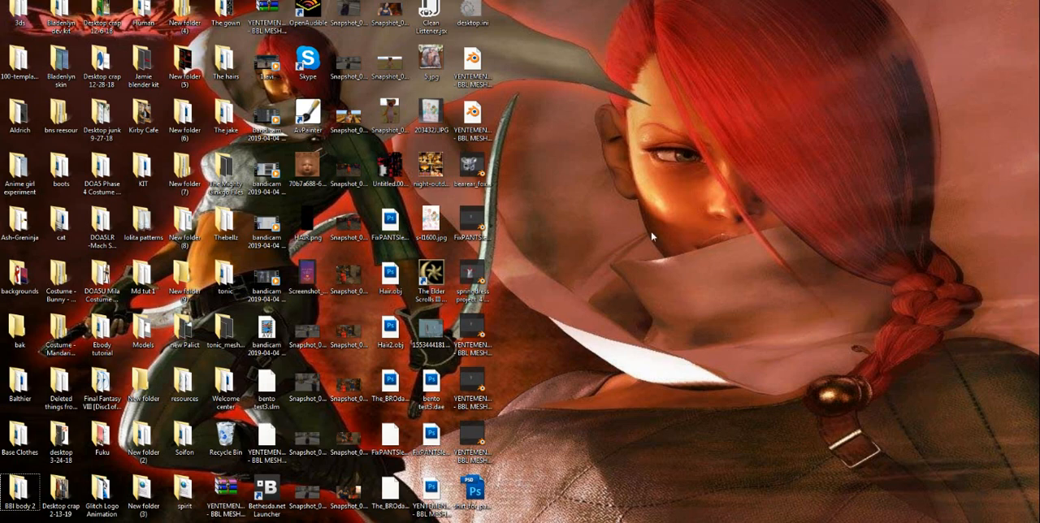
# - Open tshirt for painting.obj from the desktop BBI body 2 folder in Photoshop
pyautogui.click(225, 391)
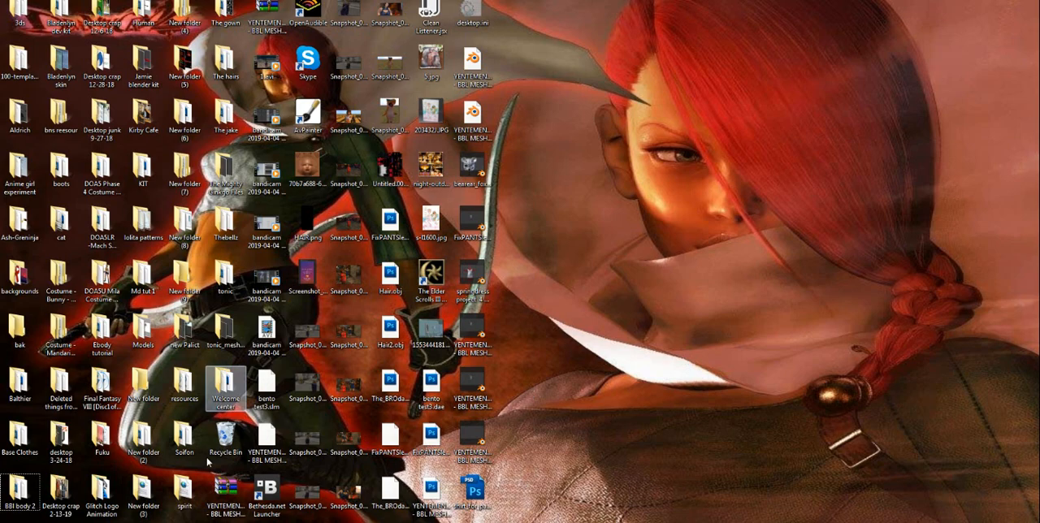
pyautogui.click(17, 325)
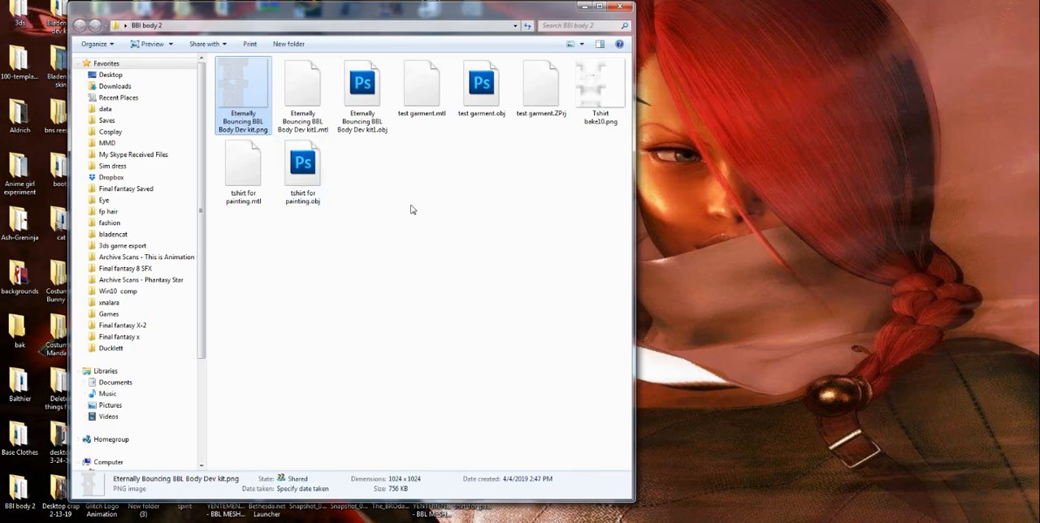
pyautogui.click(303, 163)
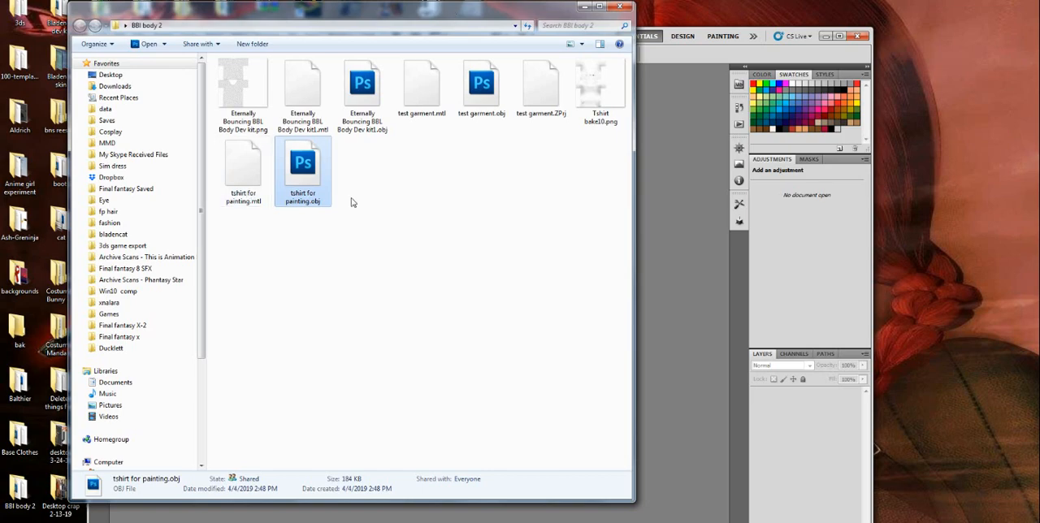
pyautogui.moveTo(675, 57)
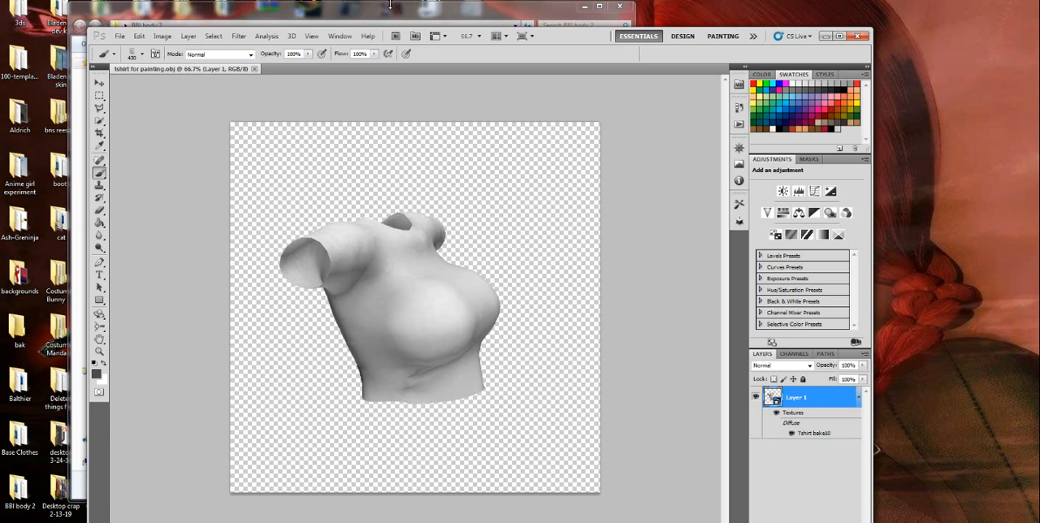
pyautogui.moveTo(134, 55)
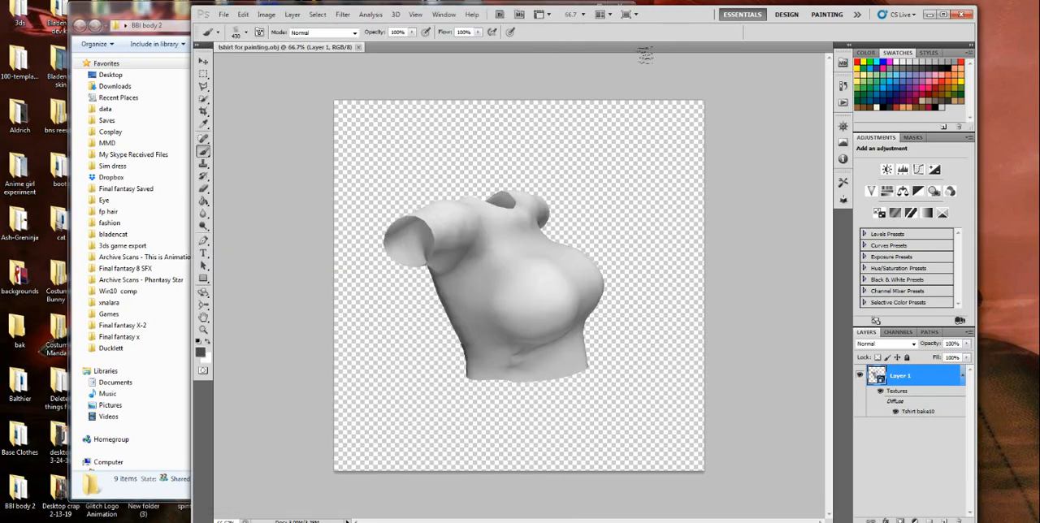
# - Rotate the shirt model to face front, then zoom in with the 3D Camera tools
pyautogui.click(210, 32)
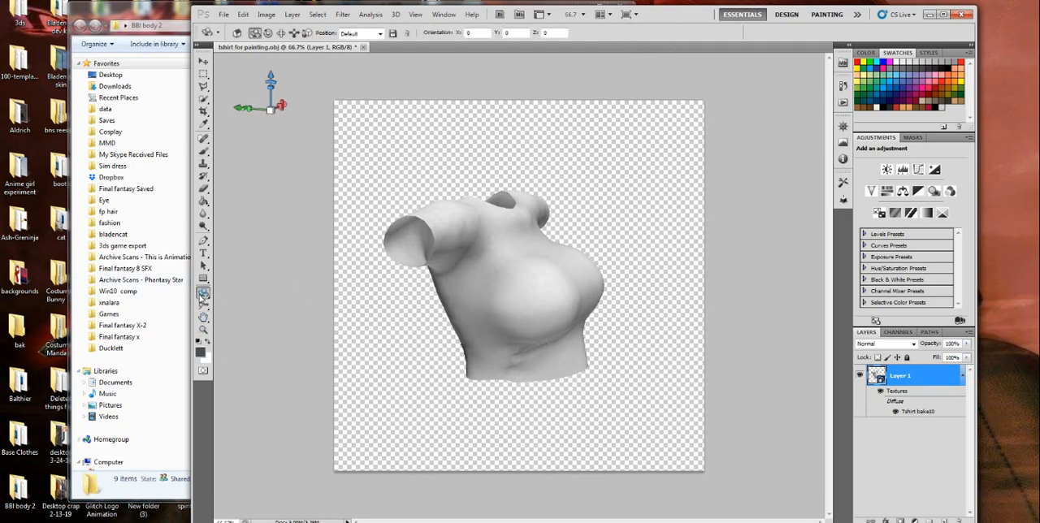
pyautogui.click(203, 294)
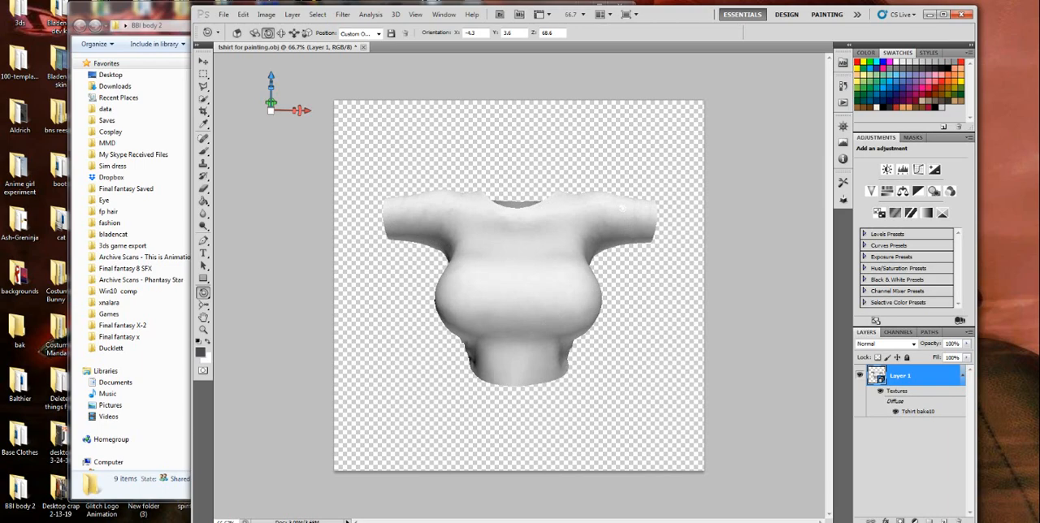
pyautogui.click(204, 306)
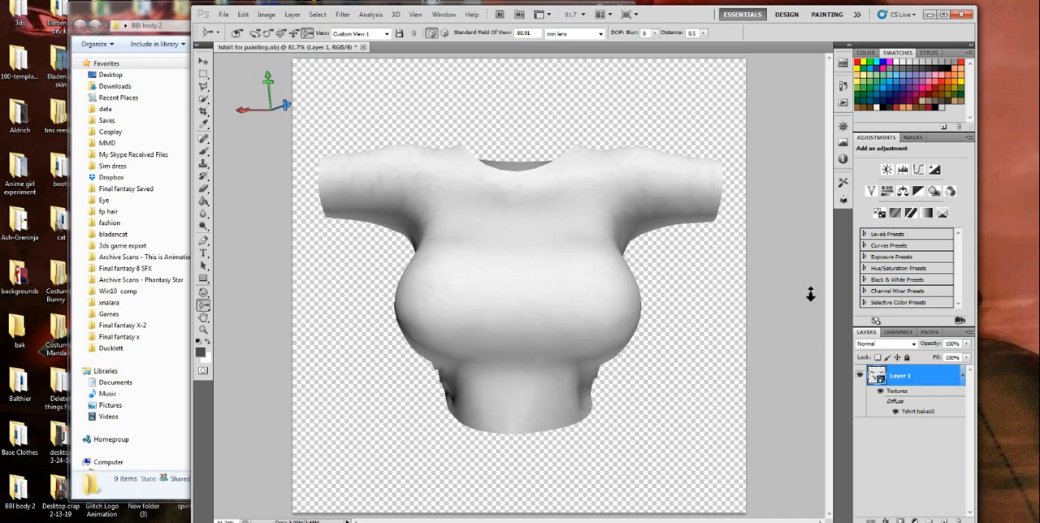
pyautogui.moveTo(722, 201)
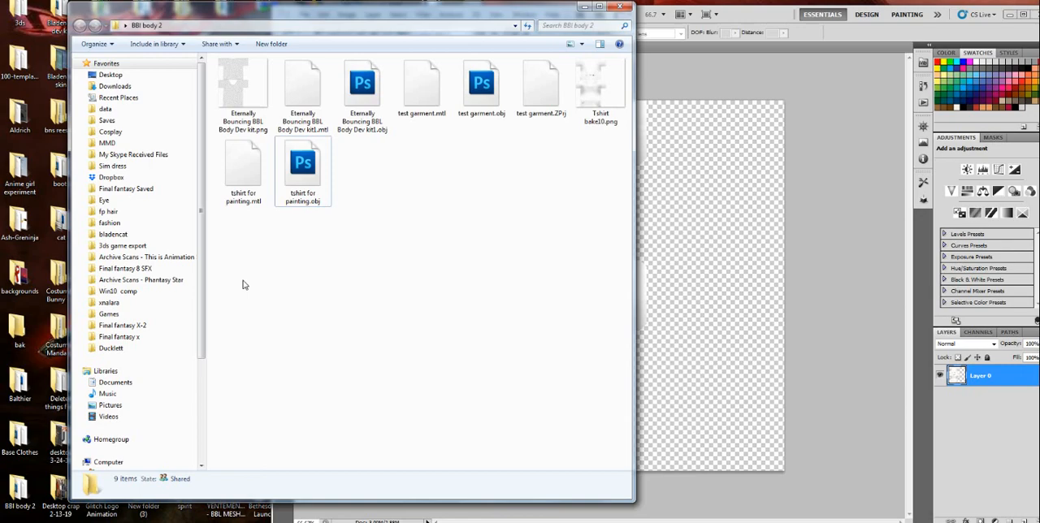
# - Open the Tshirt bake10 texture and add a new empty layer
pyautogui.click(601, 85)
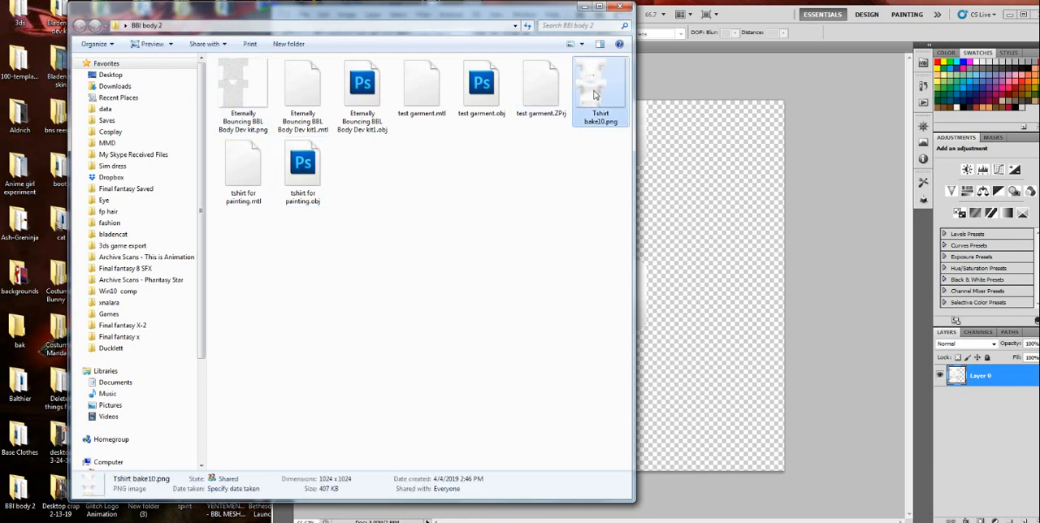
pyautogui.doubleClick(601, 85)
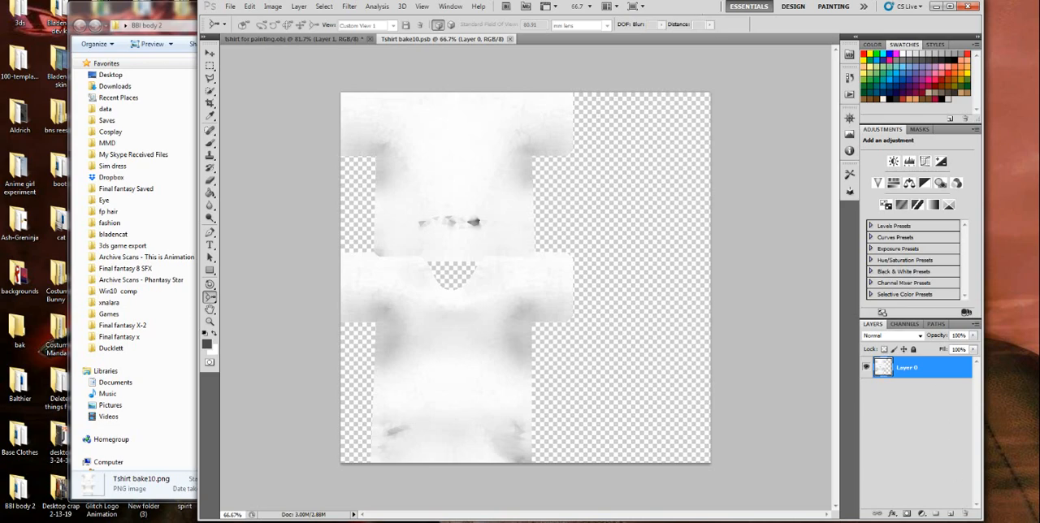
pyautogui.click(951, 512)
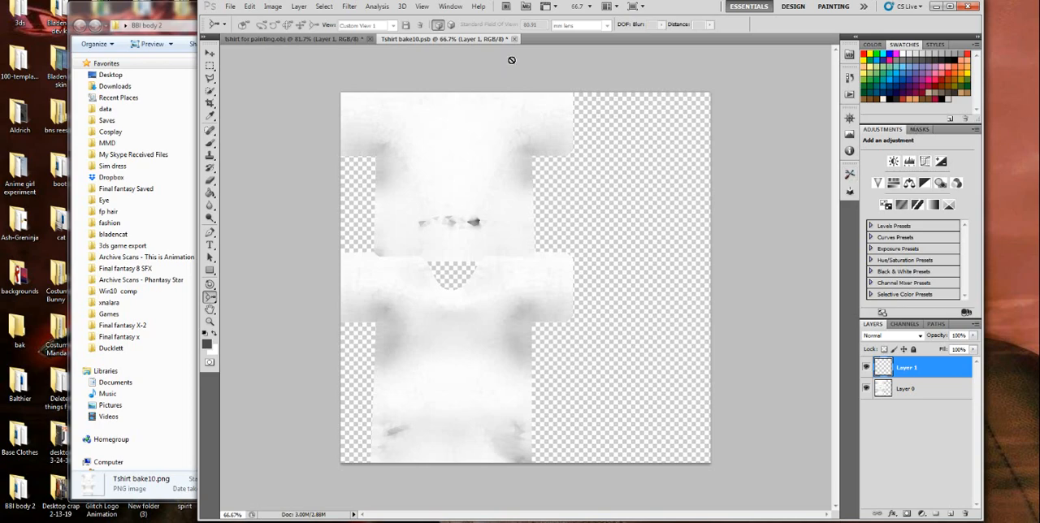
pyautogui.moveTo(823, 70)
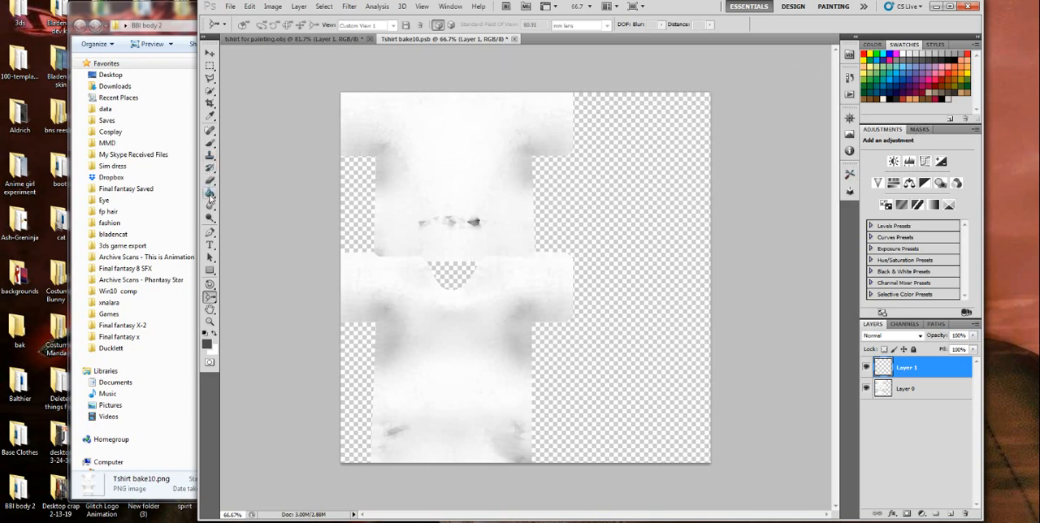
# - Fill the layer dark grey, add another empty layer, and close the texture
pyautogui.click(209, 192)
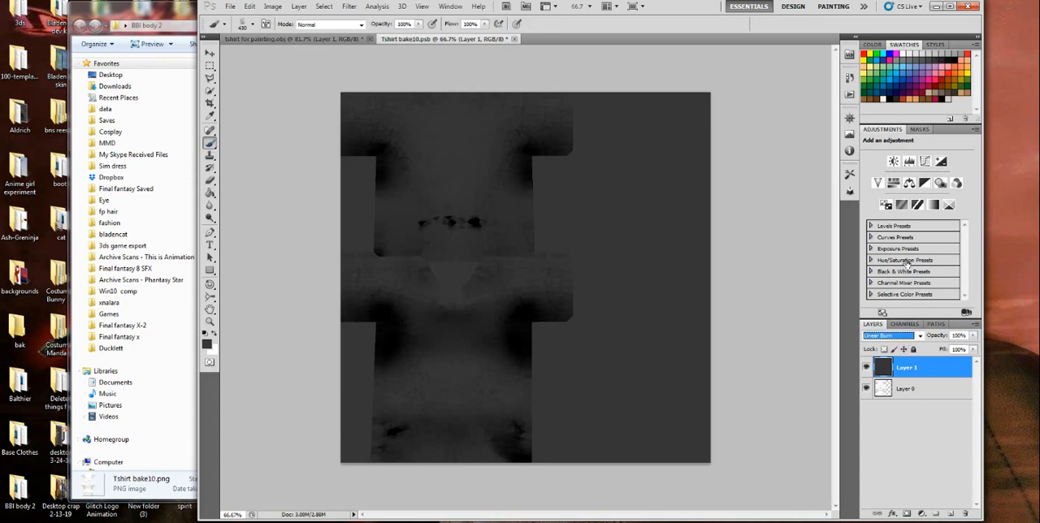
pyautogui.click(890, 335)
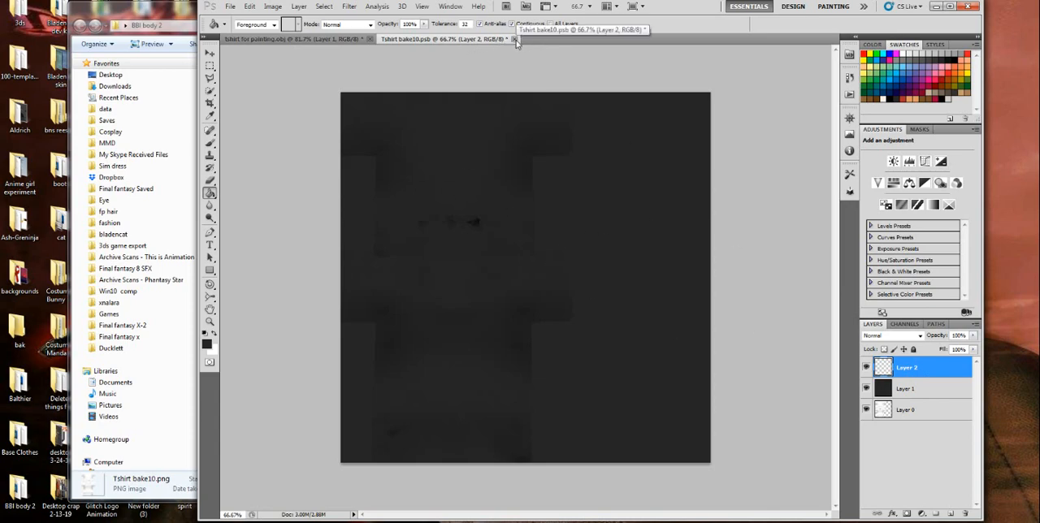
pyautogui.click(515, 39)
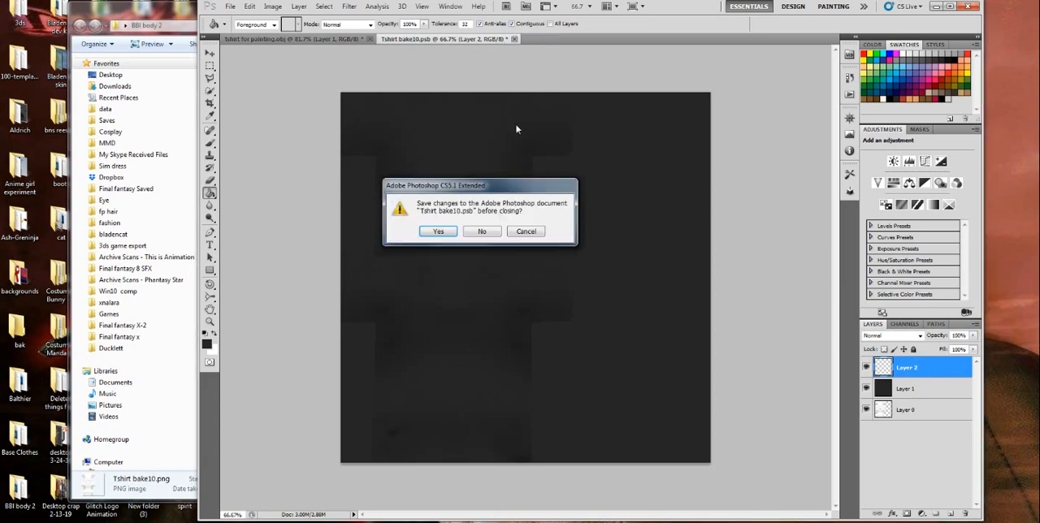
# - Save the grey texture, paint red squiggles across the chest and left shoulder, and save
pyautogui.click(482, 232)
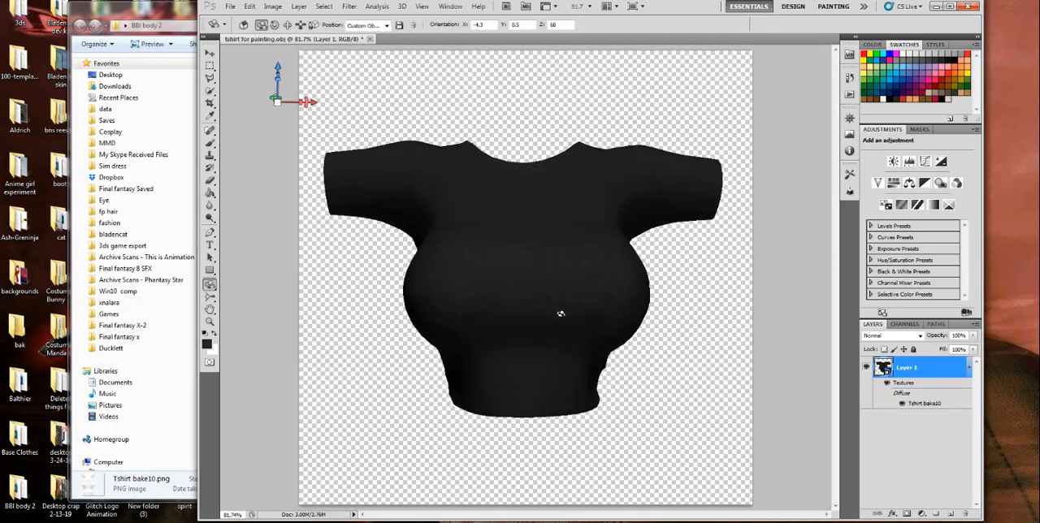
pyautogui.moveTo(560, 314); pyautogui.dragTo(646, 290)
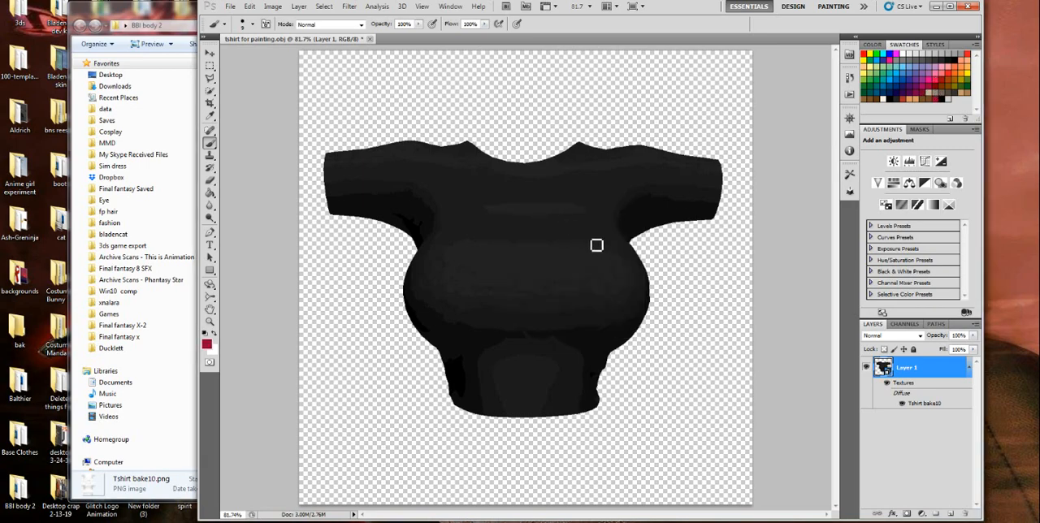
pyautogui.moveTo(456, 199); pyautogui.dragTo(597, 244)
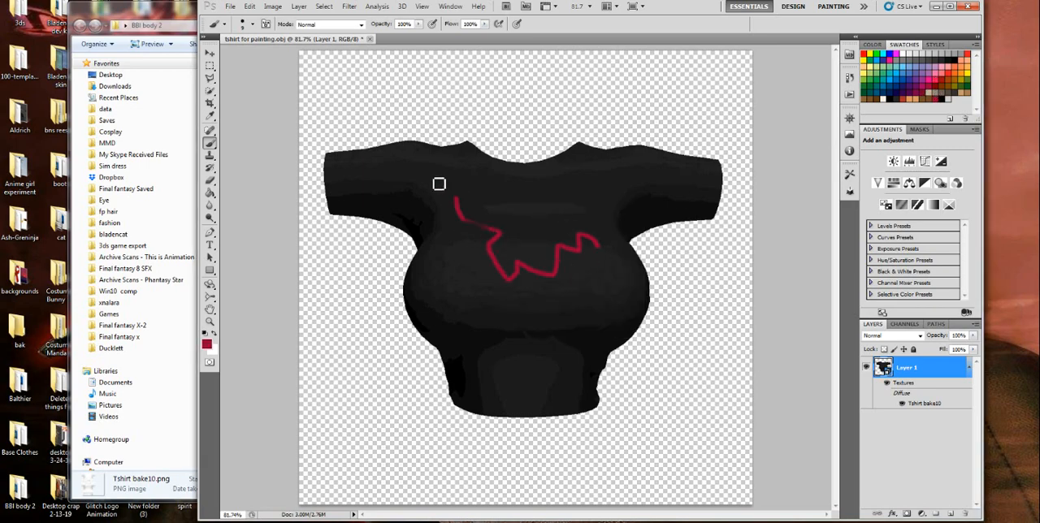
pyautogui.moveTo(439, 183); pyautogui.dragTo(469, 337)
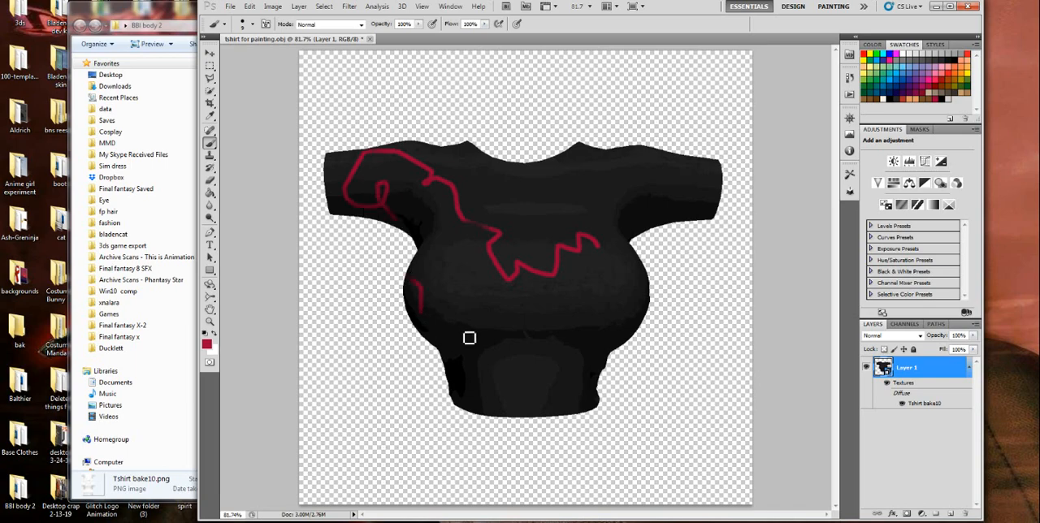
pyautogui.moveTo(469, 337); pyautogui.dragTo(540, 419)
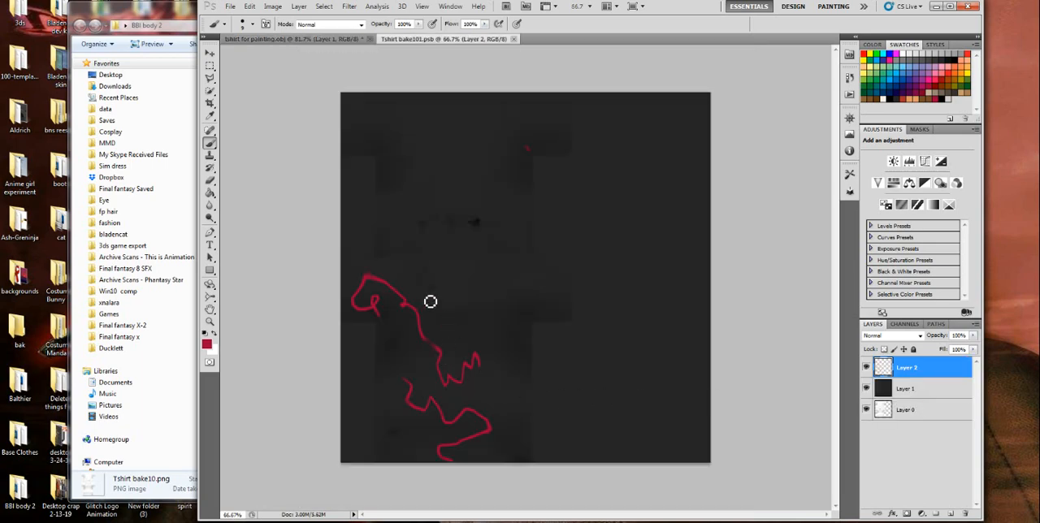
pyautogui.moveTo(387, 347)
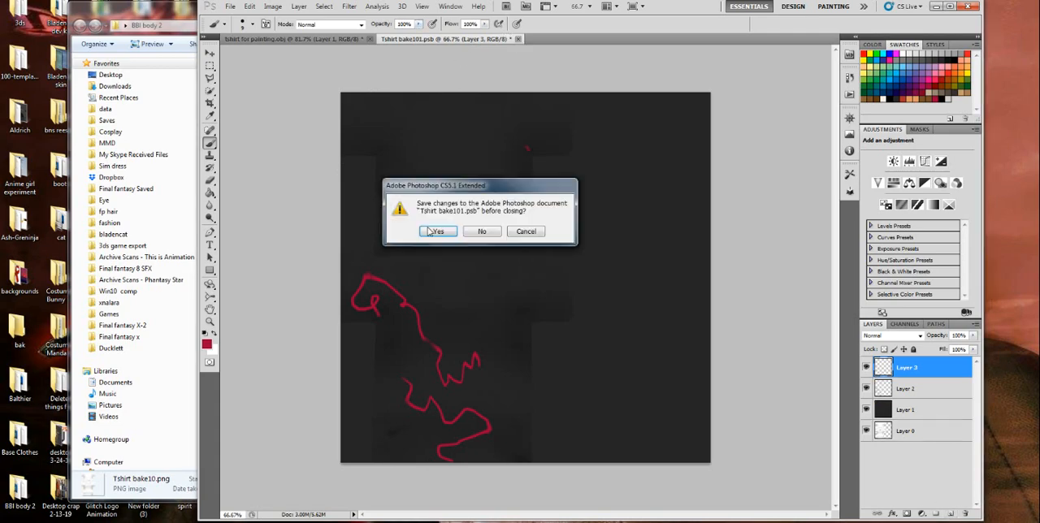
pyautogui.click(481, 232)
pyautogui.write('tutorial')
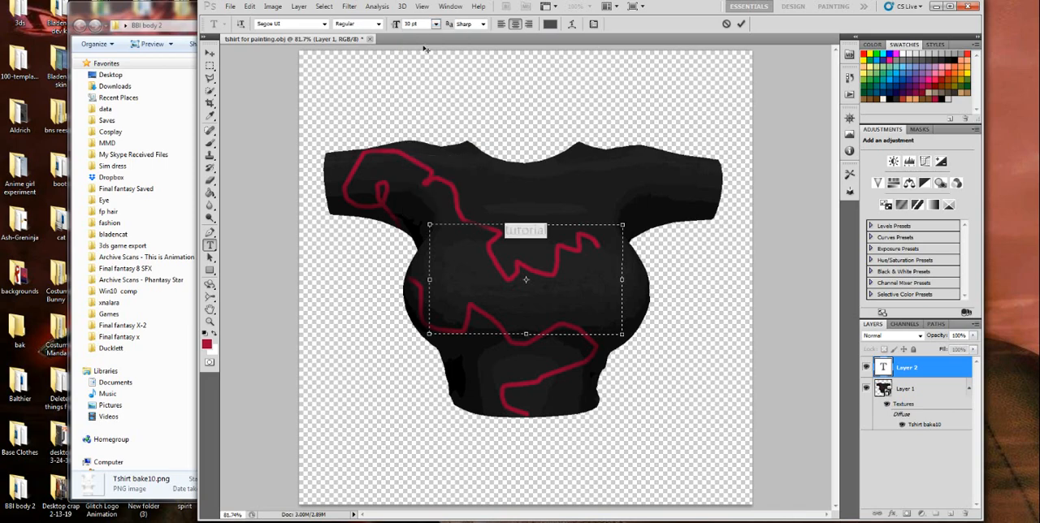
# - Set the TUTORIAL text in 97 pt Permanent Marker with white (#ffffff) colour
pyautogui.click(412, 23)
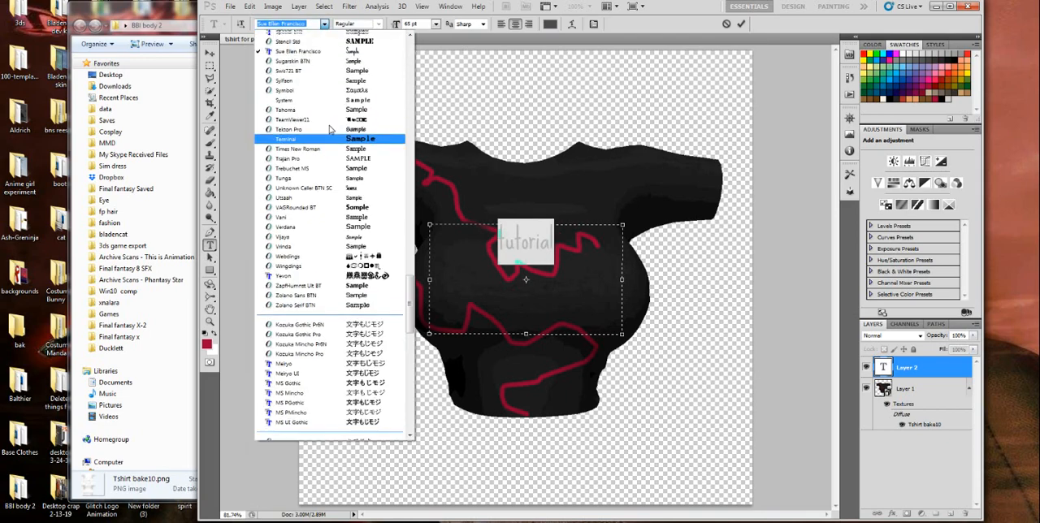
pyautogui.scroll(-3)
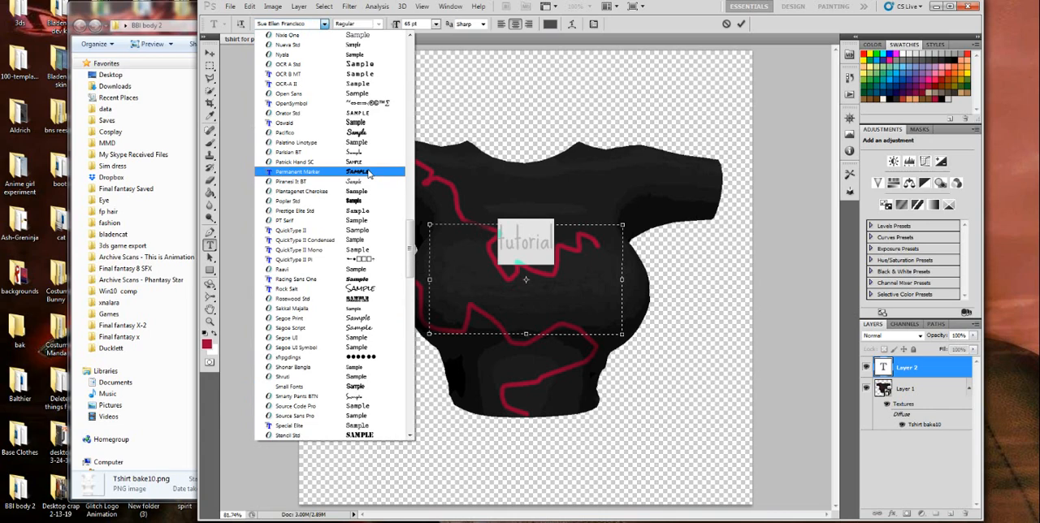
pyautogui.click(296, 171)
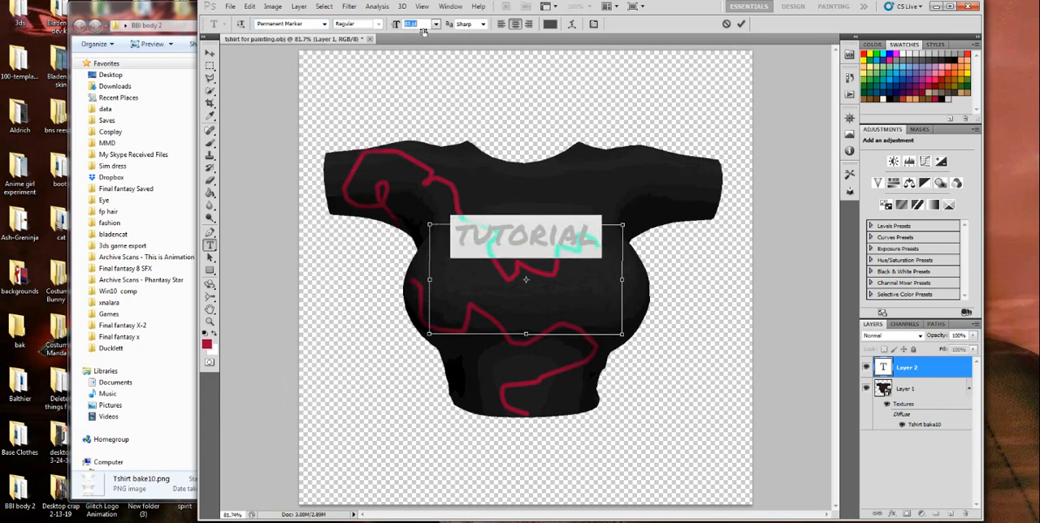
pyautogui.click(414, 23)
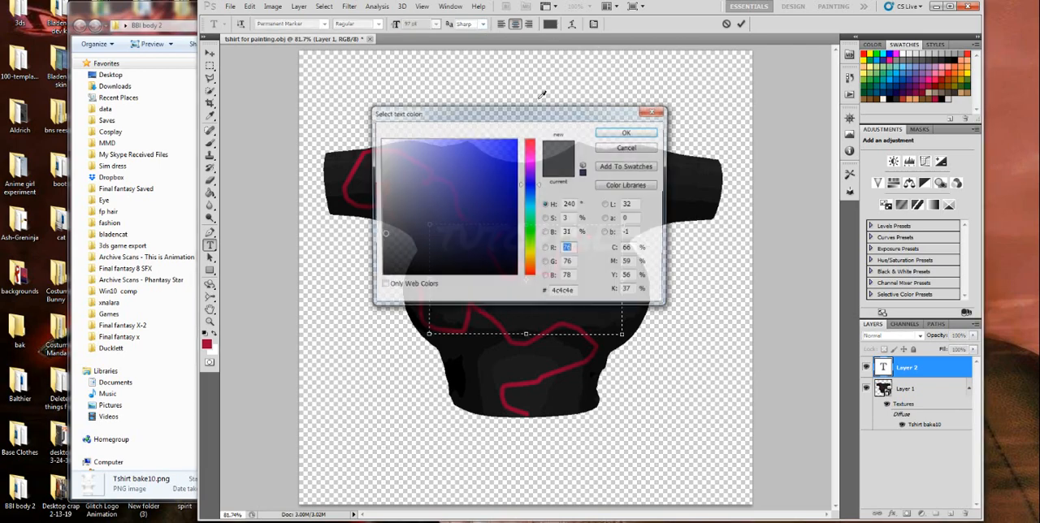
pyautogui.click(382, 140)
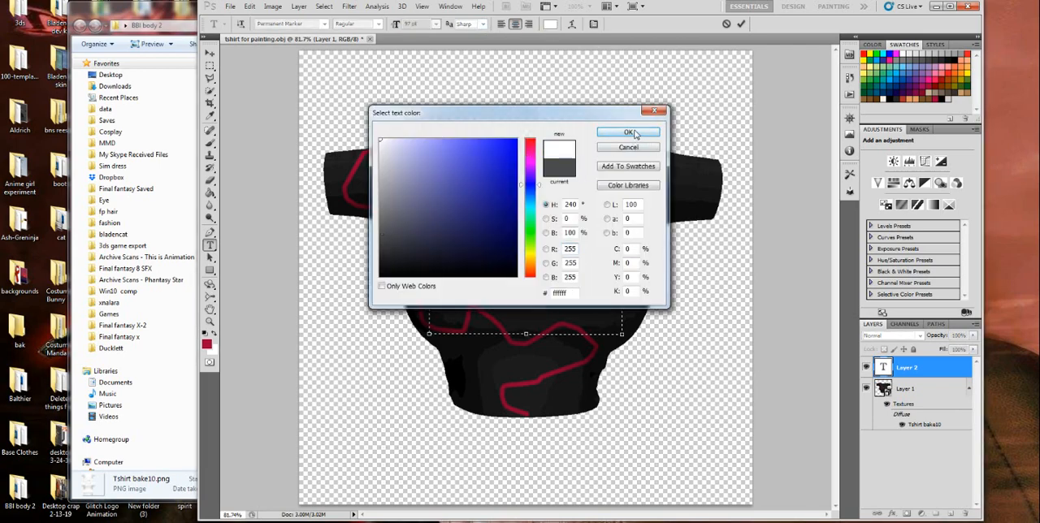
pyautogui.click(628, 132)
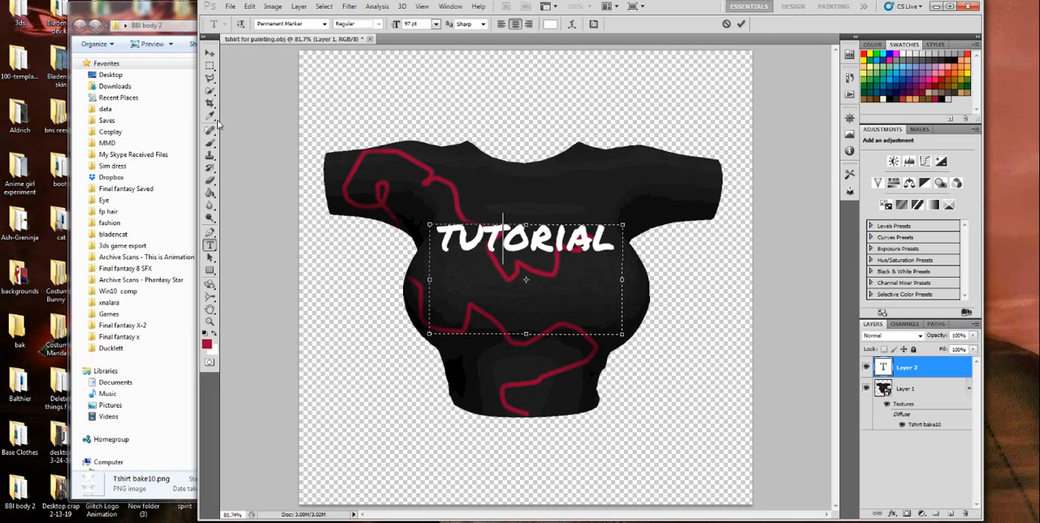
pyautogui.rightClick(906, 367)
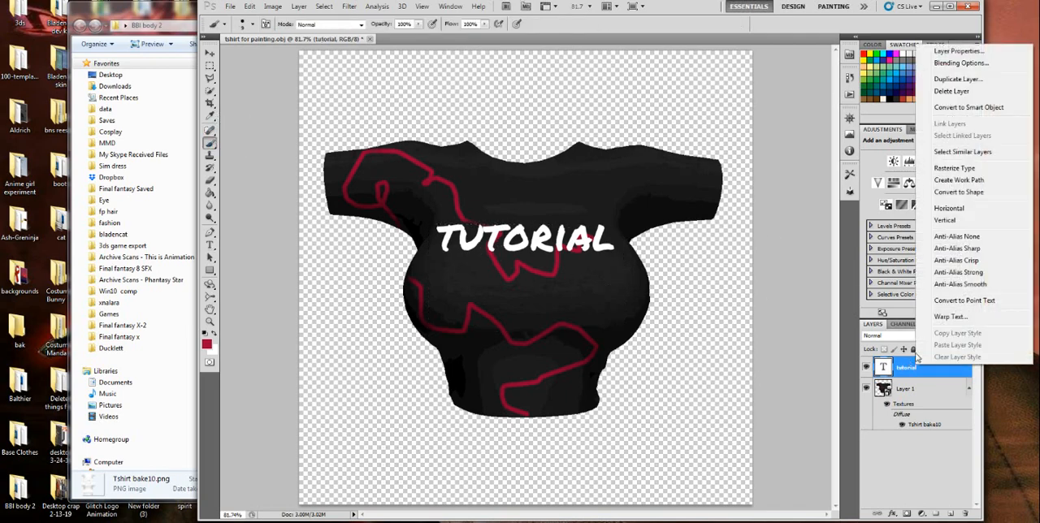
# - Give TUTORIAL drop shadow, inner shadow, pale blue outer glow, inner glow, and bevel and emboss
pyautogui.click(962, 62)
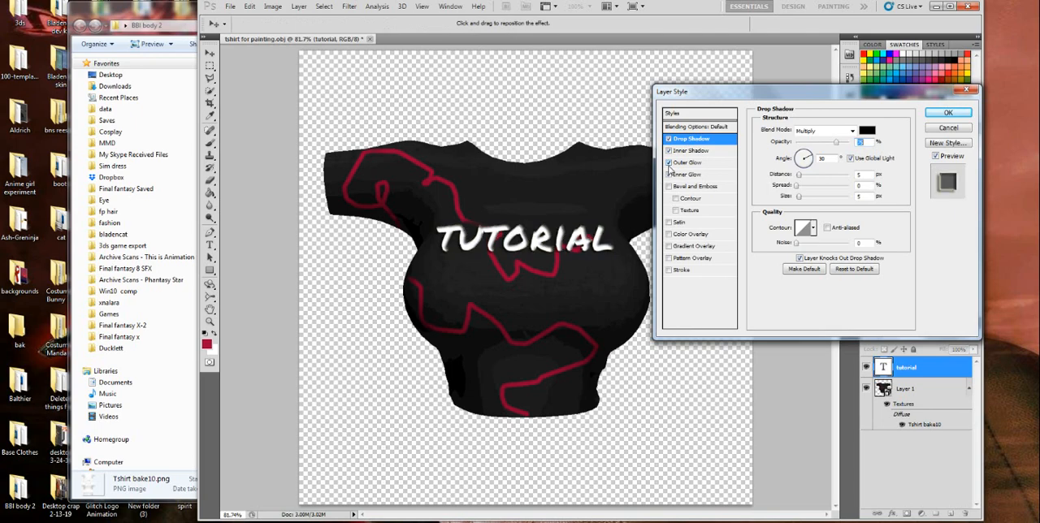
pyautogui.click(687, 162)
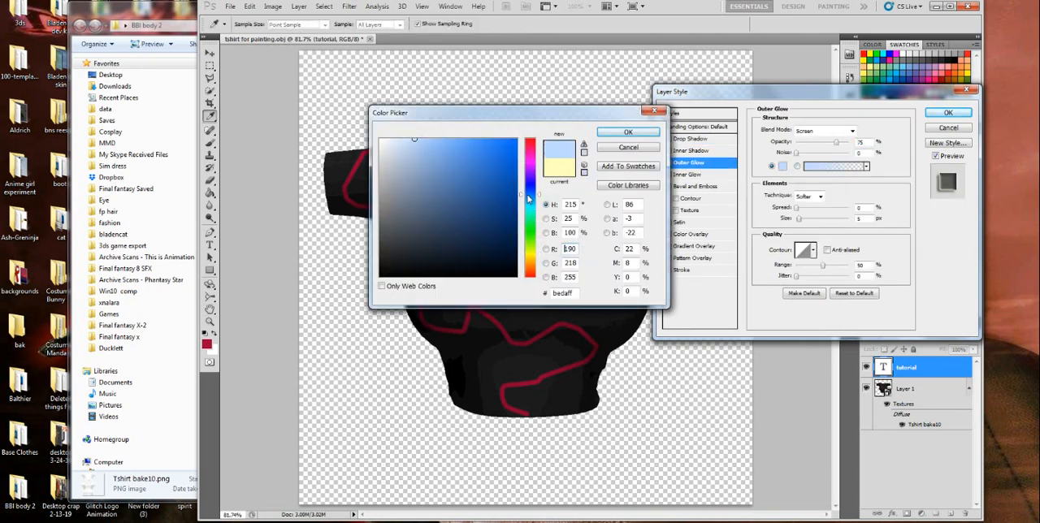
pyautogui.click(628, 131)
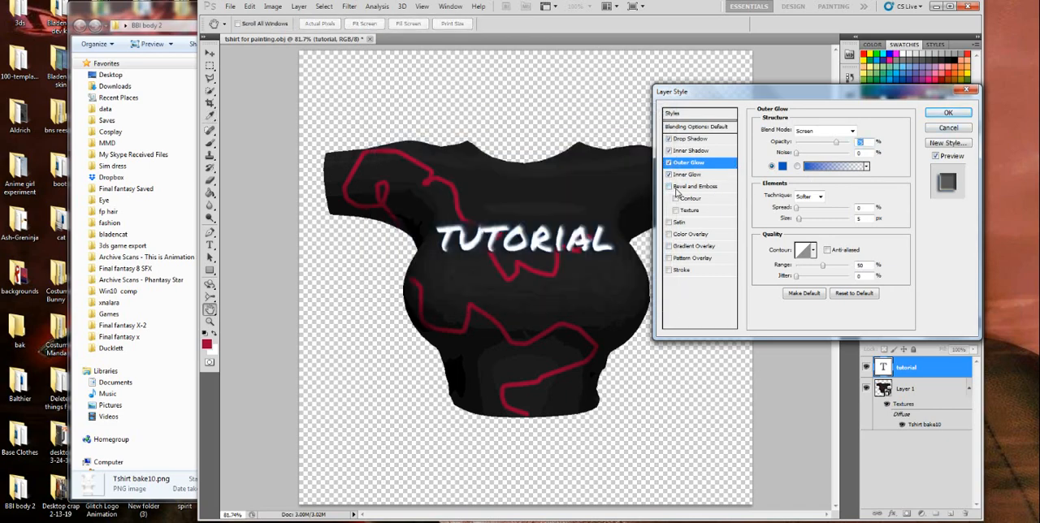
pyautogui.click(948, 112)
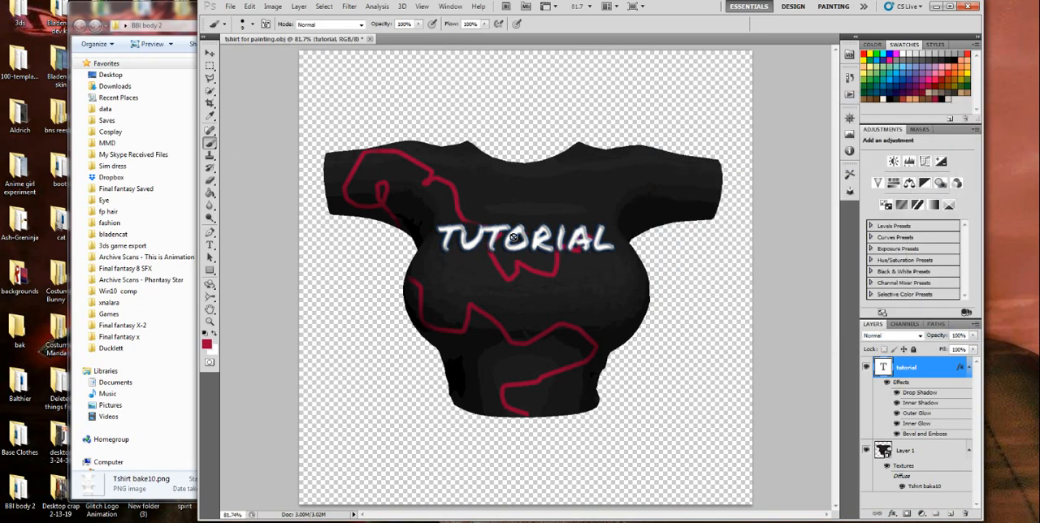
pyautogui.moveTo(392, 187)
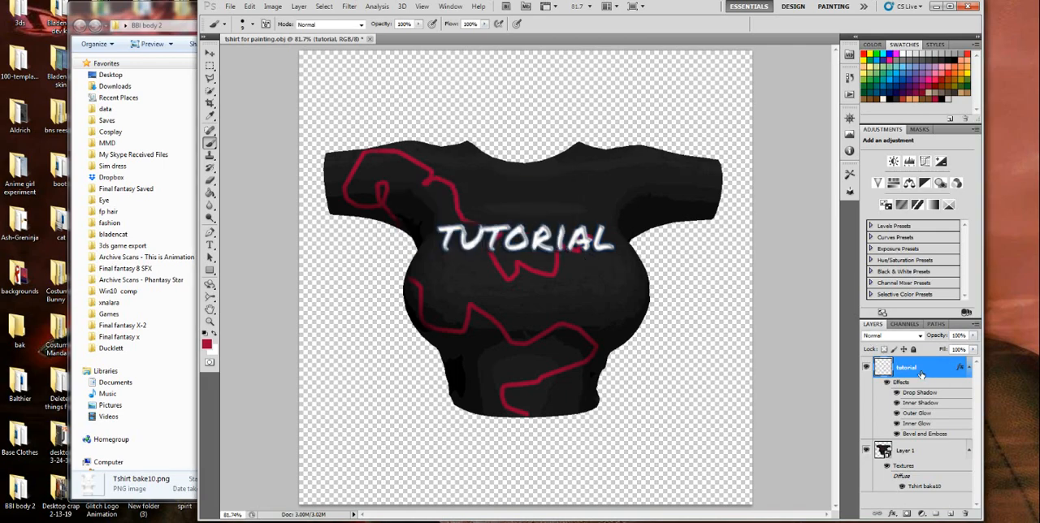
# - Merge the TUTORIAL layer down, check the shirt texture, and bring Explorer forward
pyautogui.rightClick(906, 368)
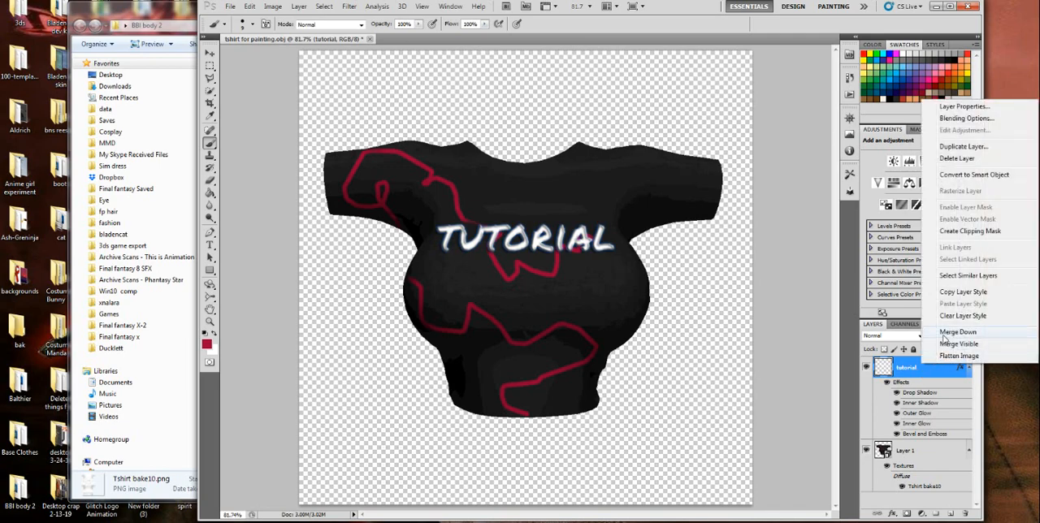
pyautogui.click(958, 332)
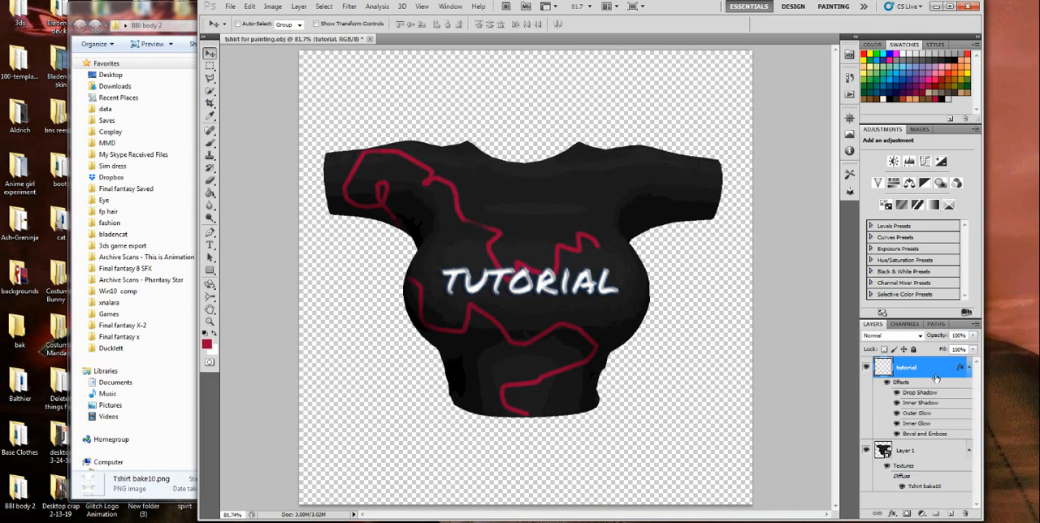
pyautogui.click(905, 368)
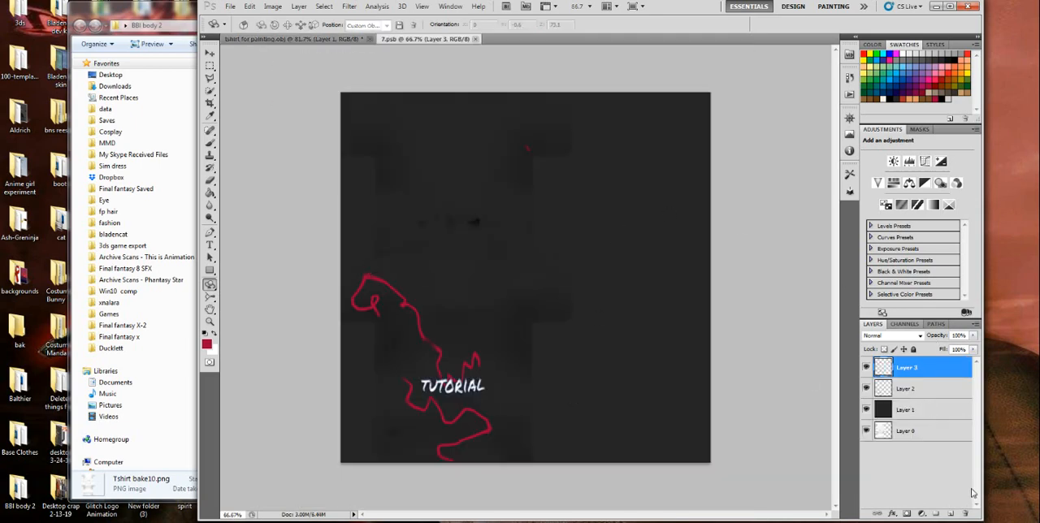
pyautogui.click(867, 388)
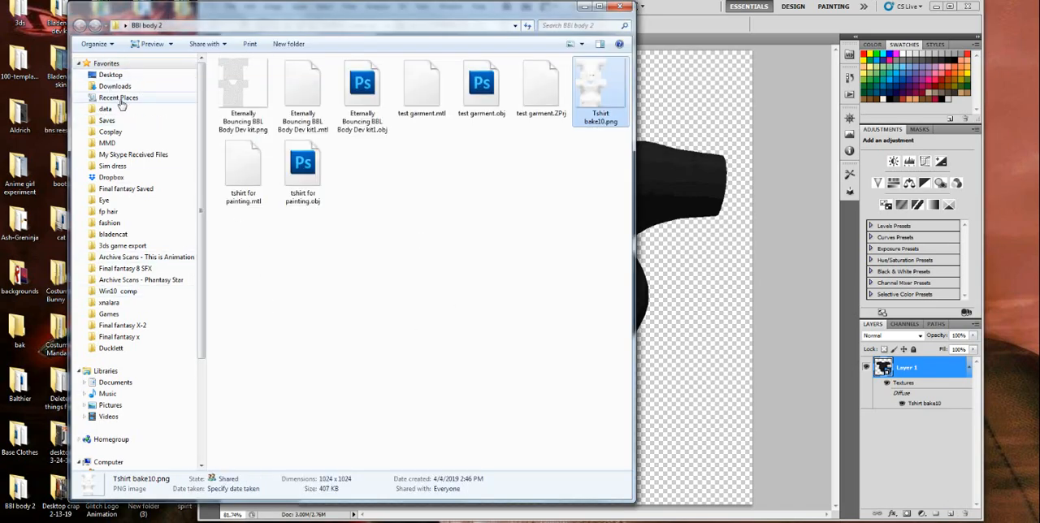
# - Browse the files in the Desktop folder in Windows Explorer
pyautogui.click(110, 74)
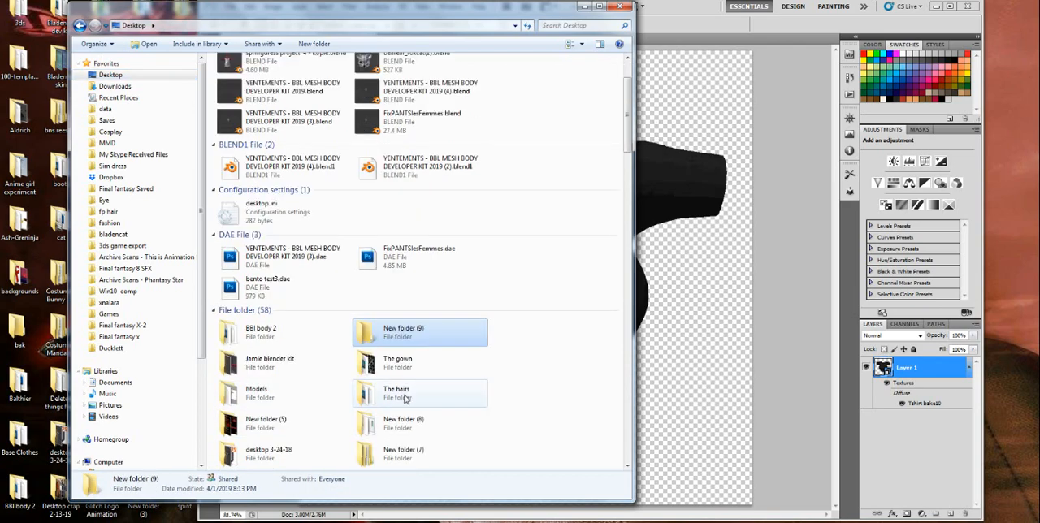
pyautogui.scroll(-3)
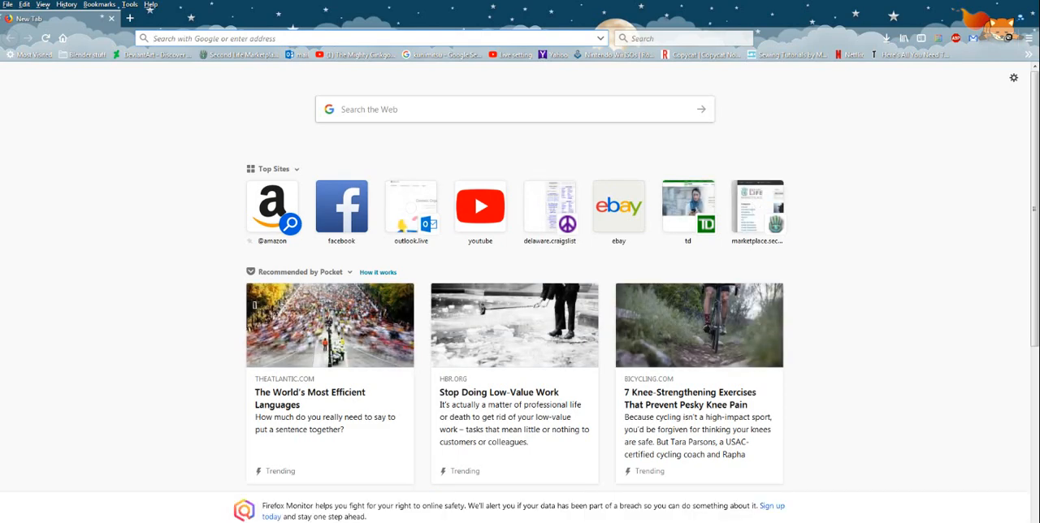
# - Search for oneuponatee and open the Once Upon a Tee shop result
pyautogui.write('oneupoi')
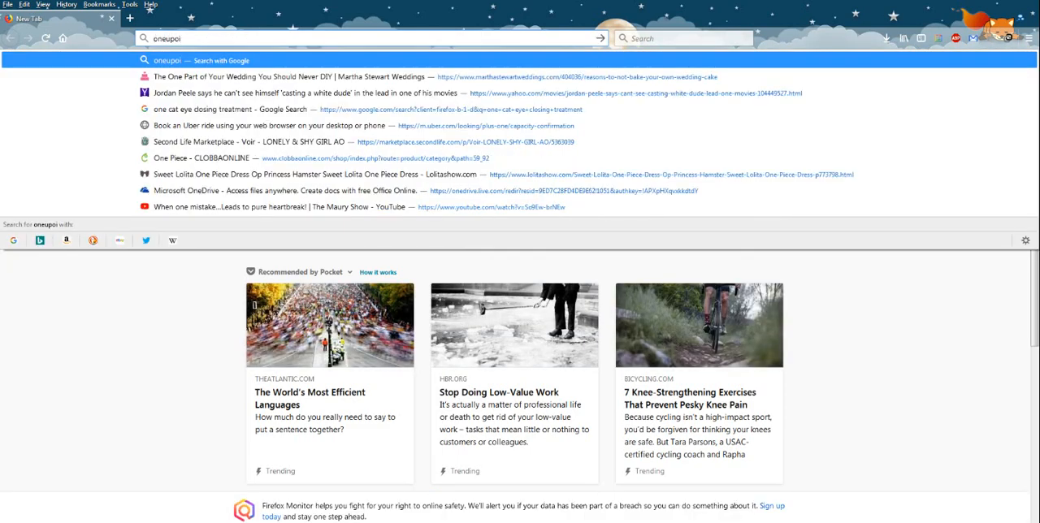
pyautogui.press('BackSpace')
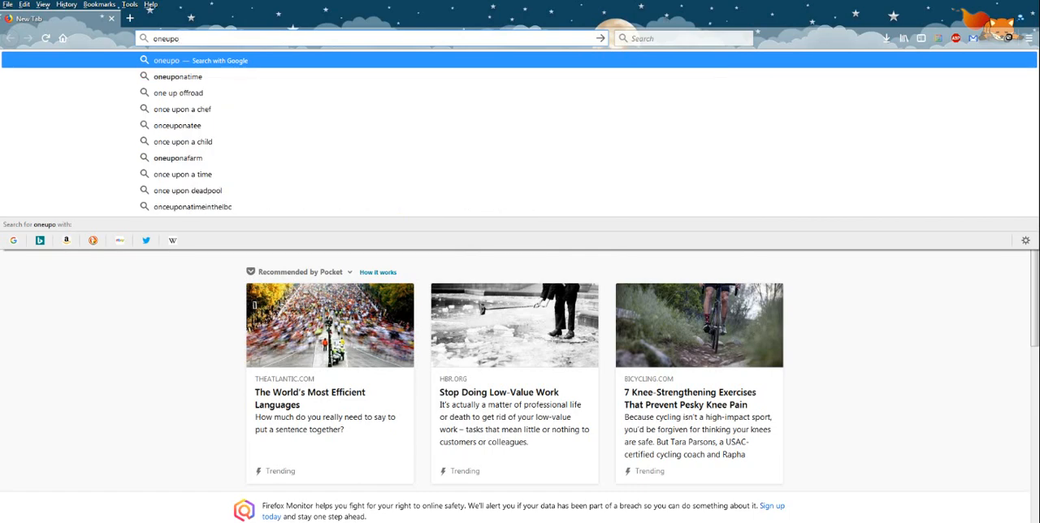
pyautogui.press('Backspace')
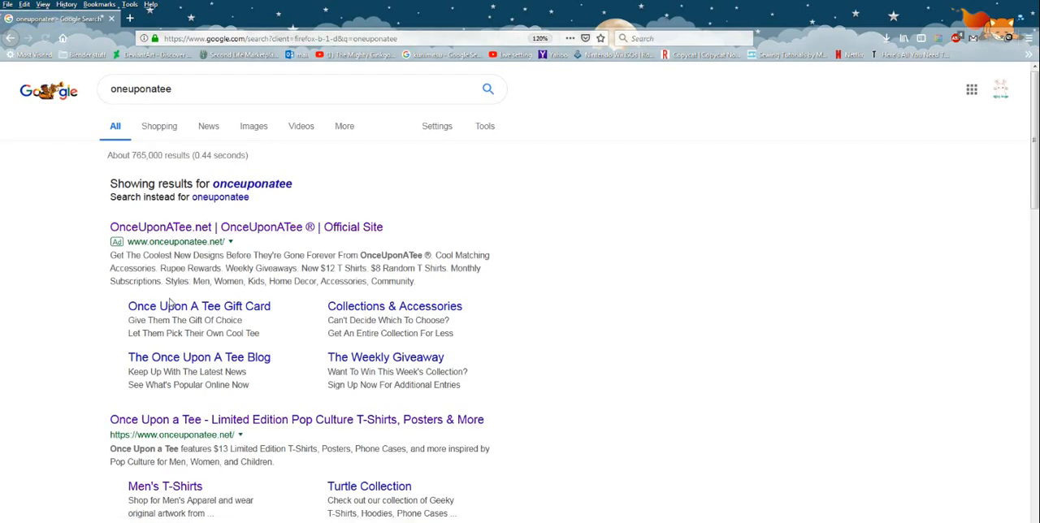
pyautogui.click(297, 419)
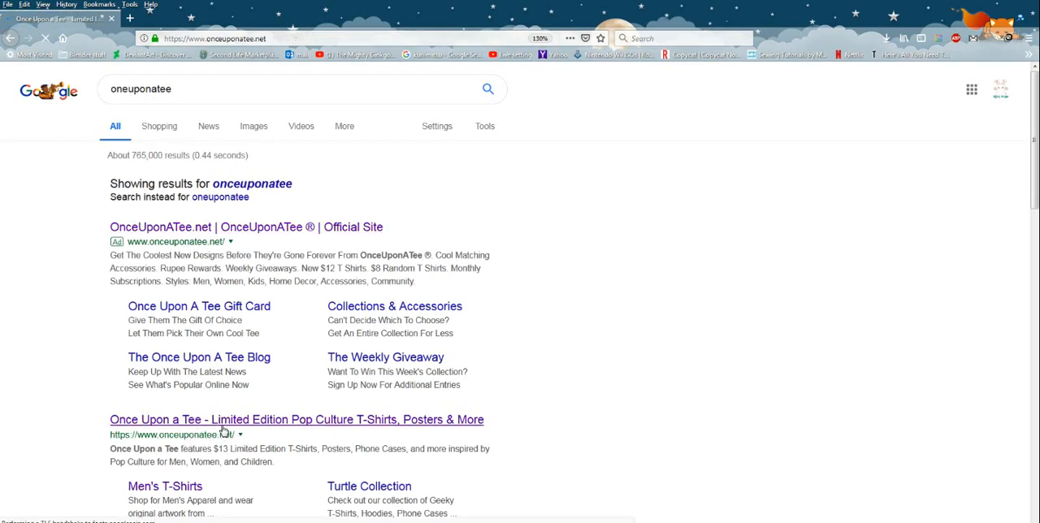
pyautogui.click(296, 420)
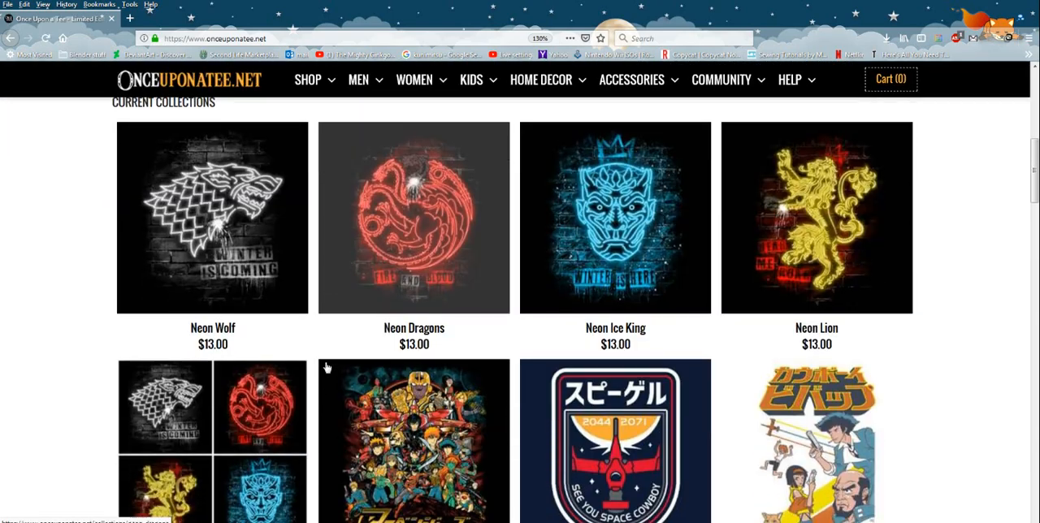
# - Open the Ukiyo Electric men's apparel product and view its design artwork alone
pyautogui.scroll(-3)
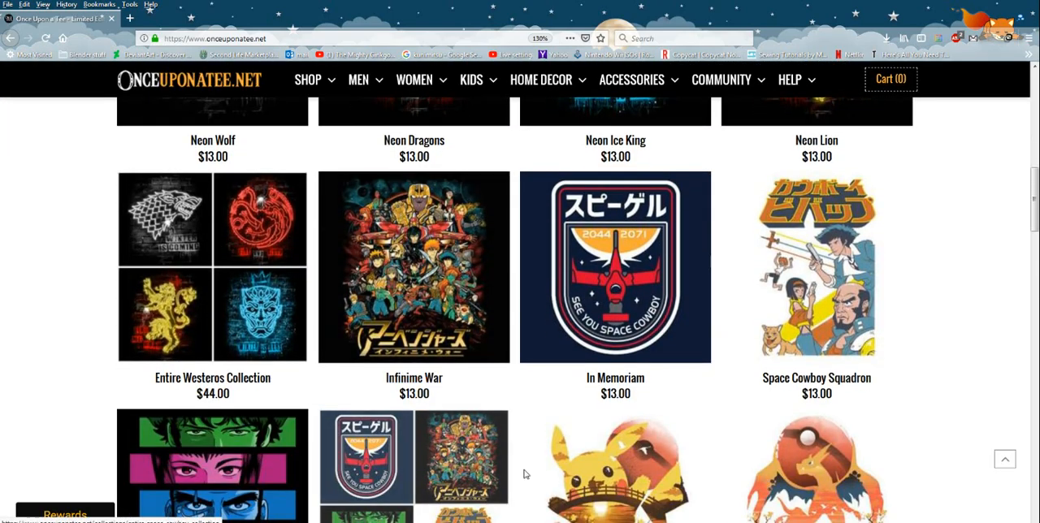
pyautogui.scroll(-3)
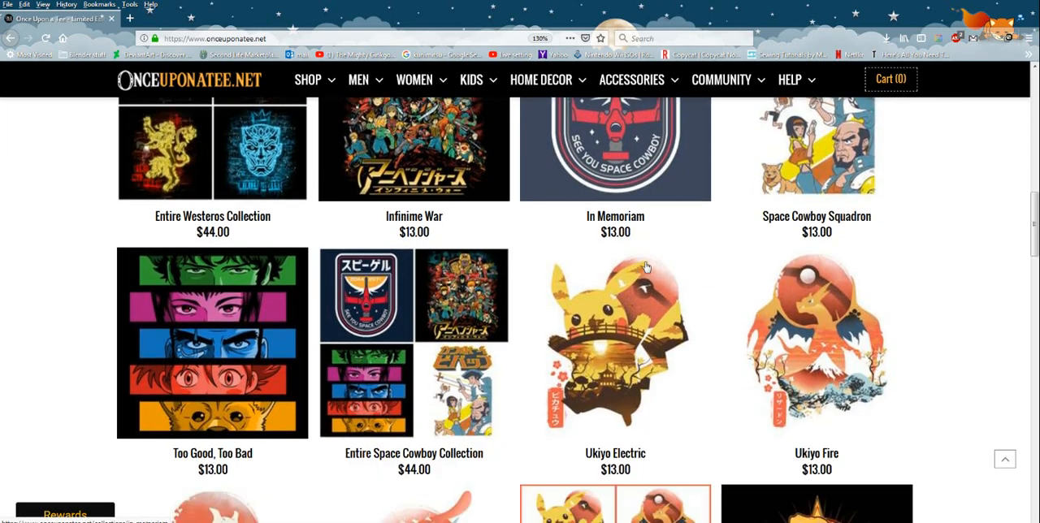
pyautogui.scroll(-3)
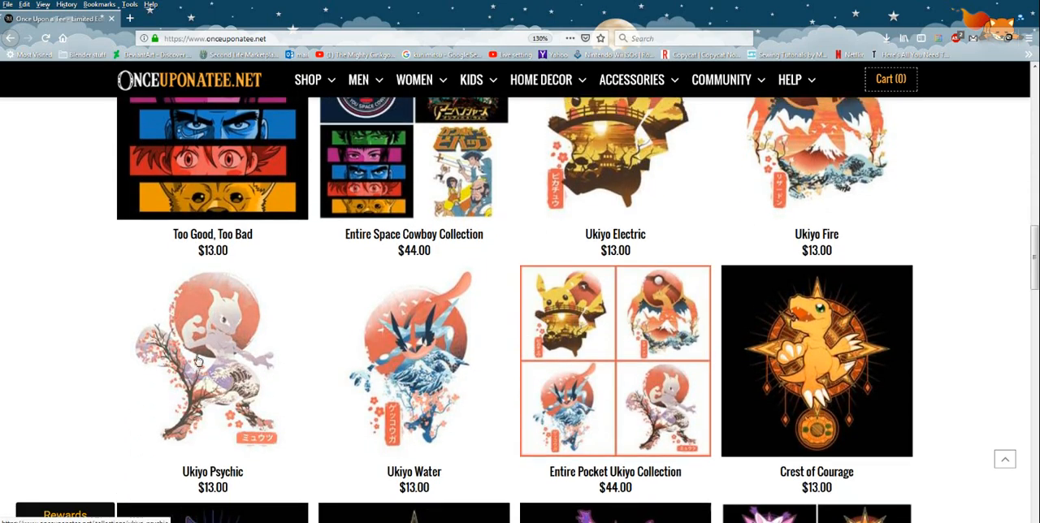
pyautogui.click(616, 155)
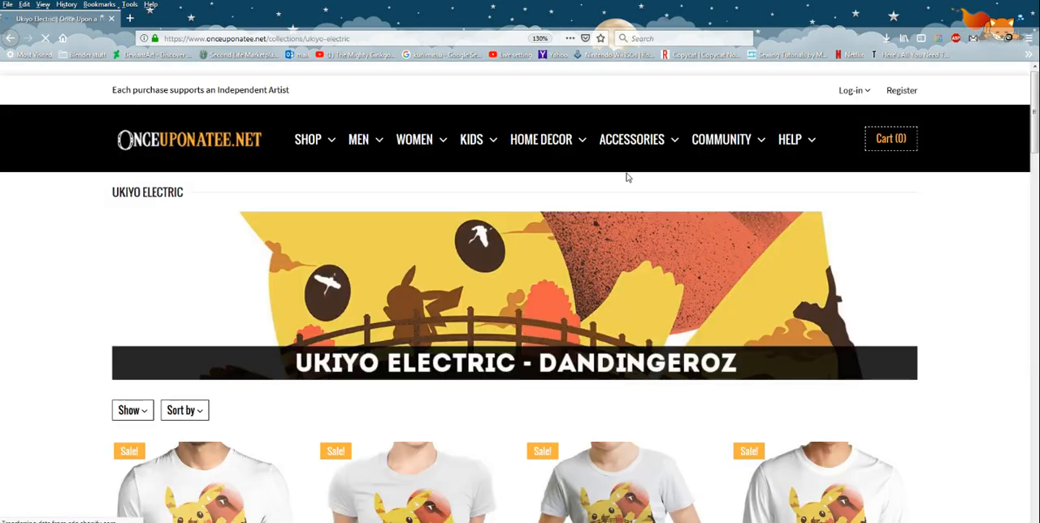
pyautogui.scroll(-3)
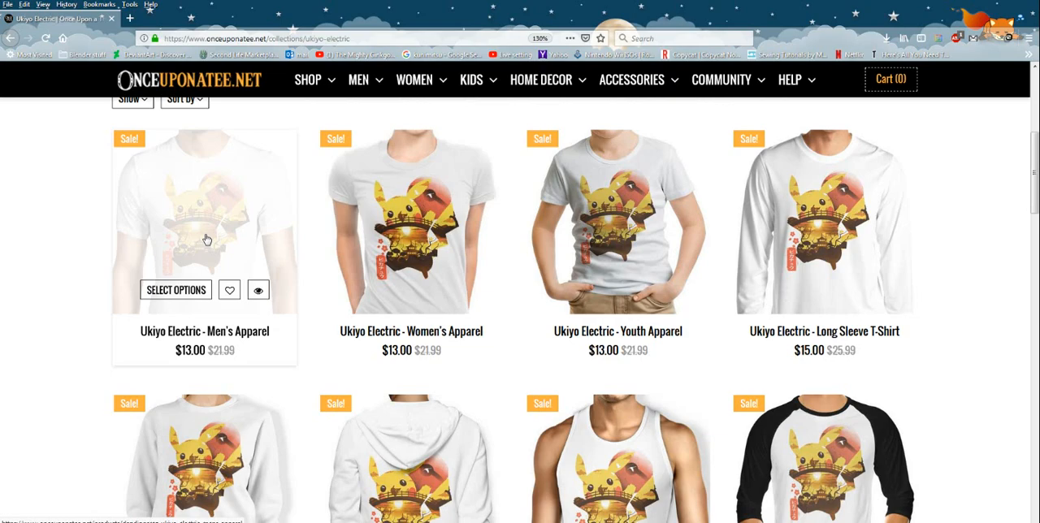
pyautogui.click(205, 220)
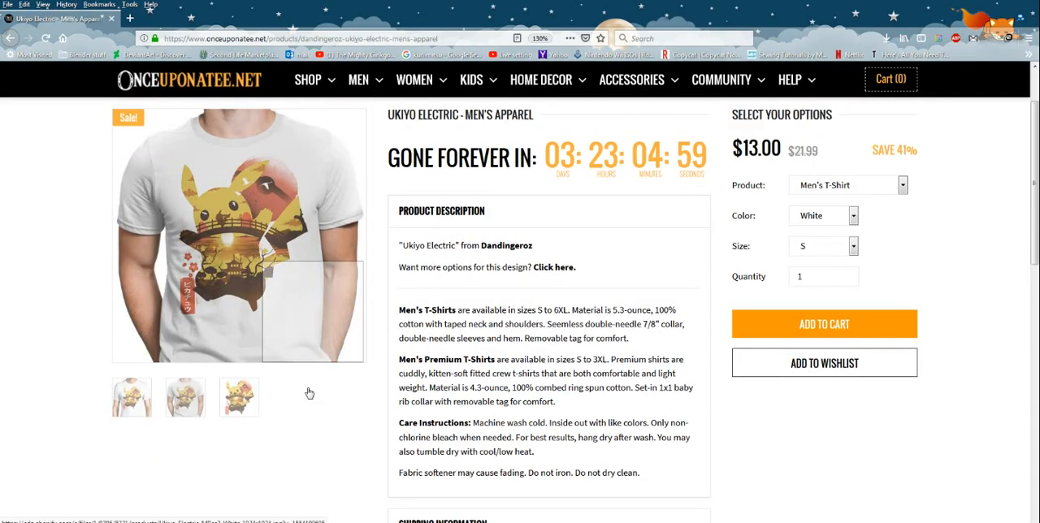
pyautogui.click(239, 398)
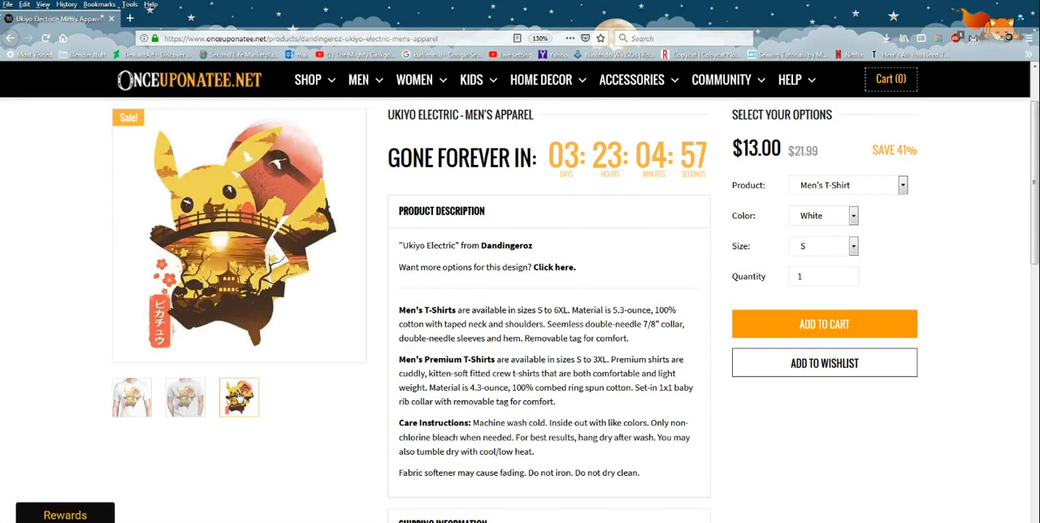
pyautogui.click(239, 236)
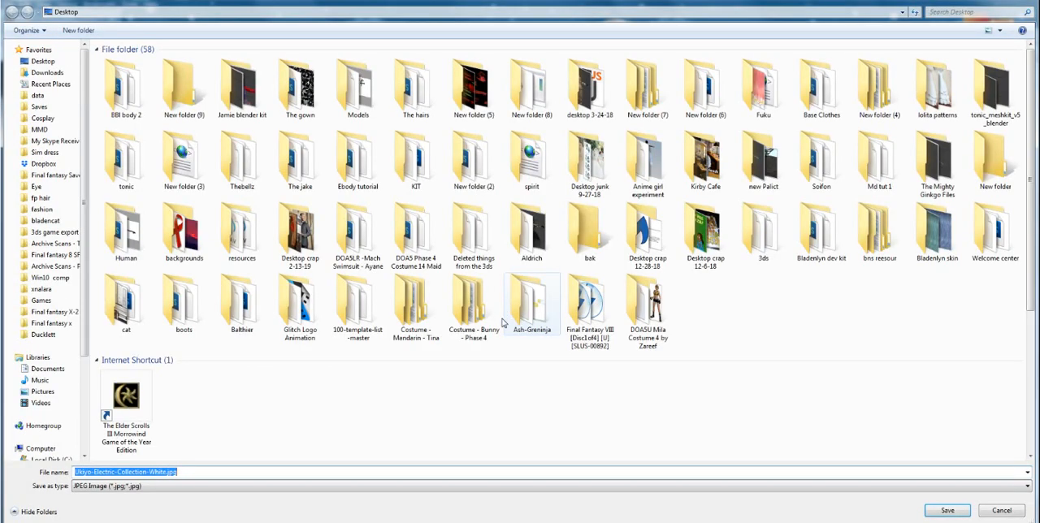
# - Open the BBI body 2 folder and save the Ukiyo Electric design there
pyautogui.doubleClick(124, 87)
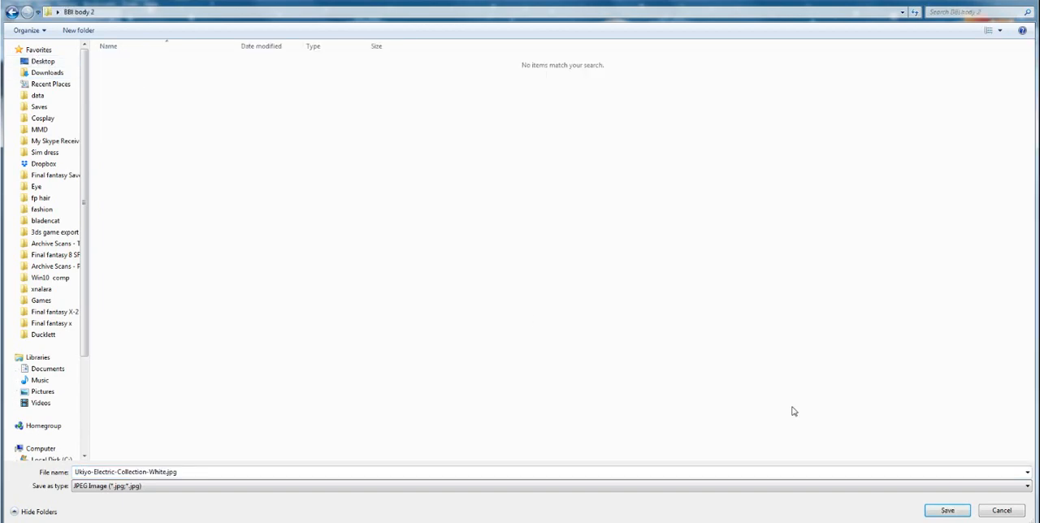
pyautogui.click(947, 511)
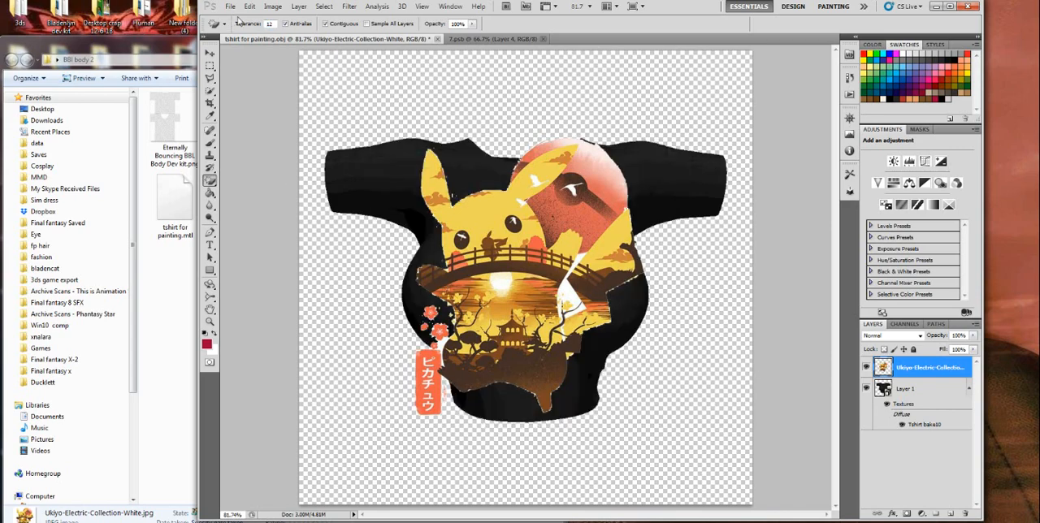
# - Free Transform the Pikachu layer, scaling it to about 60% on the shirt front
pyautogui.click(250, 6)
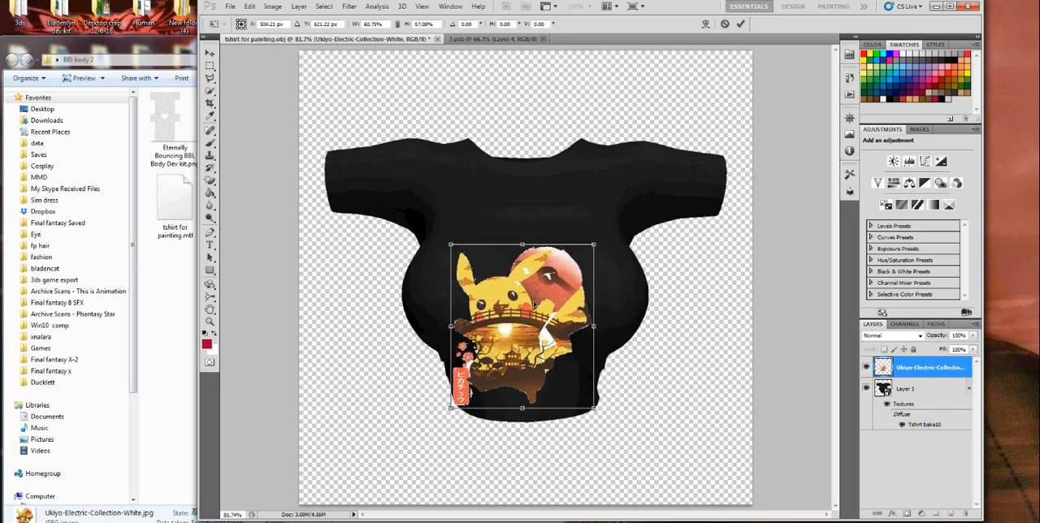
pyautogui.moveTo(522, 326); pyautogui.dragTo(528, 288)
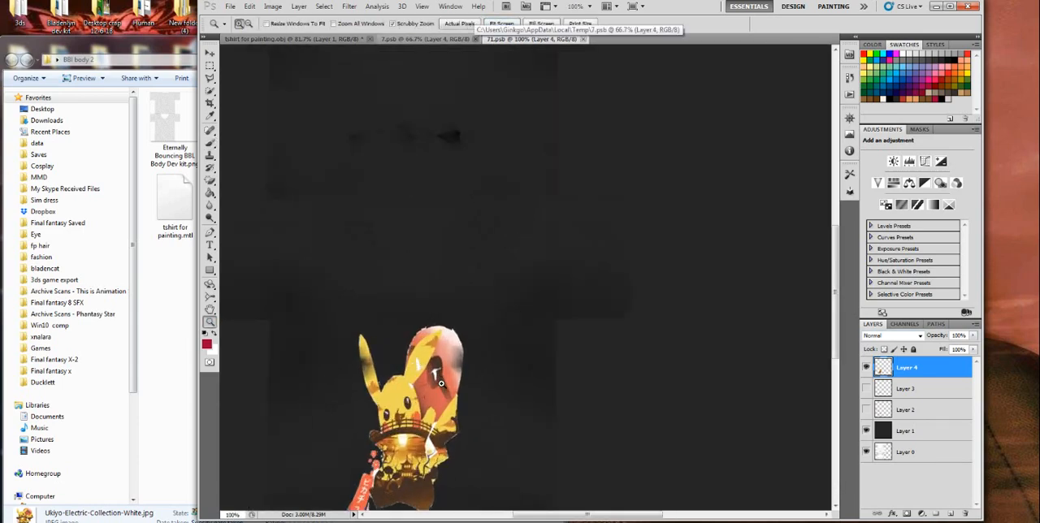
# - Zoom in on the Pikachu graphic in the texture and change its blend mode
pyautogui.click(890, 335)
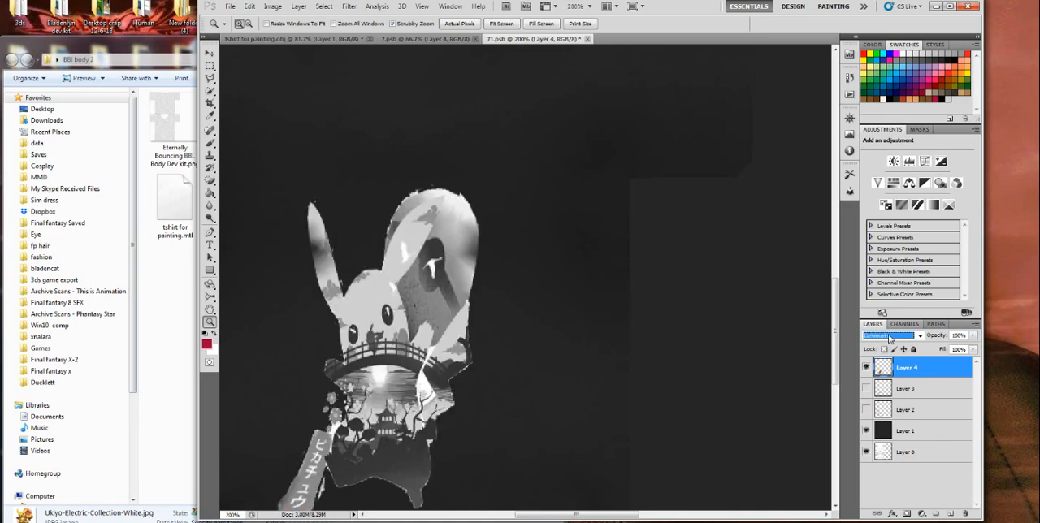
pyautogui.click(892, 335)
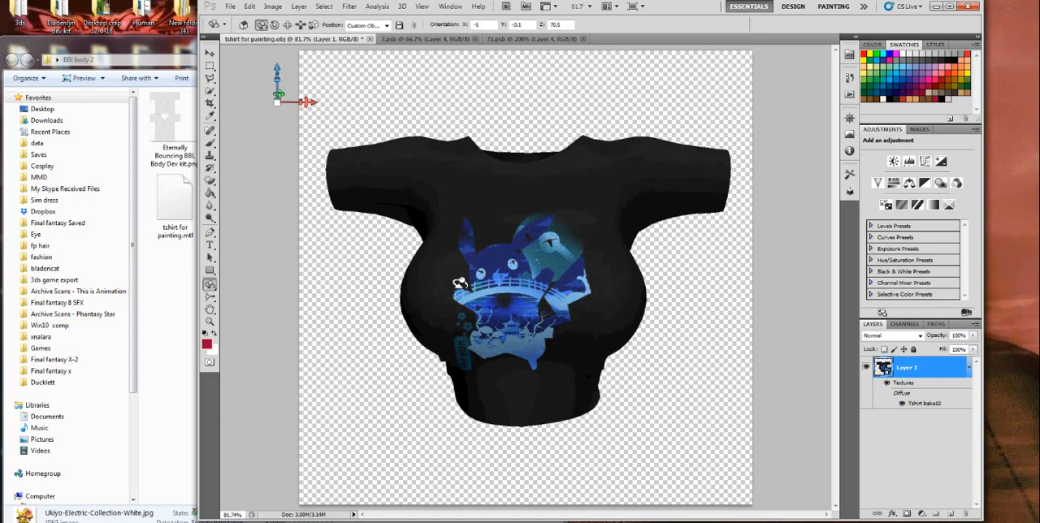
pyautogui.moveTo(467, 361)
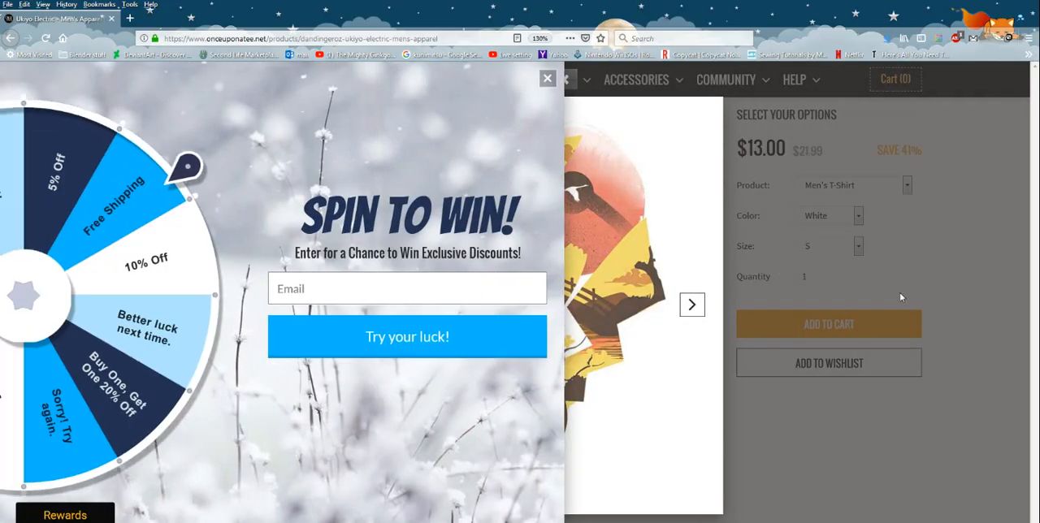
# - Dismiss the spin-to-win popup, return to the store home page and browse the collections
pyautogui.click(547, 79)
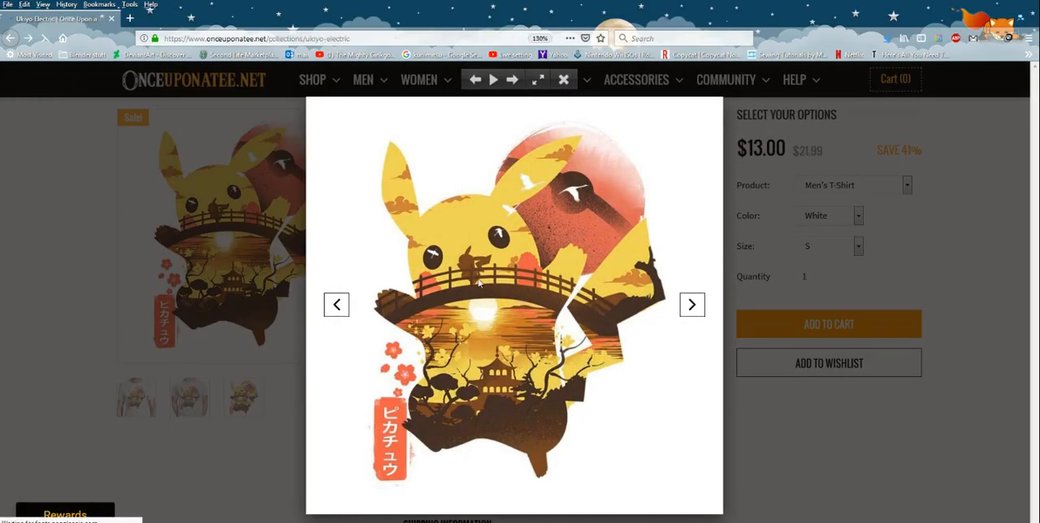
pyautogui.click(563, 79)
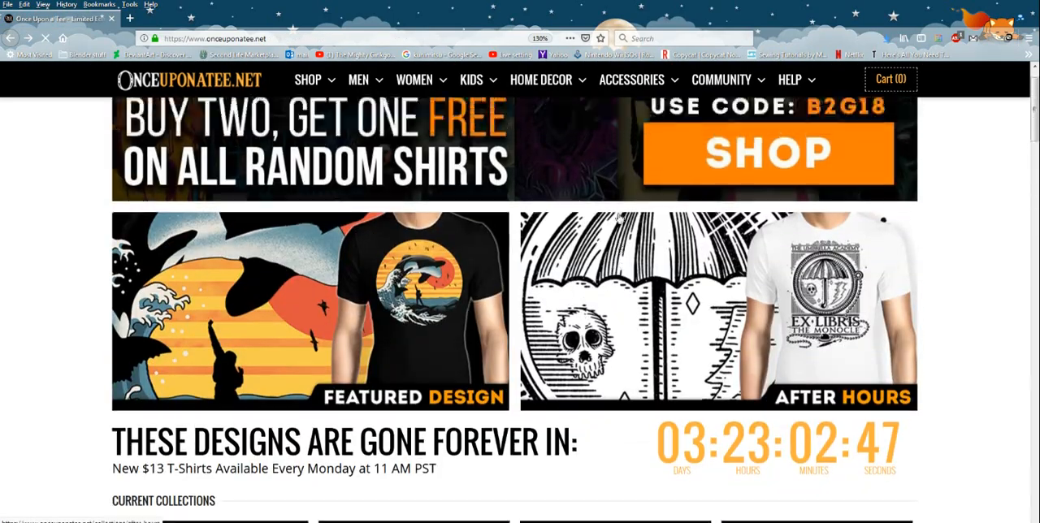
pyautogui.scroll(-3)
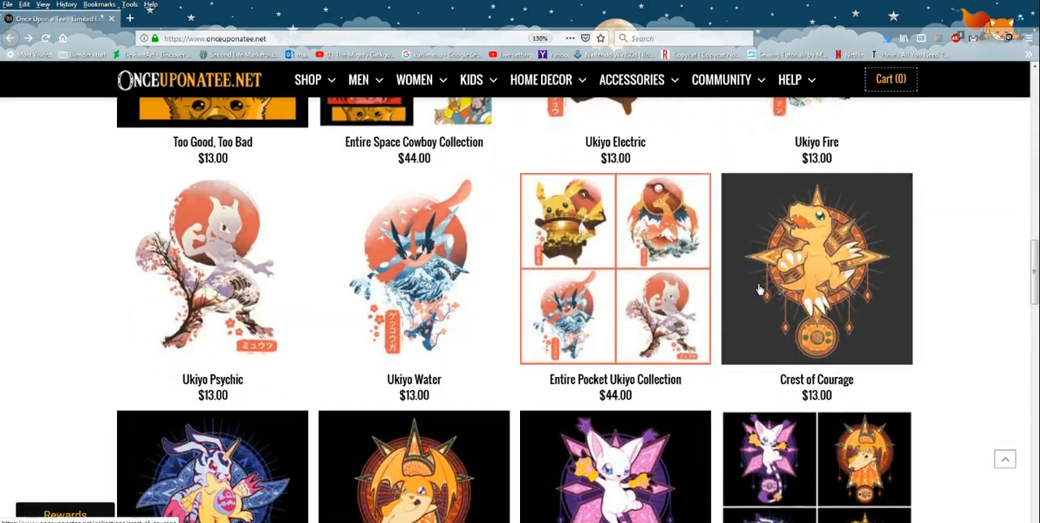
pyautogui.scroll(-3)
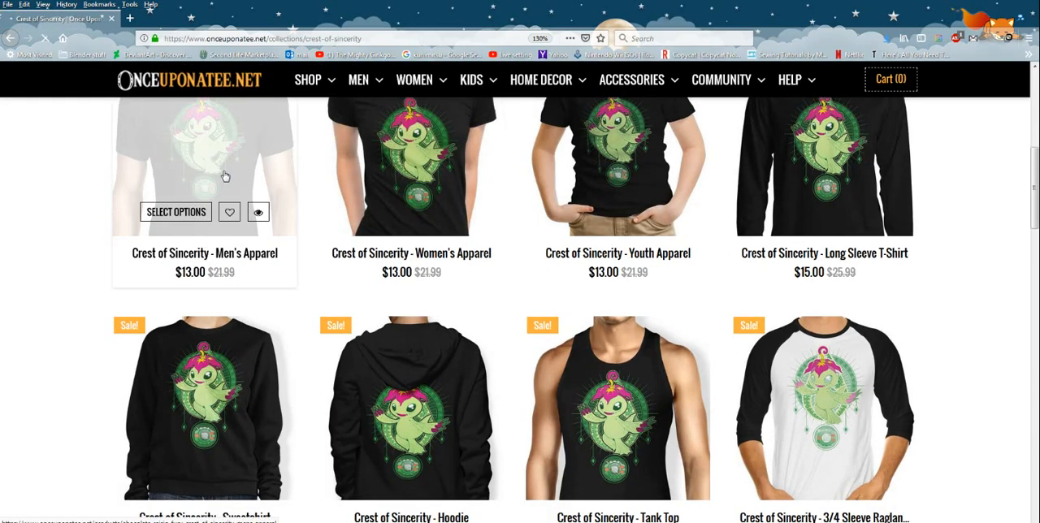
pyautogui.moveTo(195, 169)
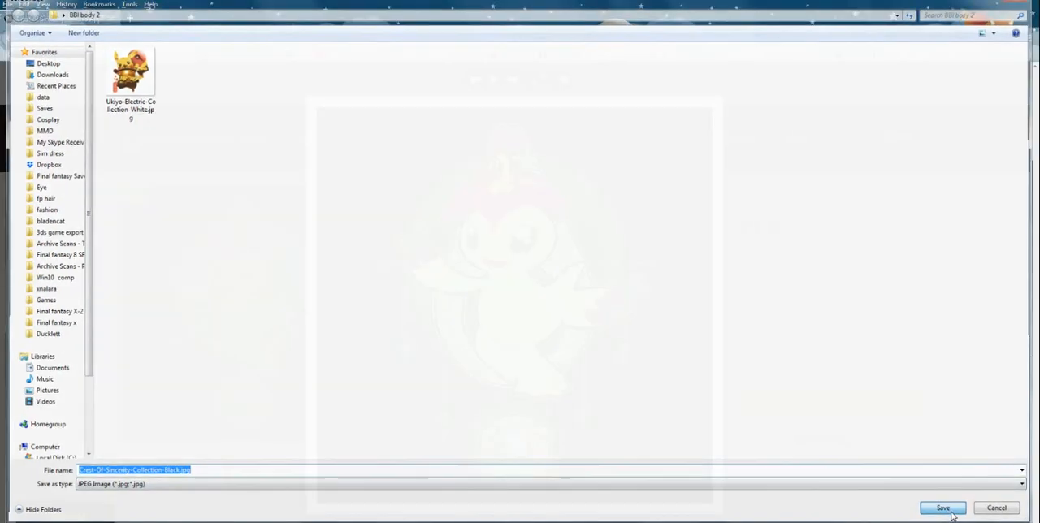
# - Save Crest-Of-Sincerity-Collection-Black.jpg into BBI body 2
pyautogui.click(943, 508)
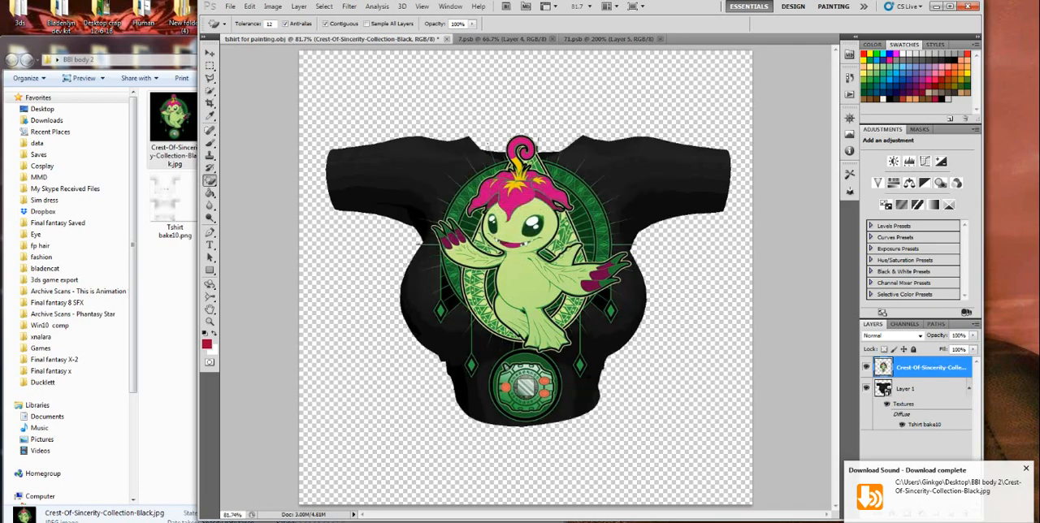
# - Resize the Palmon graphic with Edit > Free Transform and apply the transformation
pyautogui.click(250, 7)
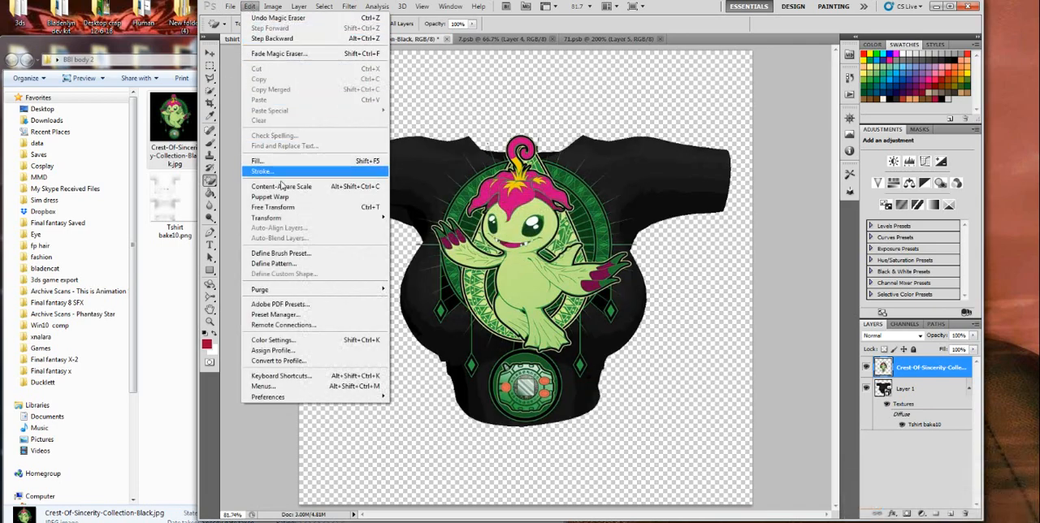
pyautogui.click(273, 207)
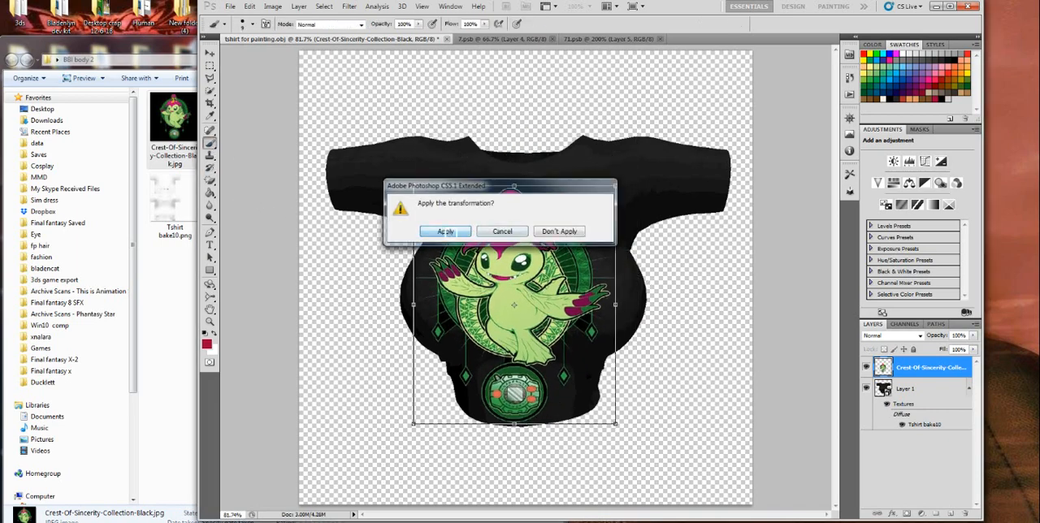
pyautogui.click(444, 232)
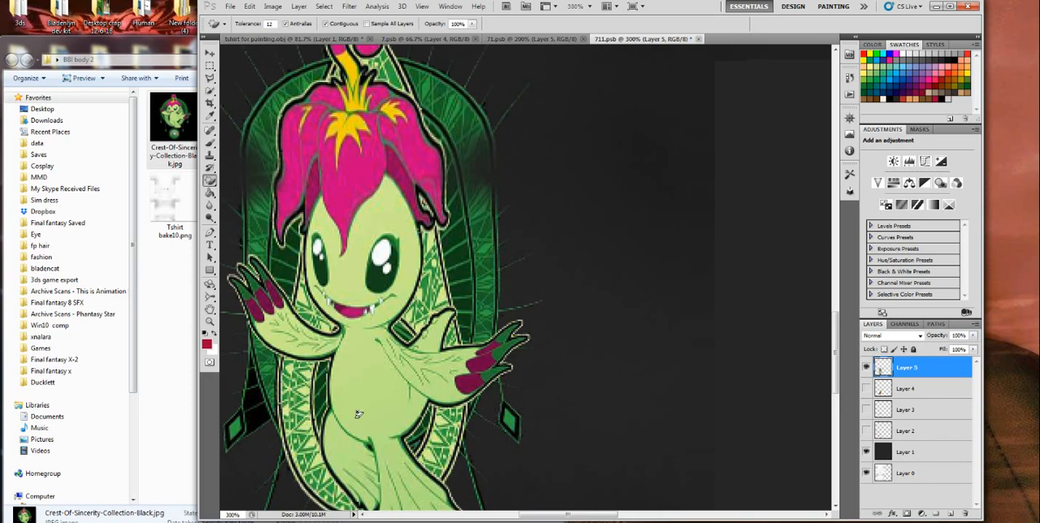
pyautogui.moveTo(254, 386)
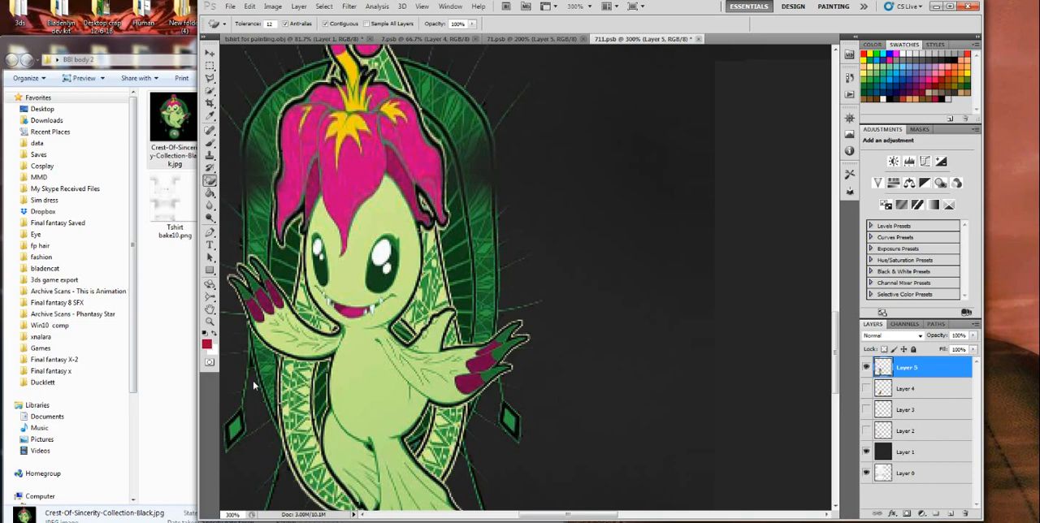
pyautogui.scroll(-3)
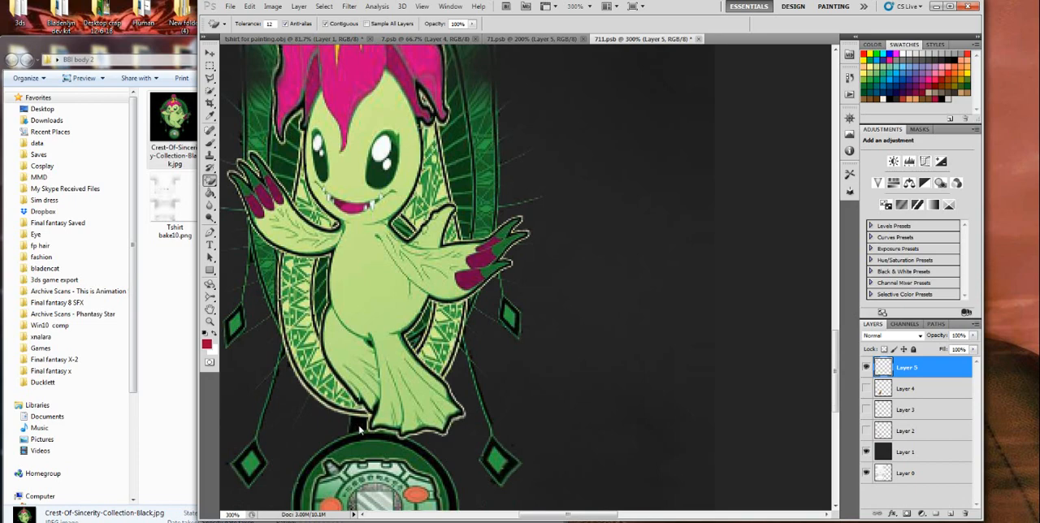
pyautogui.scroll(-3)
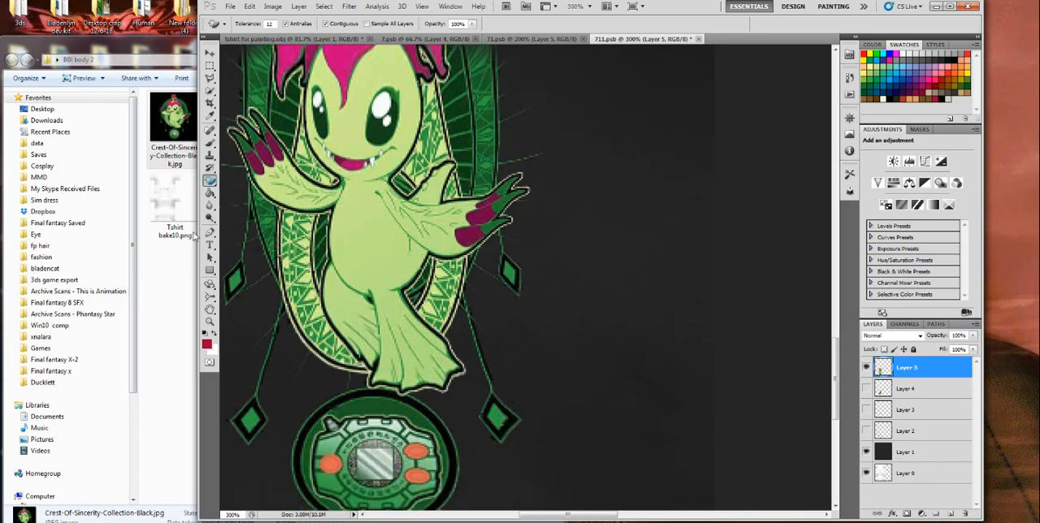
pyautogui.click(502, 23)
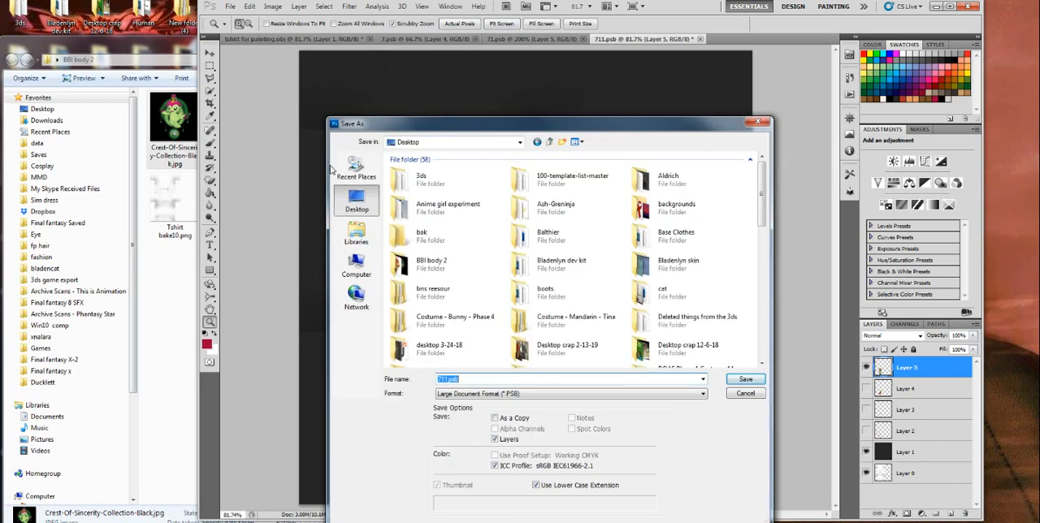
pyautogui.moveTo(447, 292)
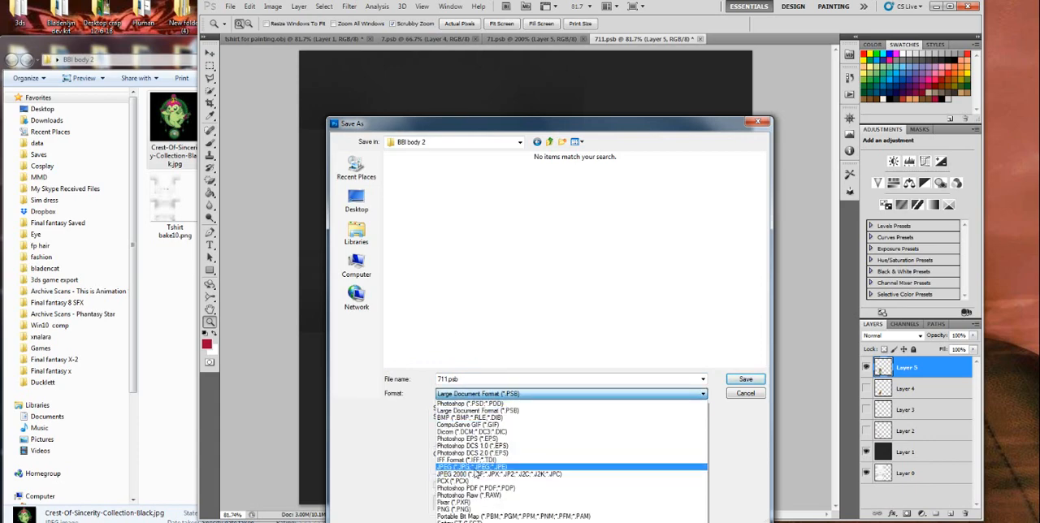
# - Save the texture as 711.jpg in JPEG format, then close 711.psb without saving
pyautogui.click(745, 379)
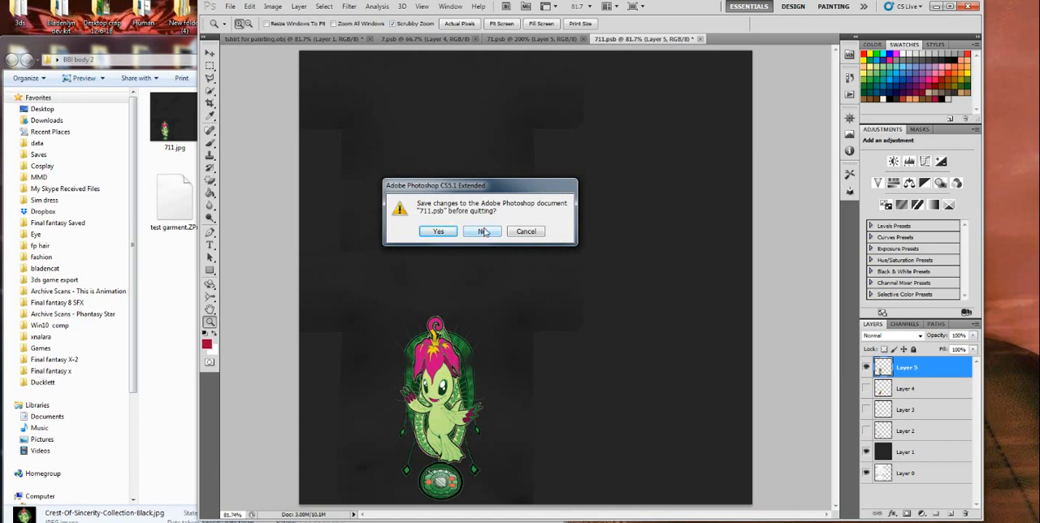
pyautogui.moveTo(496, 235)
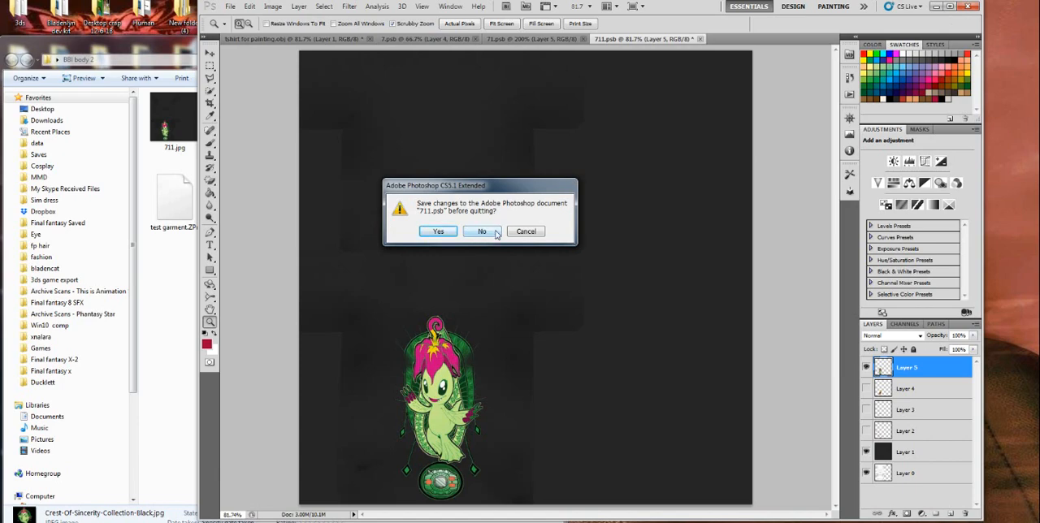
pyautogui.click(482, 231)
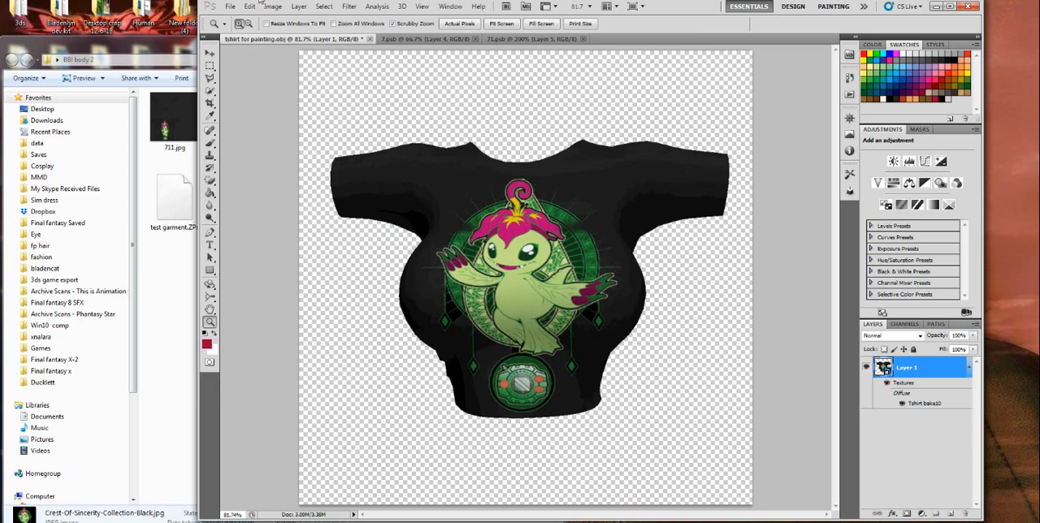
# - Save as tshirt for painting.psd in BBI body 2, accepting Maximize Compatibility
pyautogui.click(230, 6)
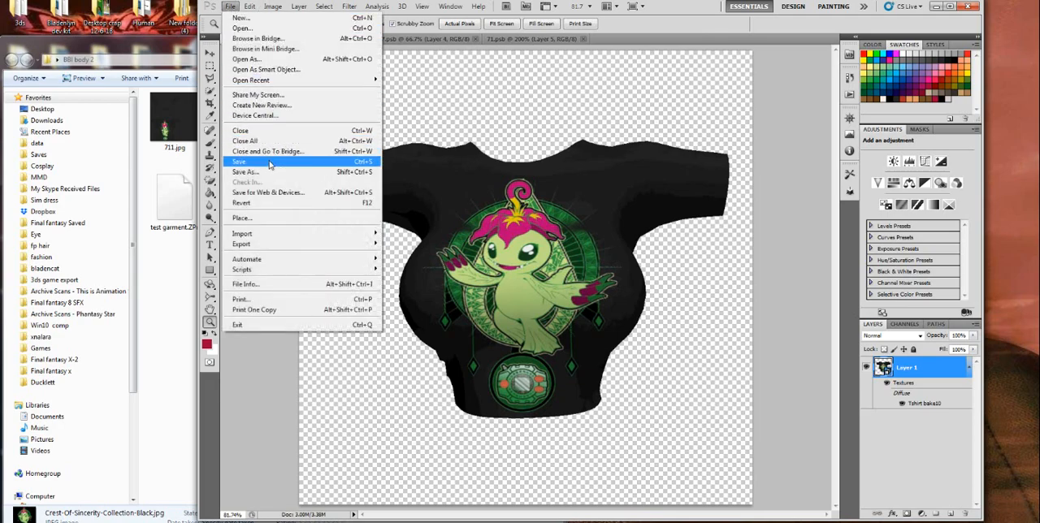
pyautogui.click(246, 171)
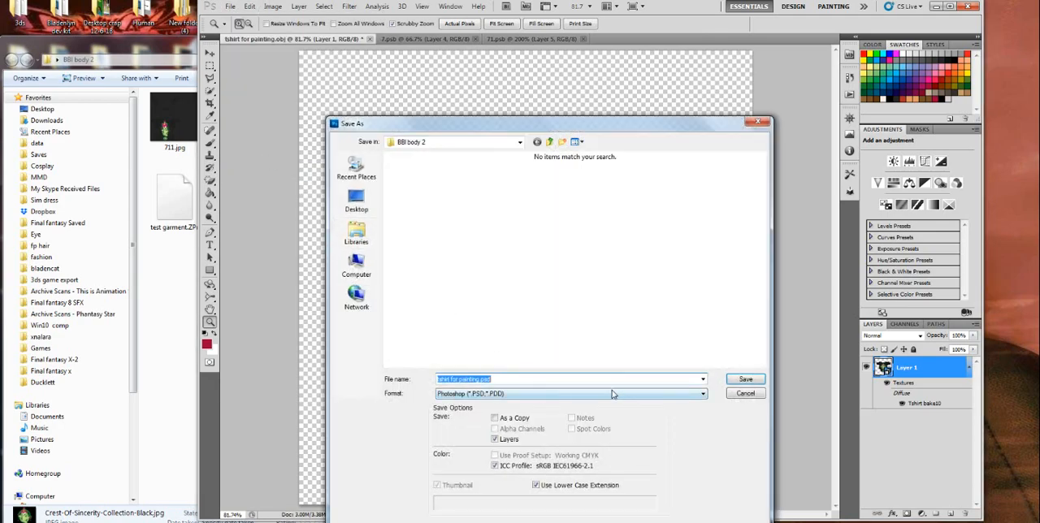
pyautogui.click(745, 379)
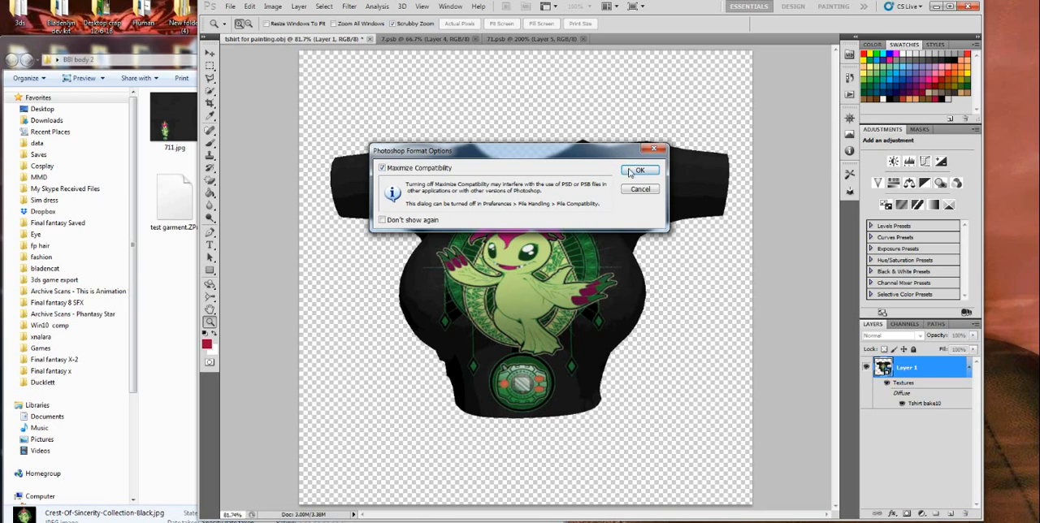
pyautogui.click(640, 170)
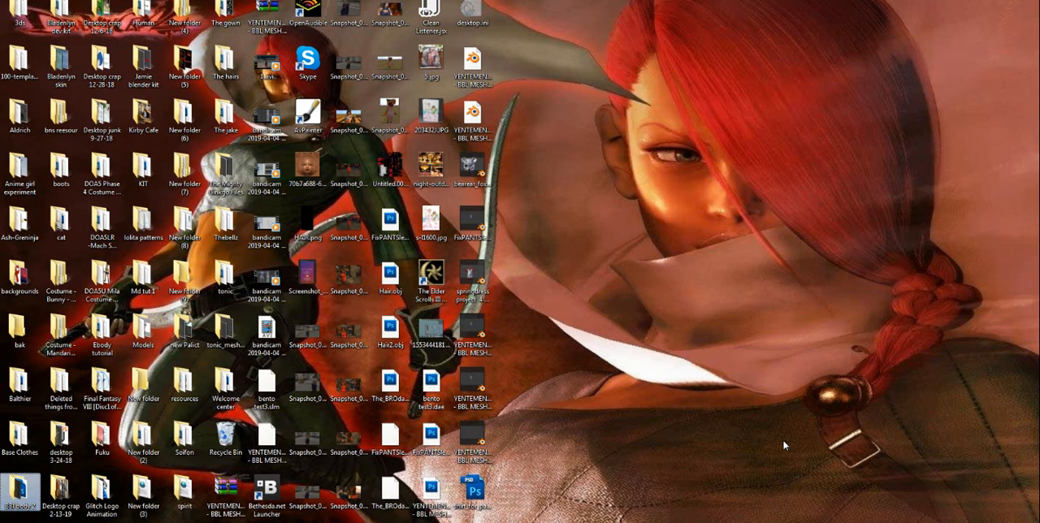
pyautogui.moveTo(995, 127)
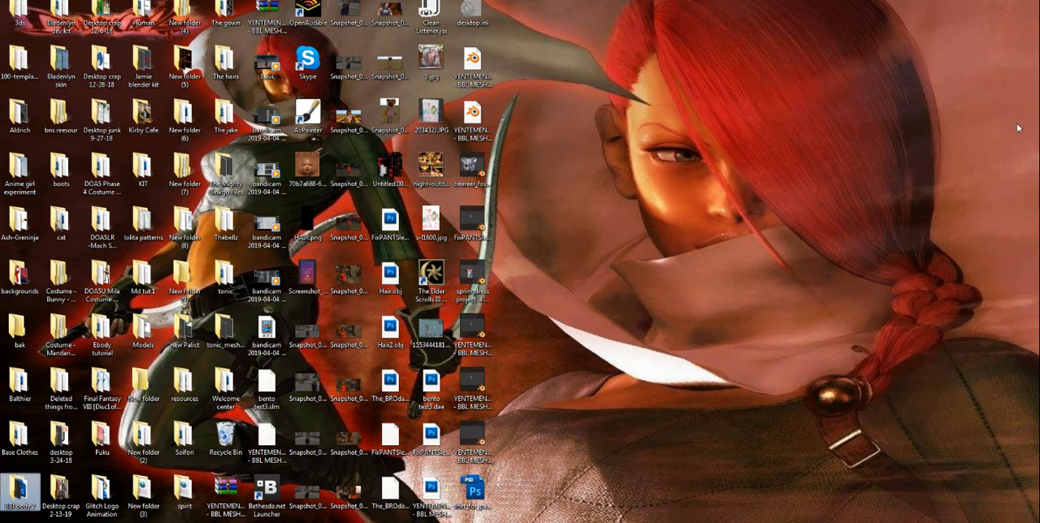